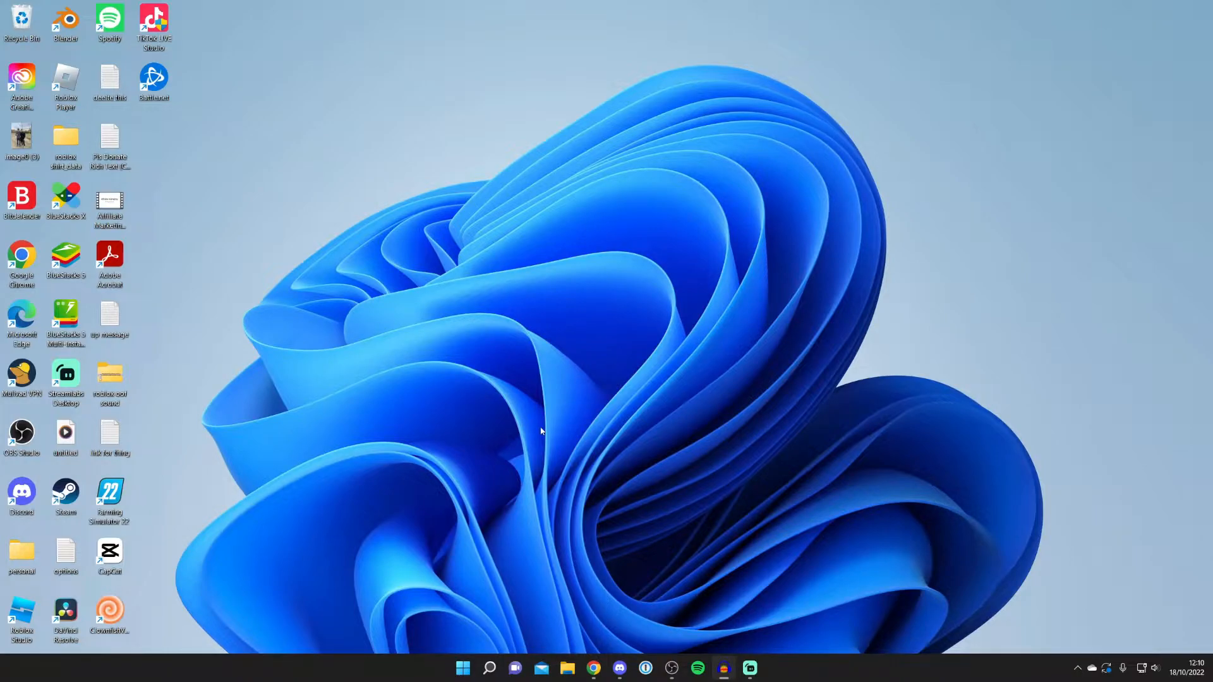
{"action": "mouse_move", "coordinate": [694, 387]}
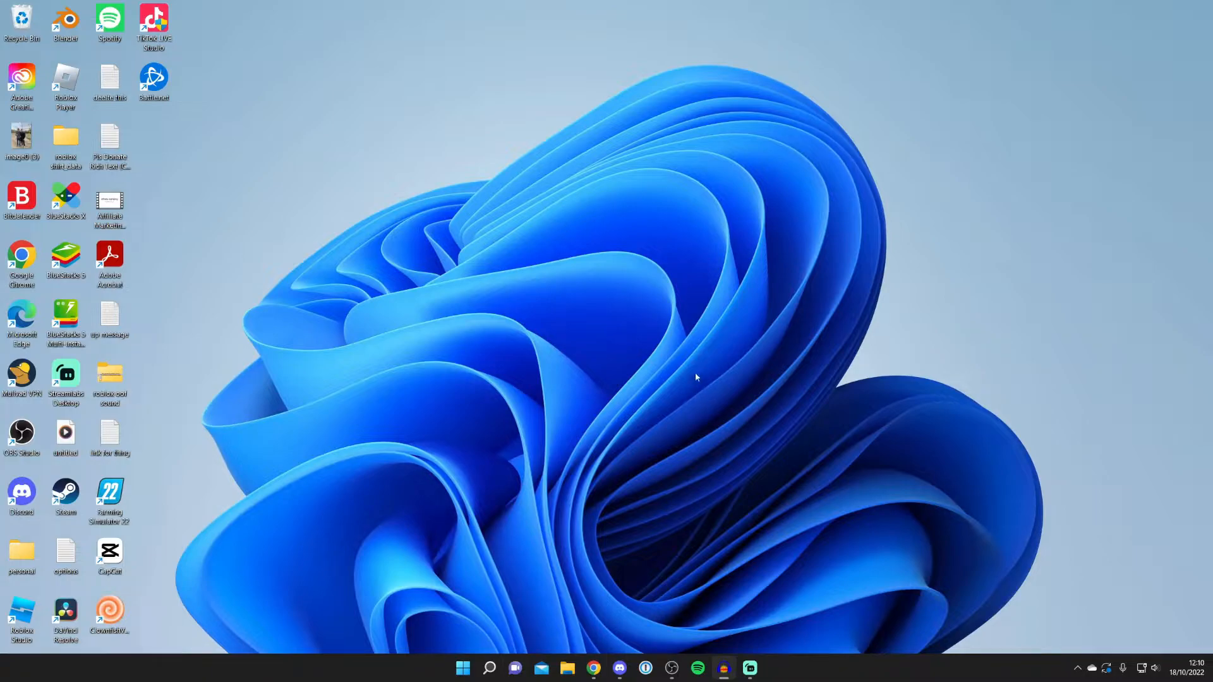
{"action": "mouse_move", "coordinate": [648, 455]}
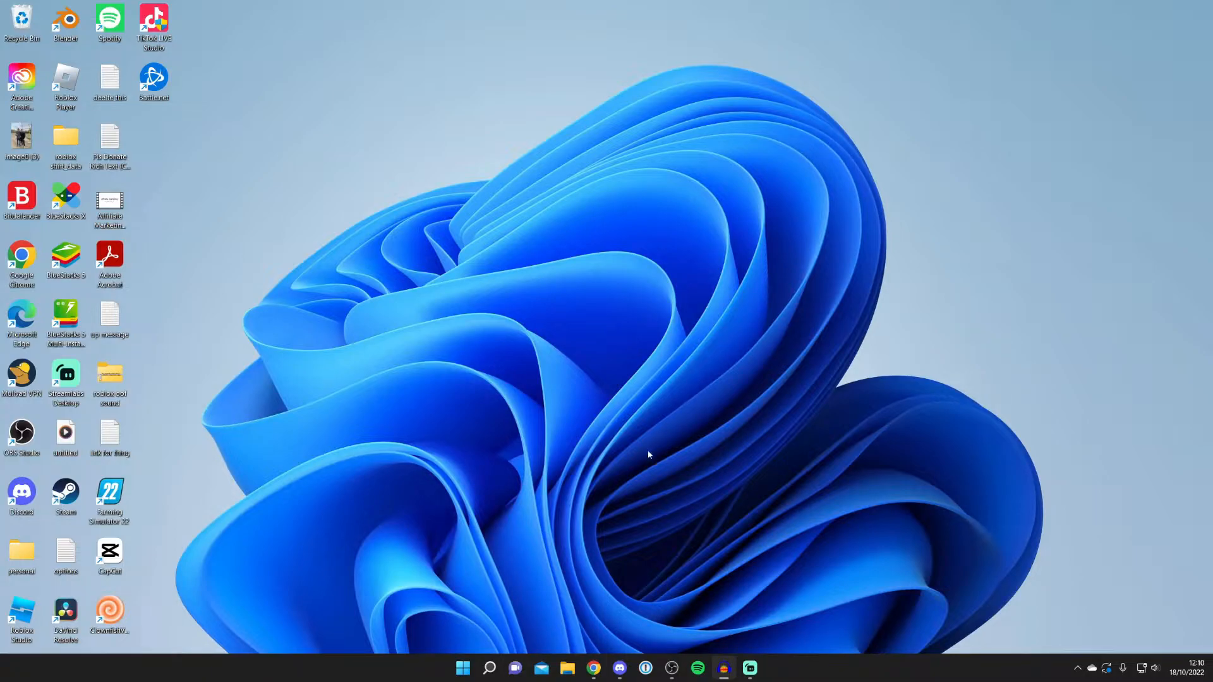
Step: Bring up Chrome showing the obsproject.com home page
{"action": "left_click", "coordinate": [594, 667]}
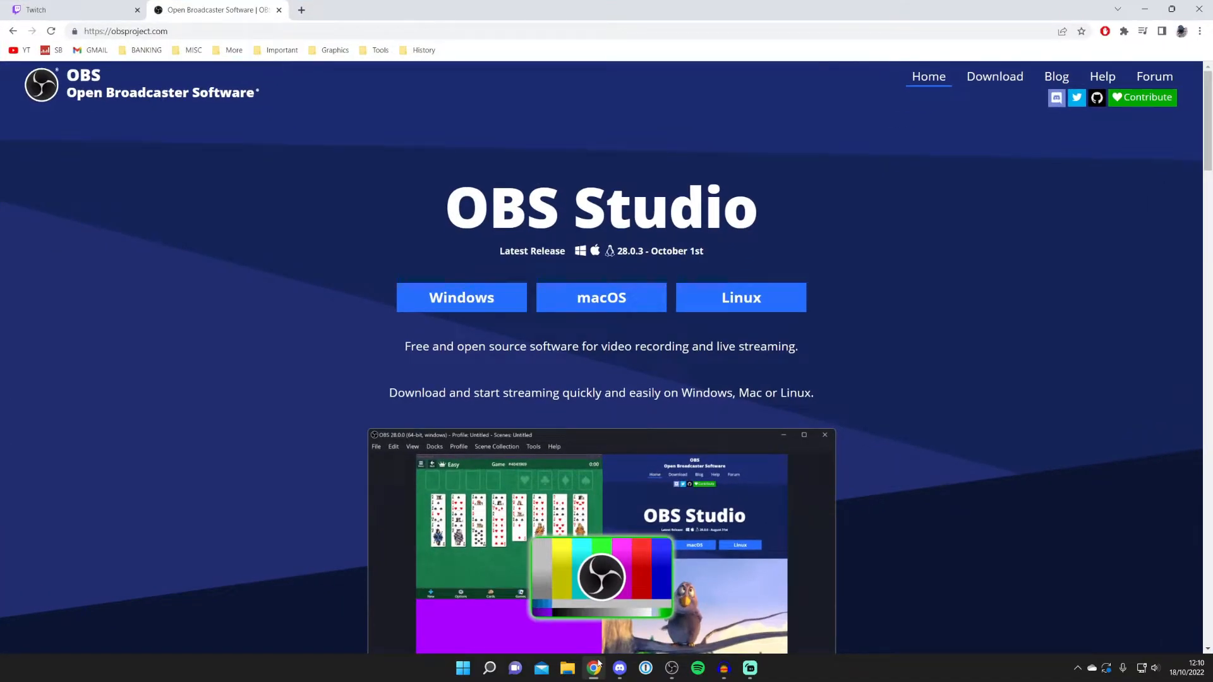
{"action": "mouse_move", "coordinate": [291, 215]}
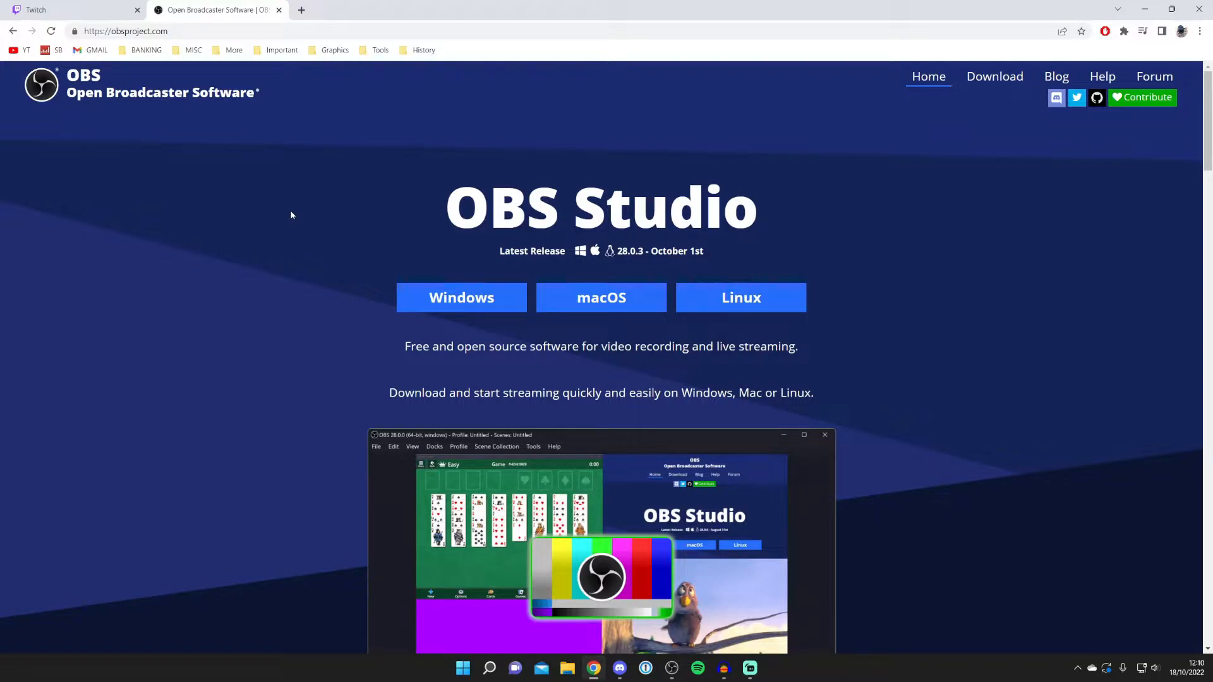
{"action": "mouse_move", "coordinate": [275, 209]}
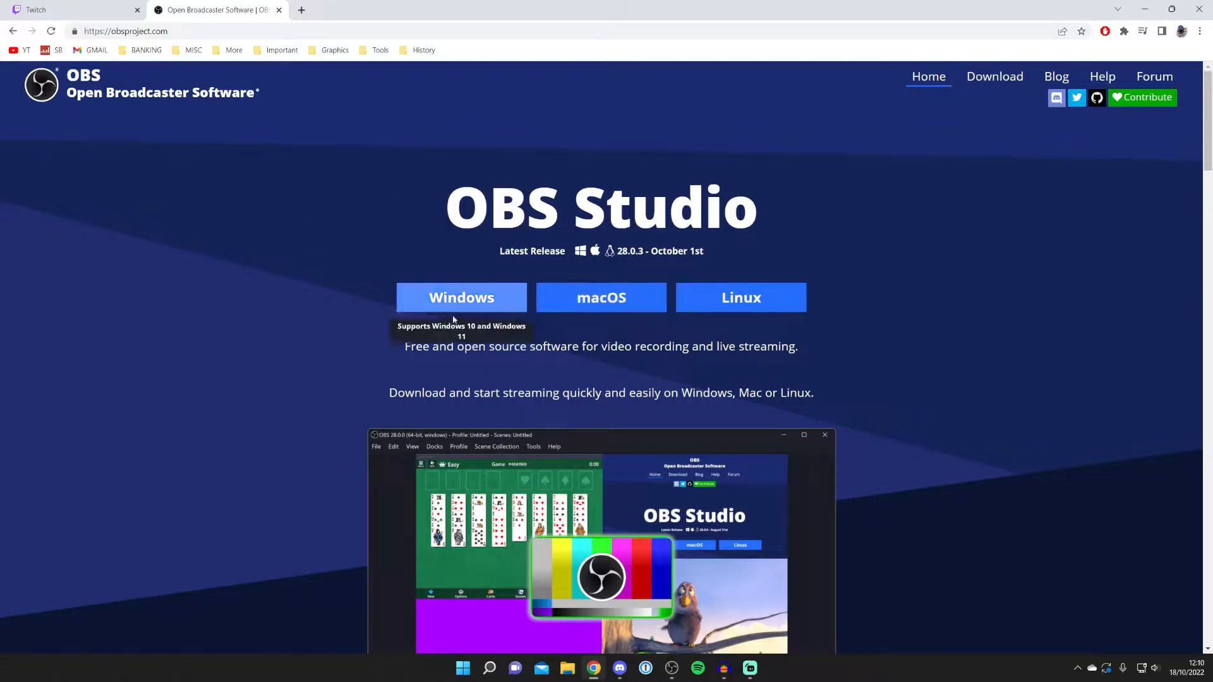
{"action": "mouse_move", "coordinate": [987, 367]}
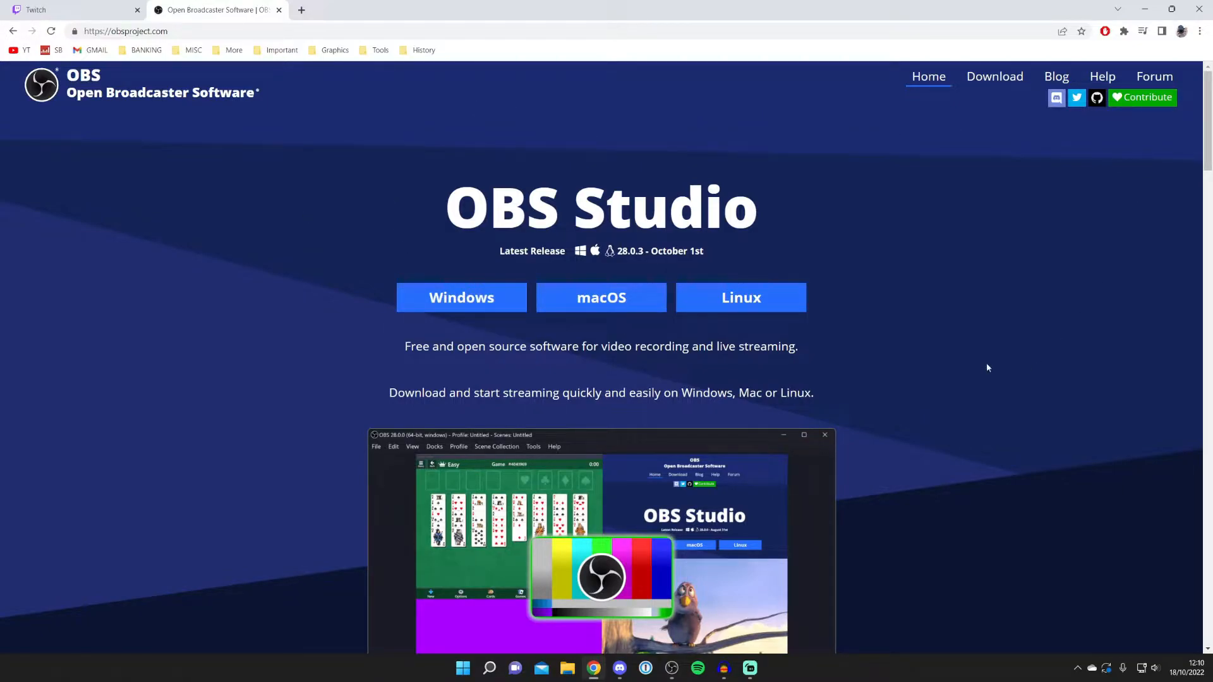
{"action": "mouse_move", "coordinate": [505, 321]}
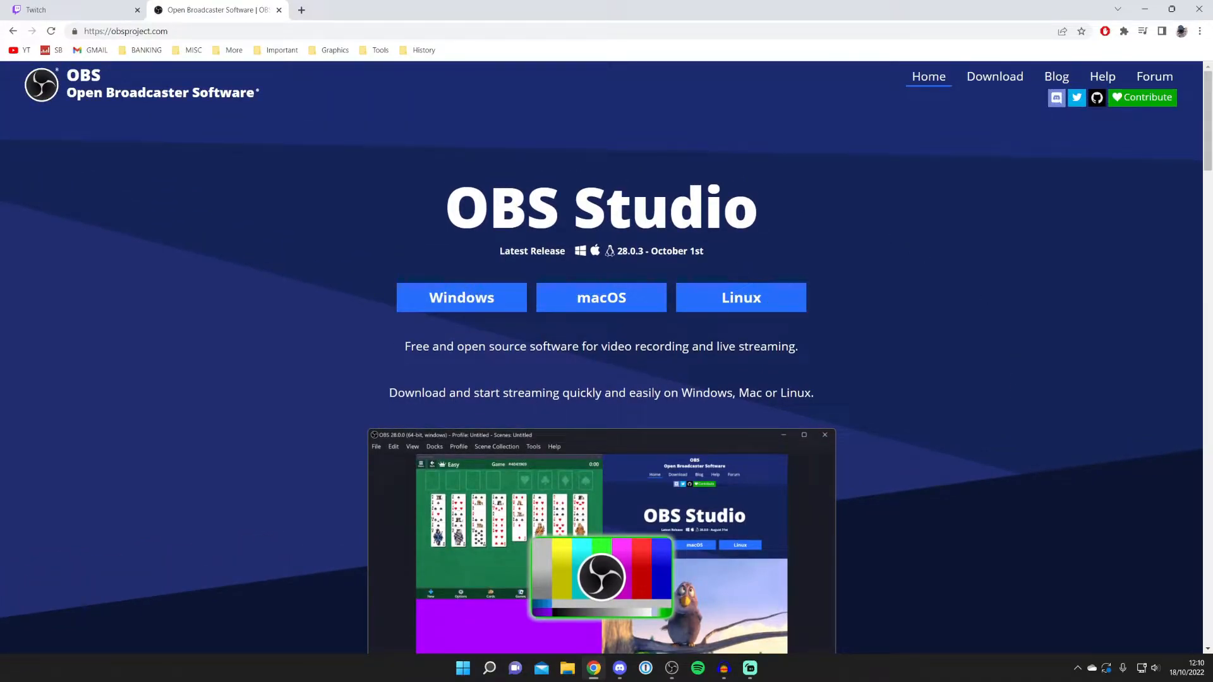
Step: Download the Windows installer and return to the OBS thank-you tab
{"action": "left_click", "coordinate": [460, 297]}
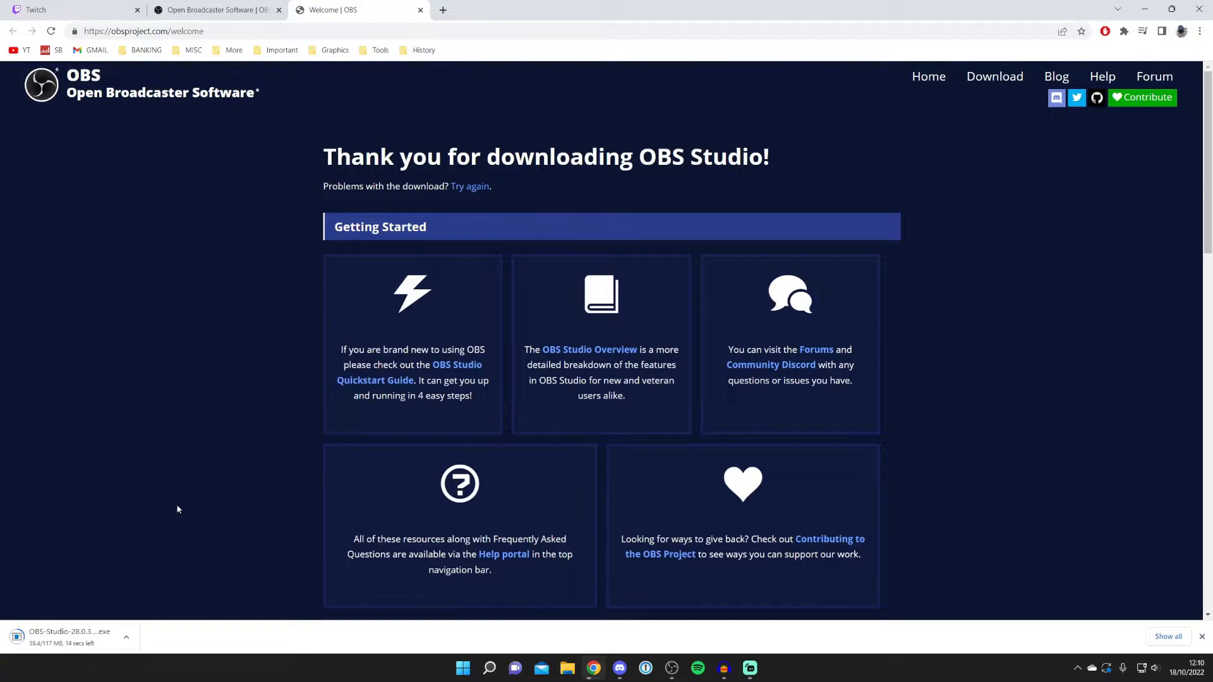
{"action": "mouse_move", "coordinate": [265, 489]}
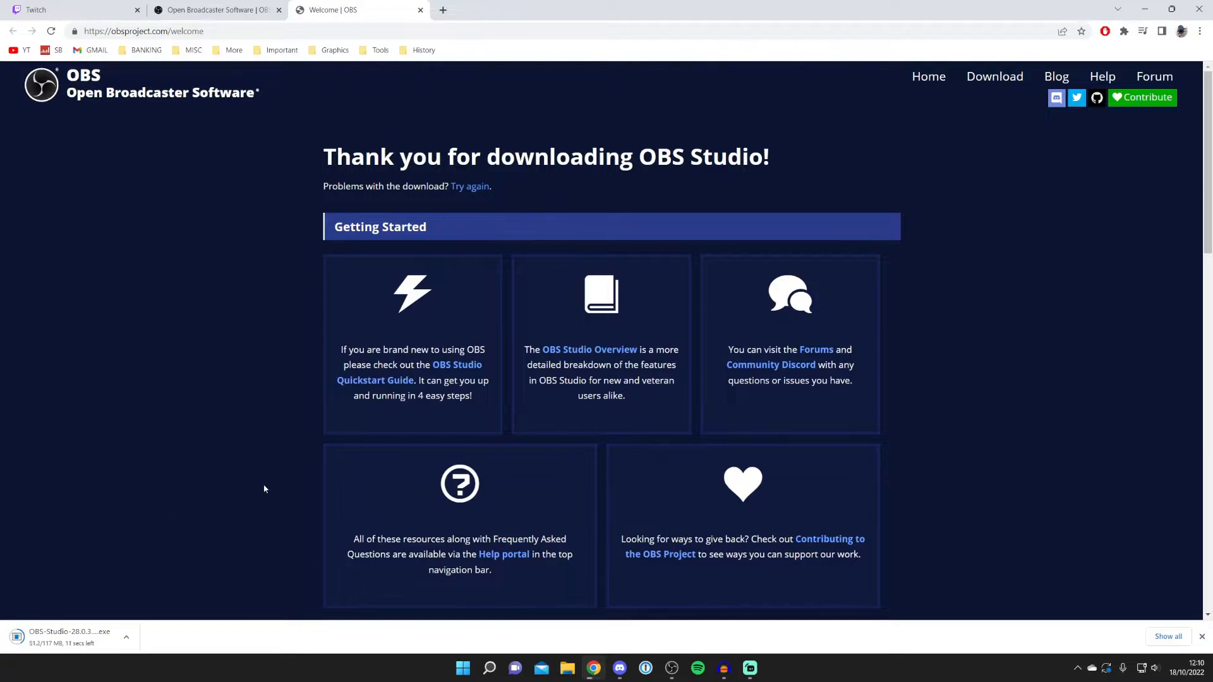
{"action": "mouse_move", "coordinate": [560, 613]}
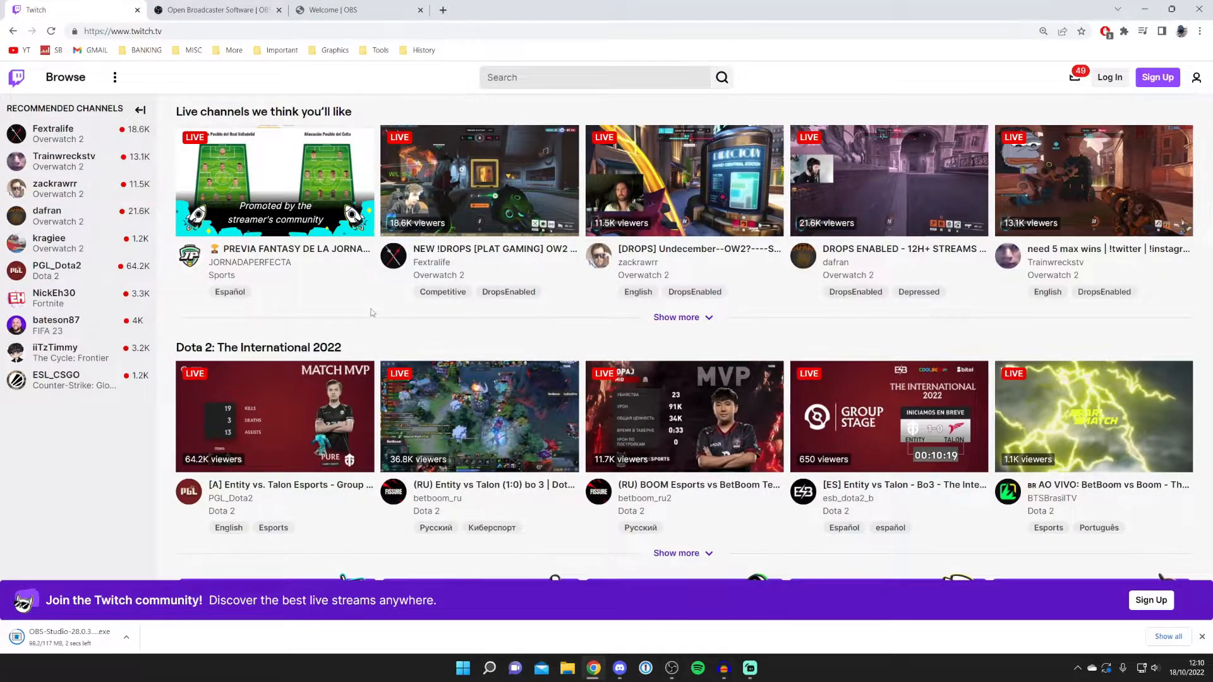
{"action": "mouse_move", "coordinate": [454, 346]}
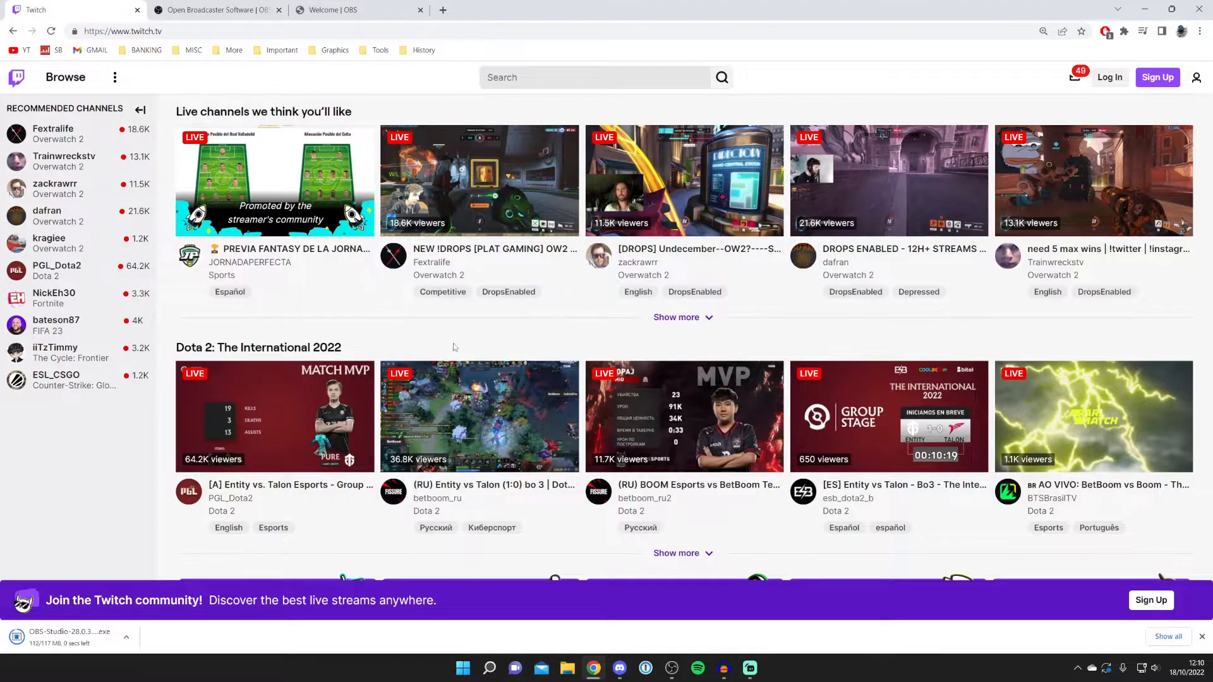
{"action": "left_click", "coordinate": [349, 9]}
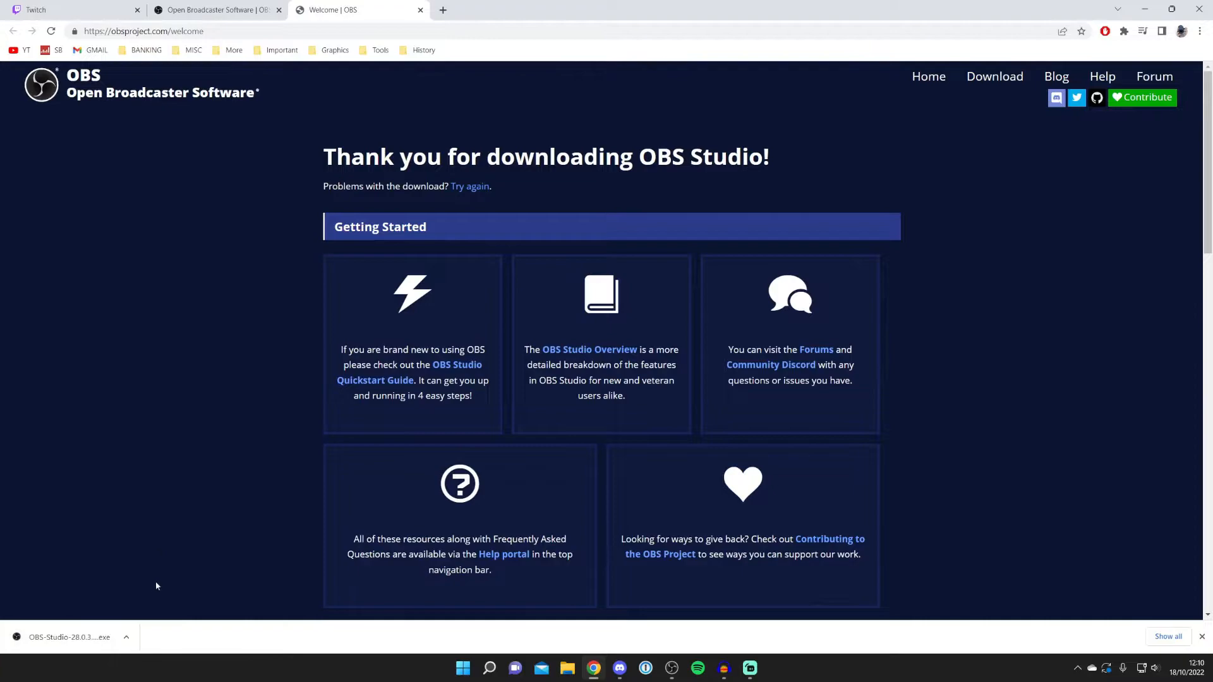
{"action": "mouse_move", "coordinate": [964, 5]}
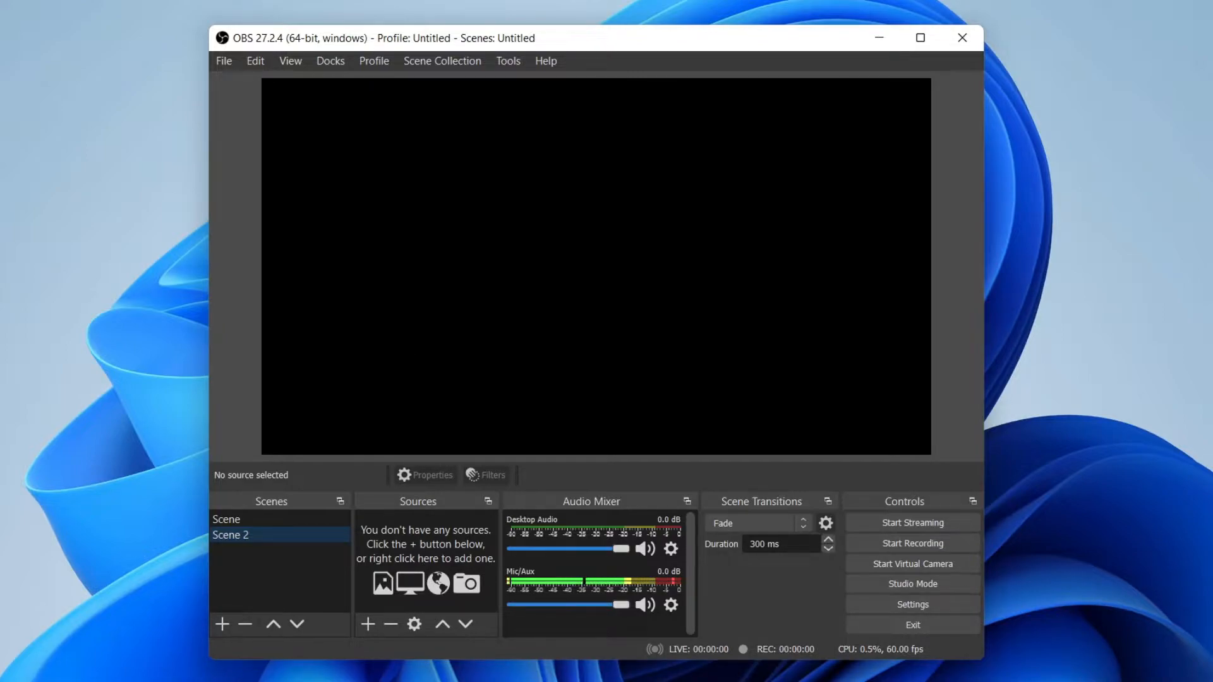
{"action": "mouse_move", "coordinate": [336, 80]}
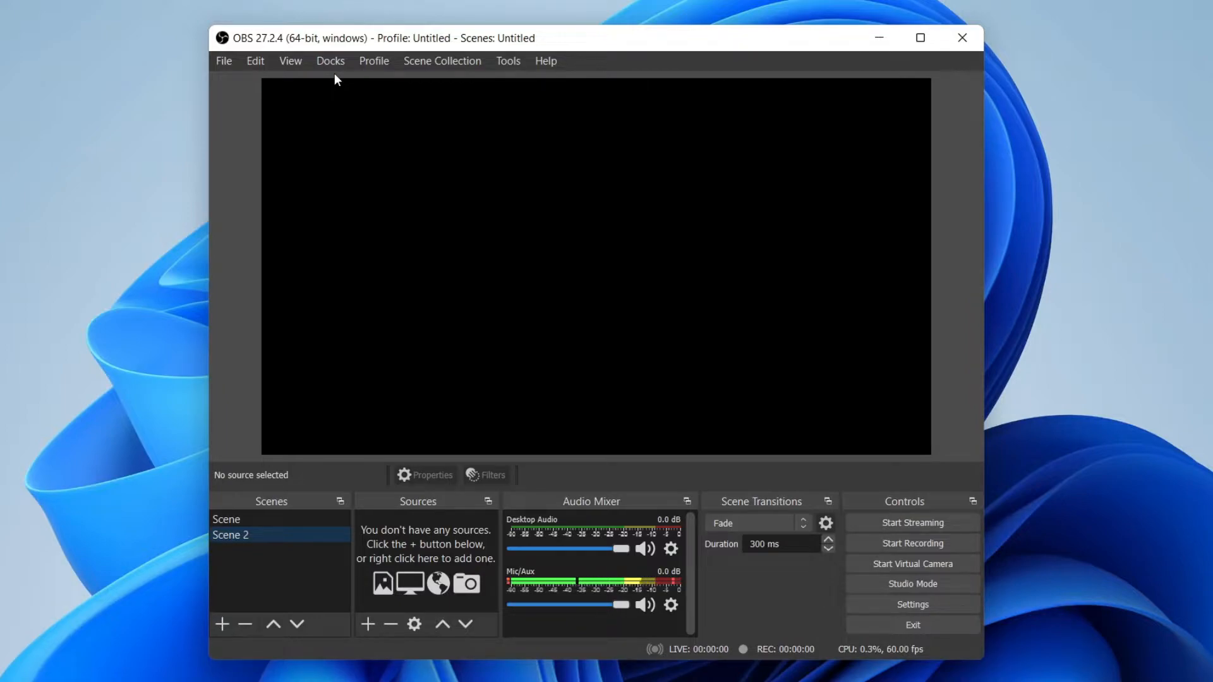
{"action": "mouse_move", "coordinate": [392, 170]}
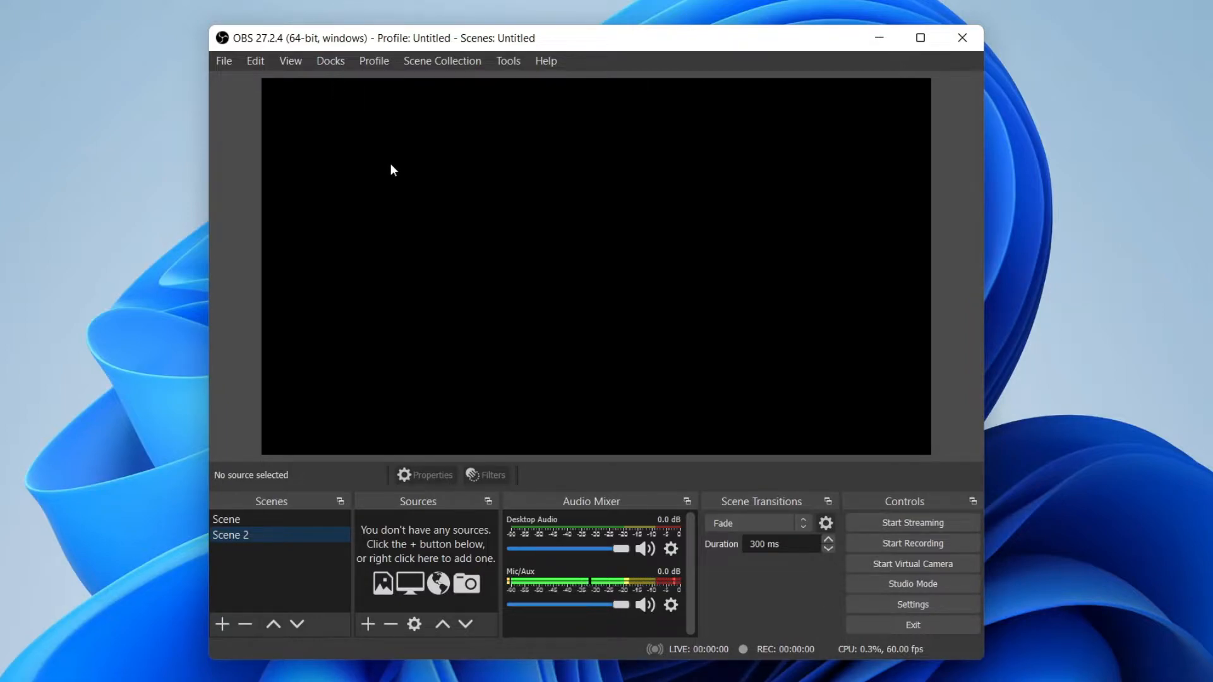
{"action": "mouse_move", "coordinate": [562, 490]}
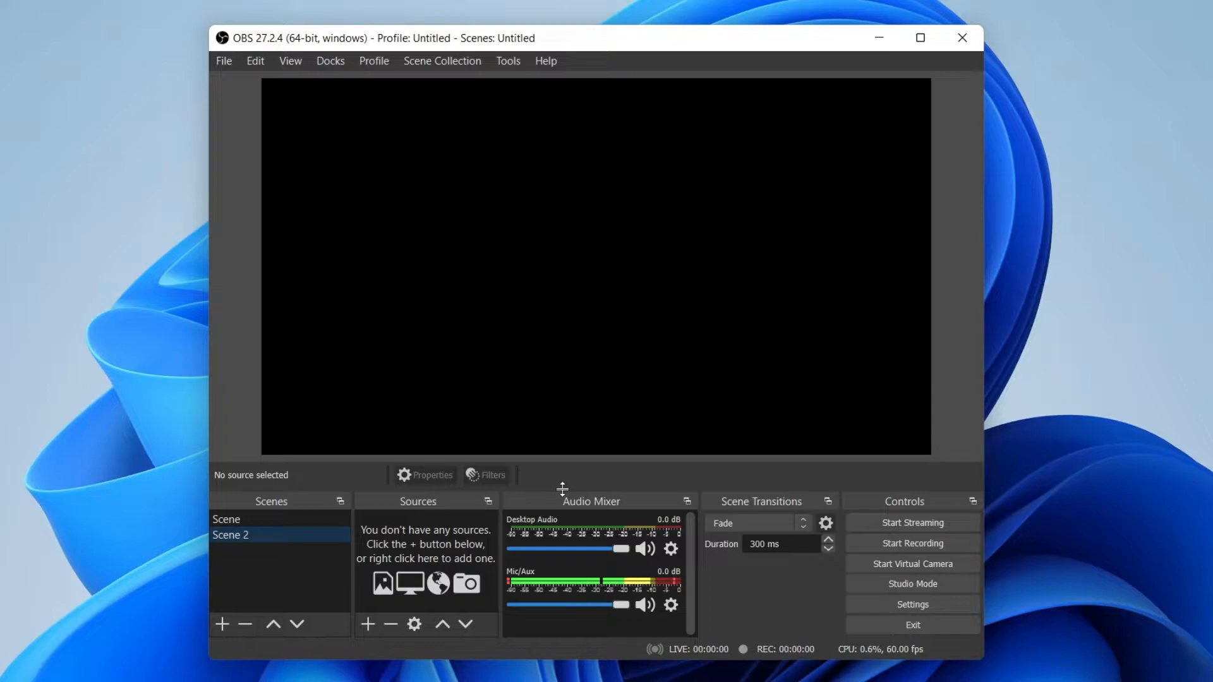
{"action": "mouse_move", "coordinate": [556, 544]}
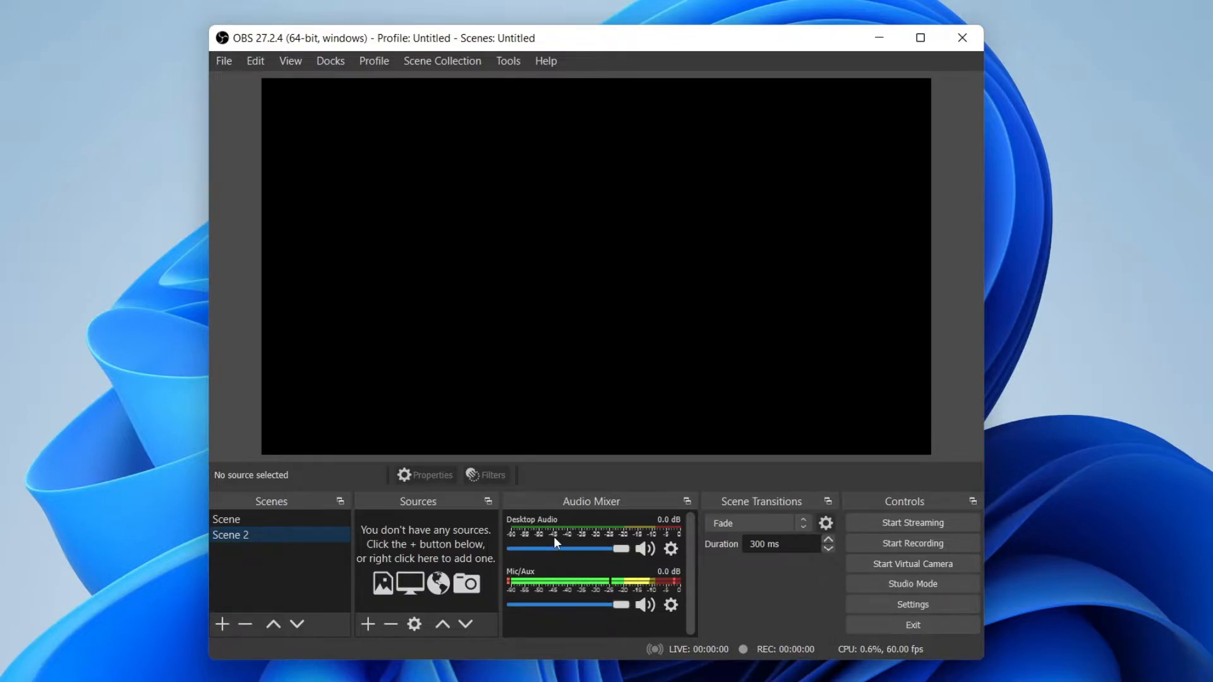
{"action": "mouse_move", "coordinate": [722, 500]}
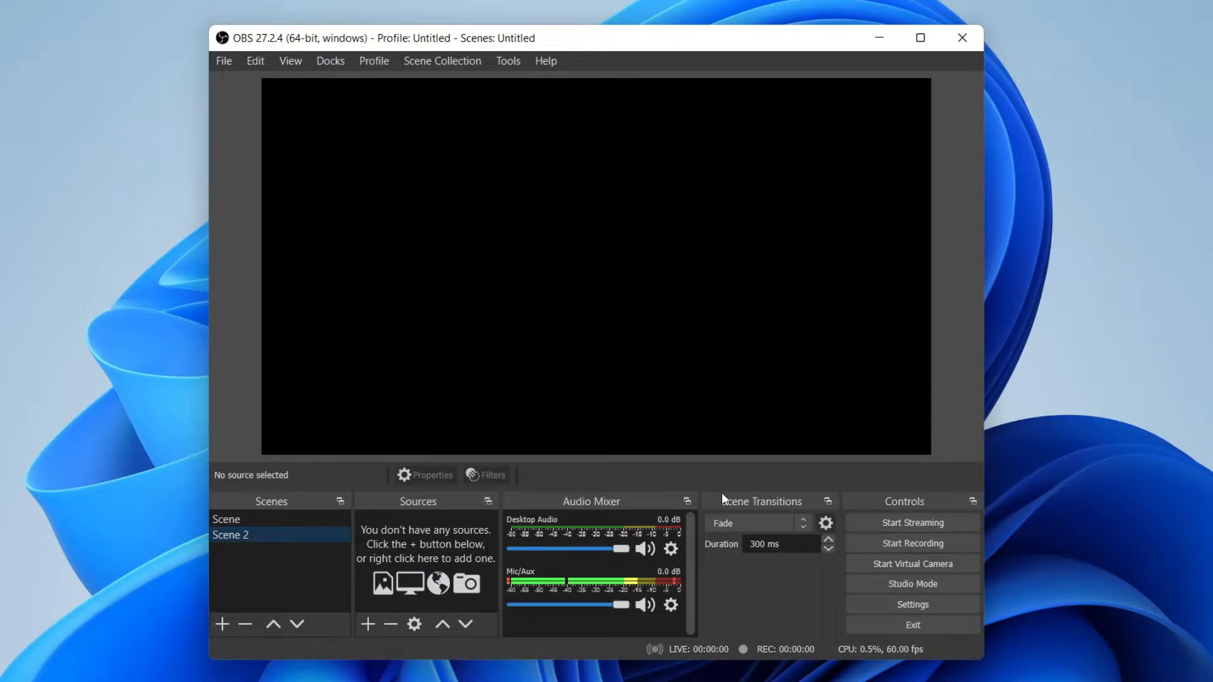
{"action": "mouse_move", "coordinate": [229, 488]}
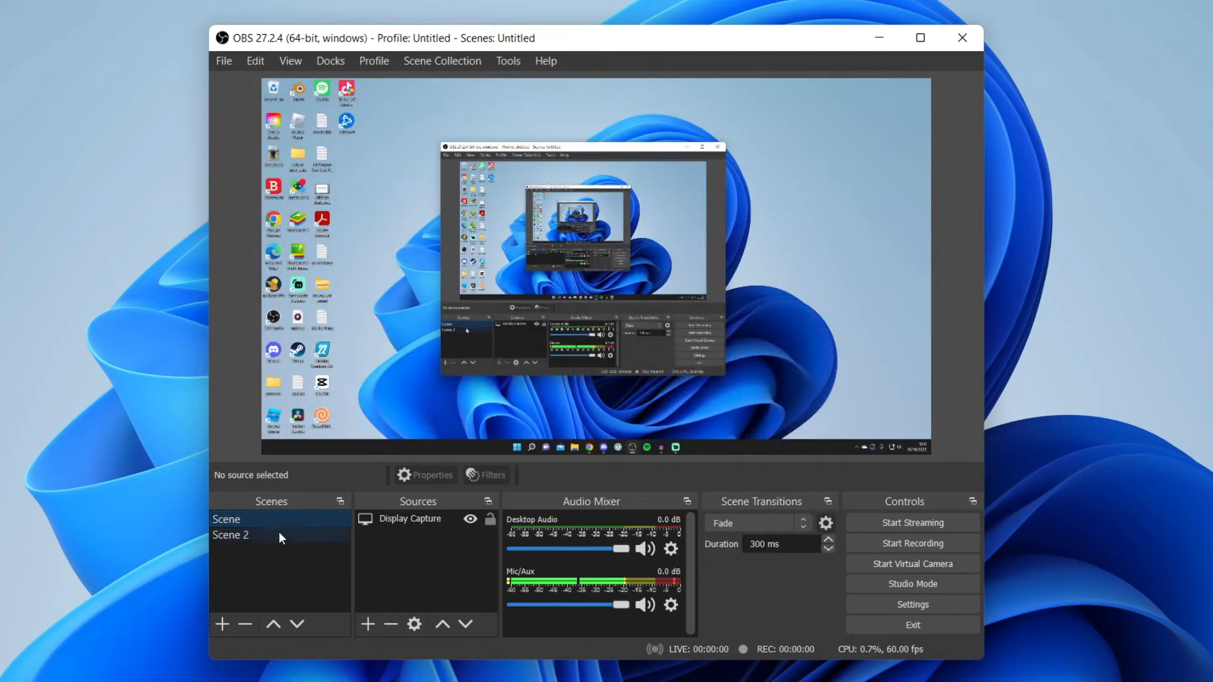
Step: Switch between Scene and Scene 2, ending on the empty Scene 2
{"action": "left_click", "coordinate": [230, 536]}
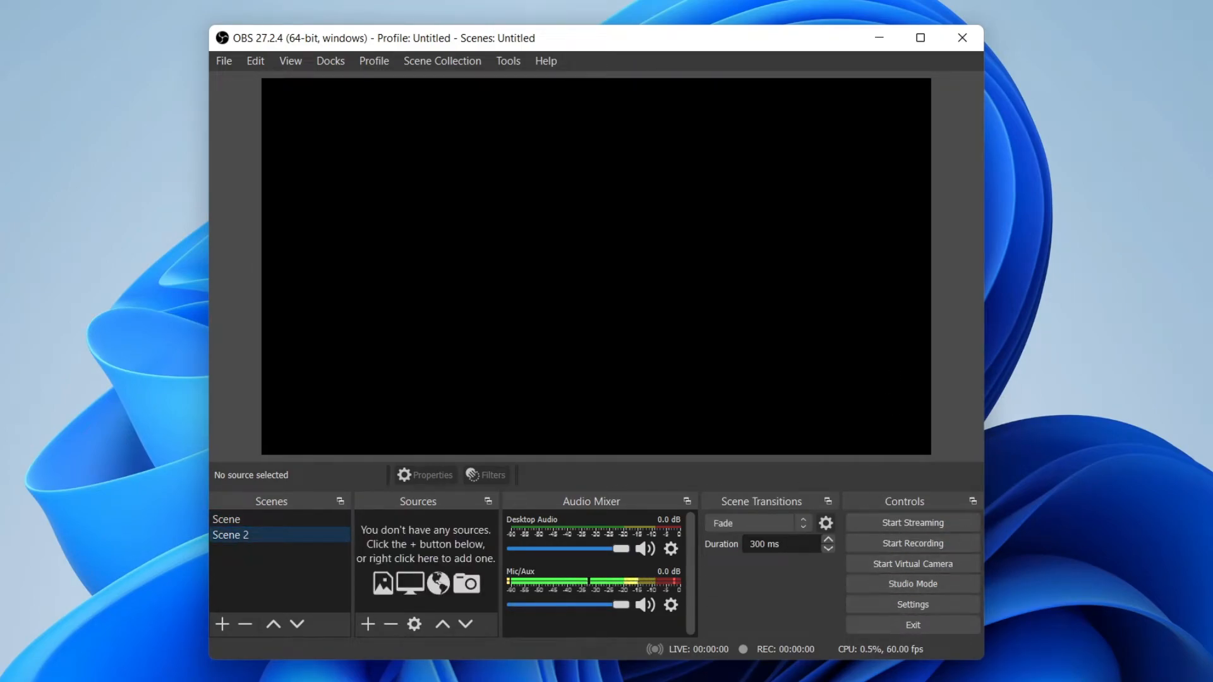
{"action": "mouse_move", "coordinate": [291, 474]}
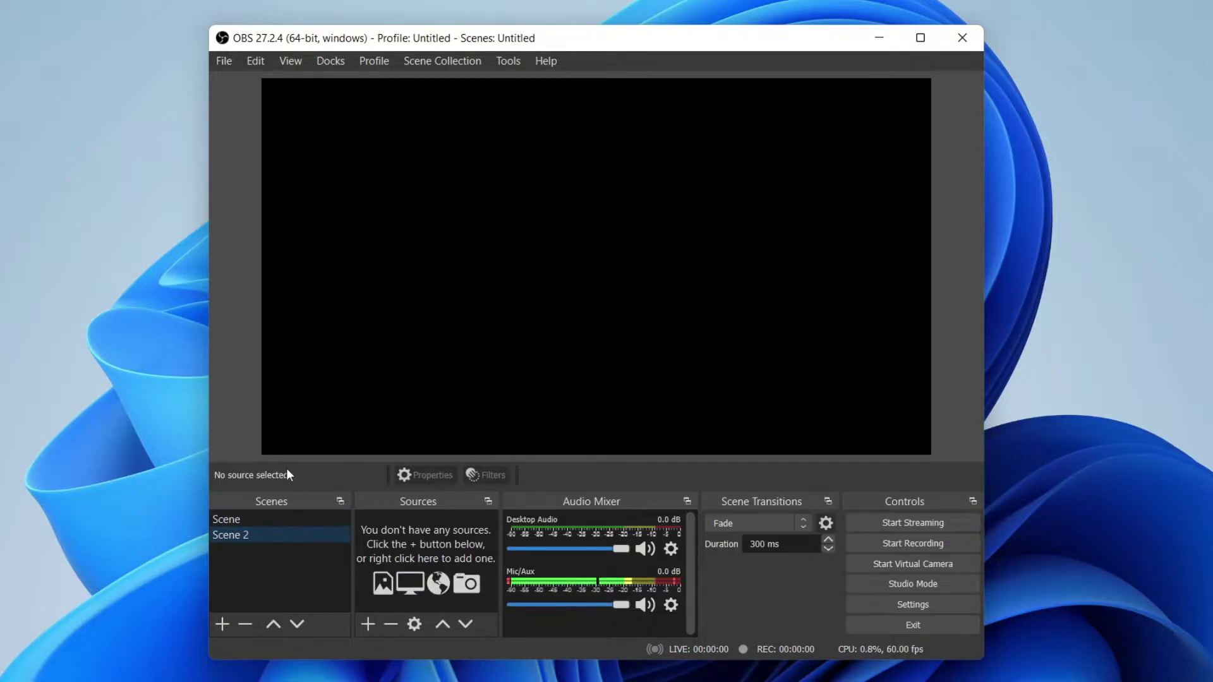
{"action": "left_click", "coordinate": [225, 520]}
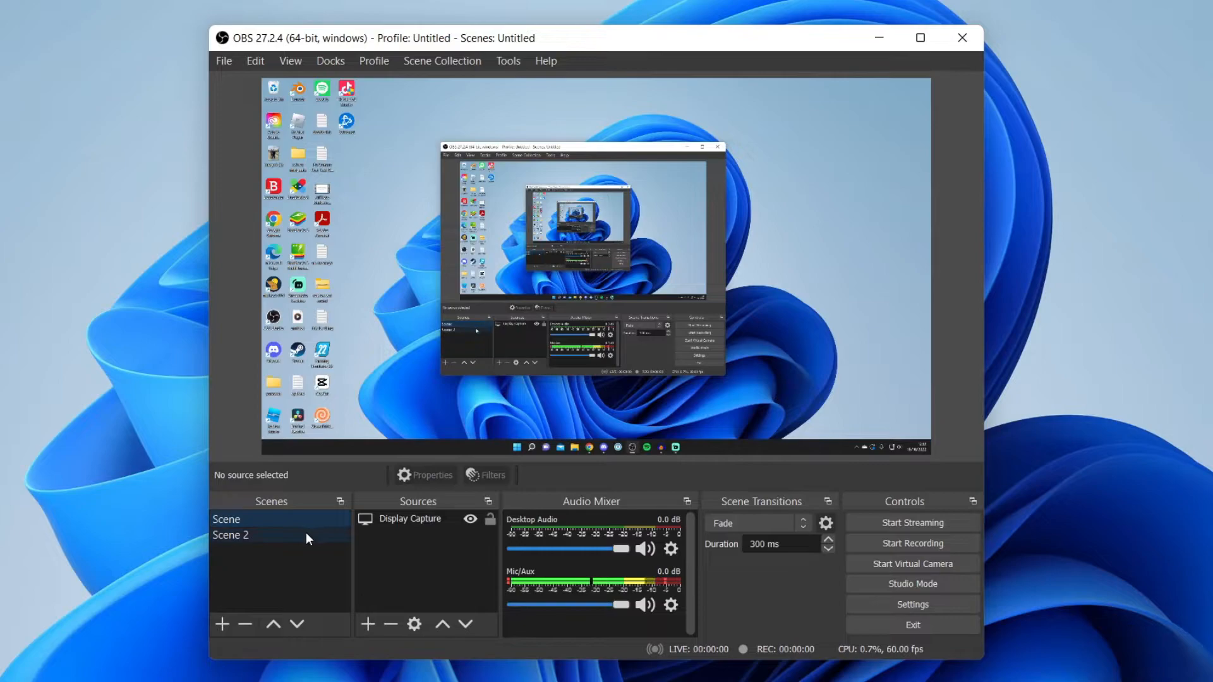
{"action": "left_click", "coordinate": [230, 535]}
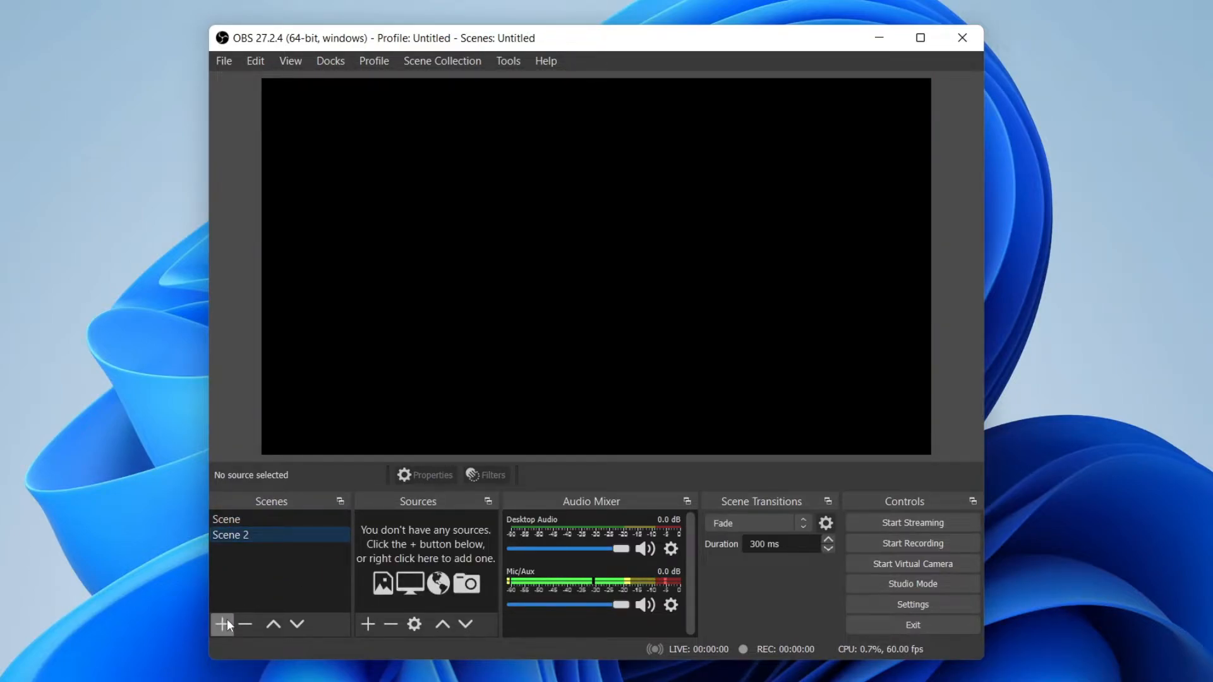
{"action": "mouse_move", "coordinate": [241, 589]}
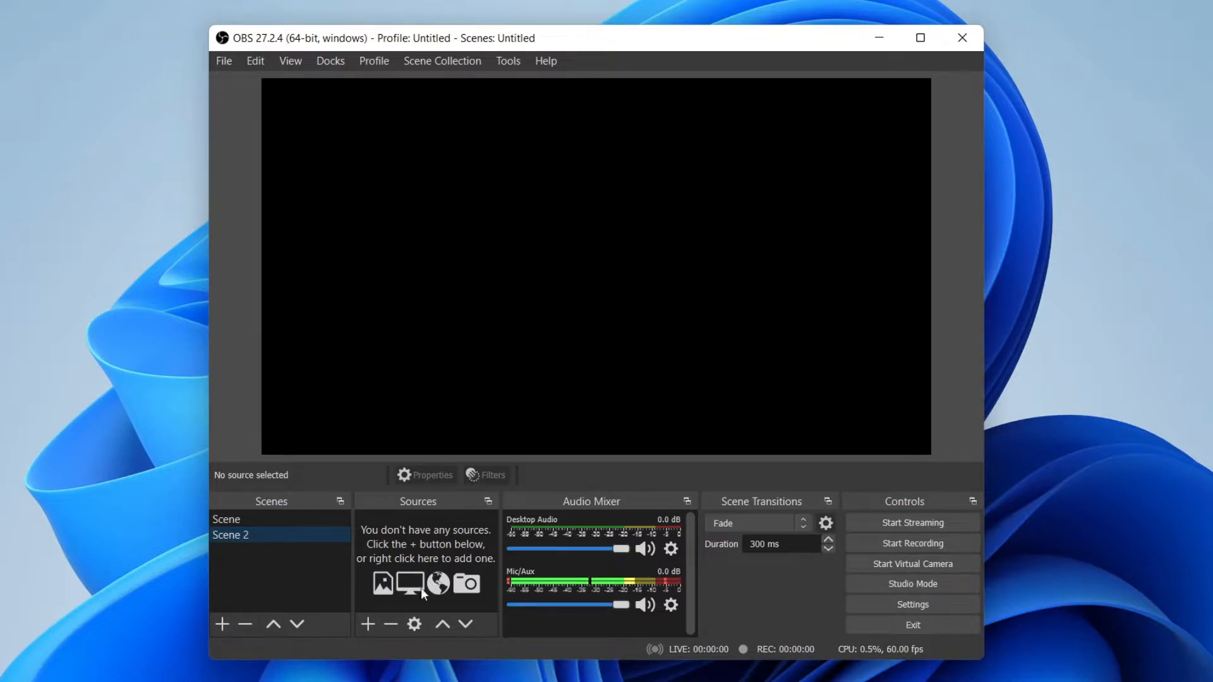
{"action": "mouse_move", "coordinate": [412, 585]}
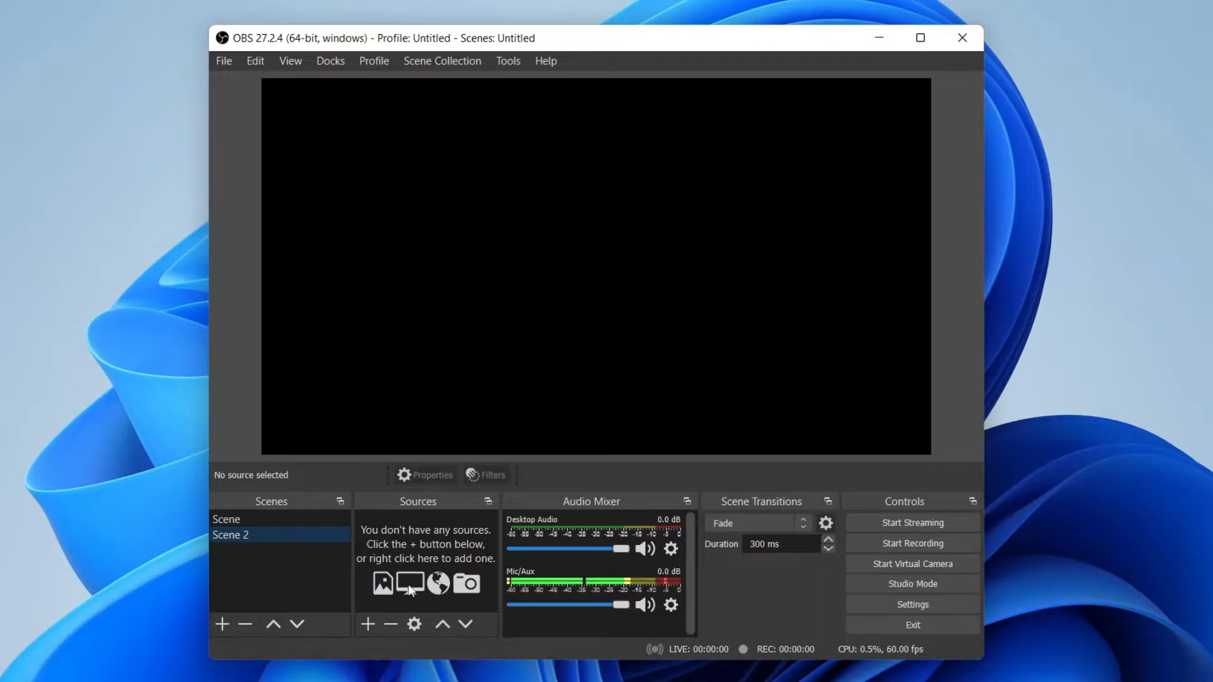
{"action": "mouse_move", "coordinate": [367, 624]}
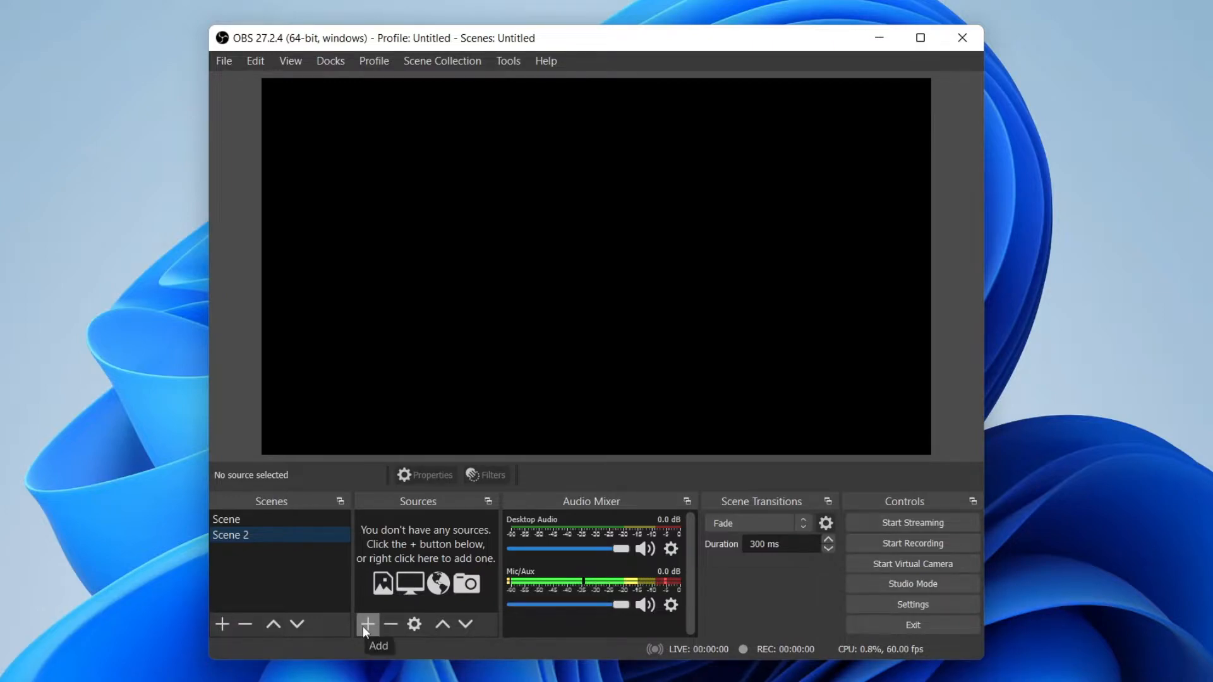
Step: Add Display Capture 2 capturing Display 1 (Primary Monitor) and confirm
{"action": "left_click", "coordinate": [368, 624]}
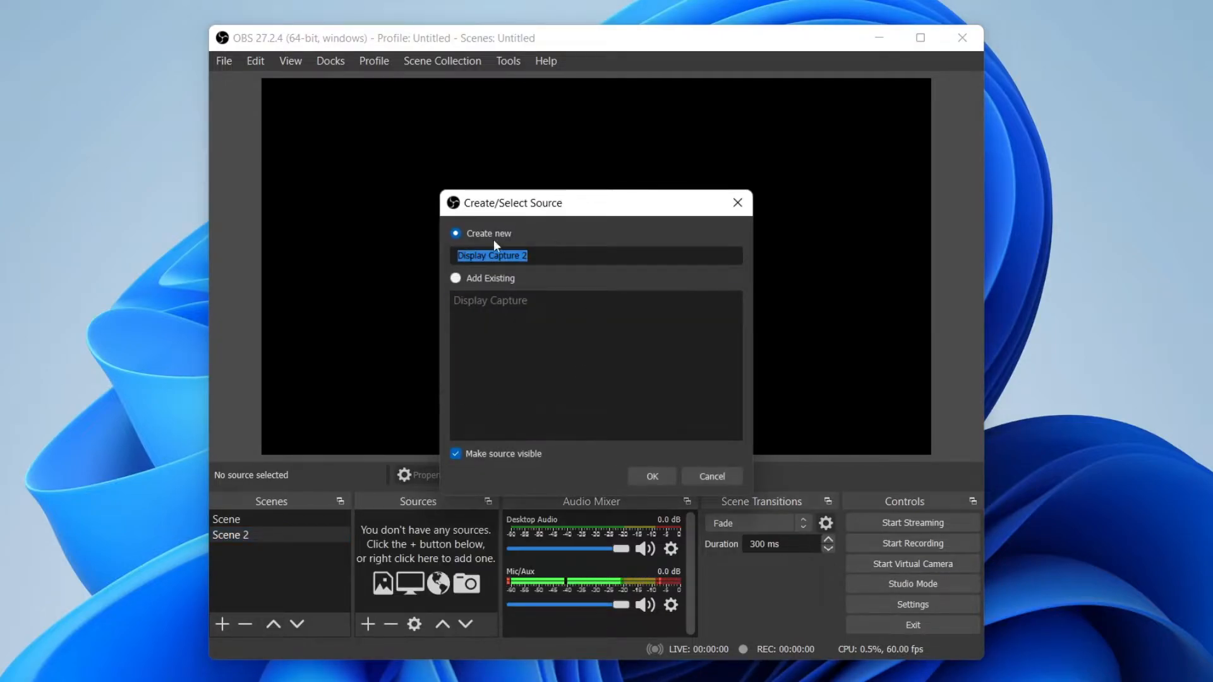
{"action": "left_click", "coordinate": [651, 477]}
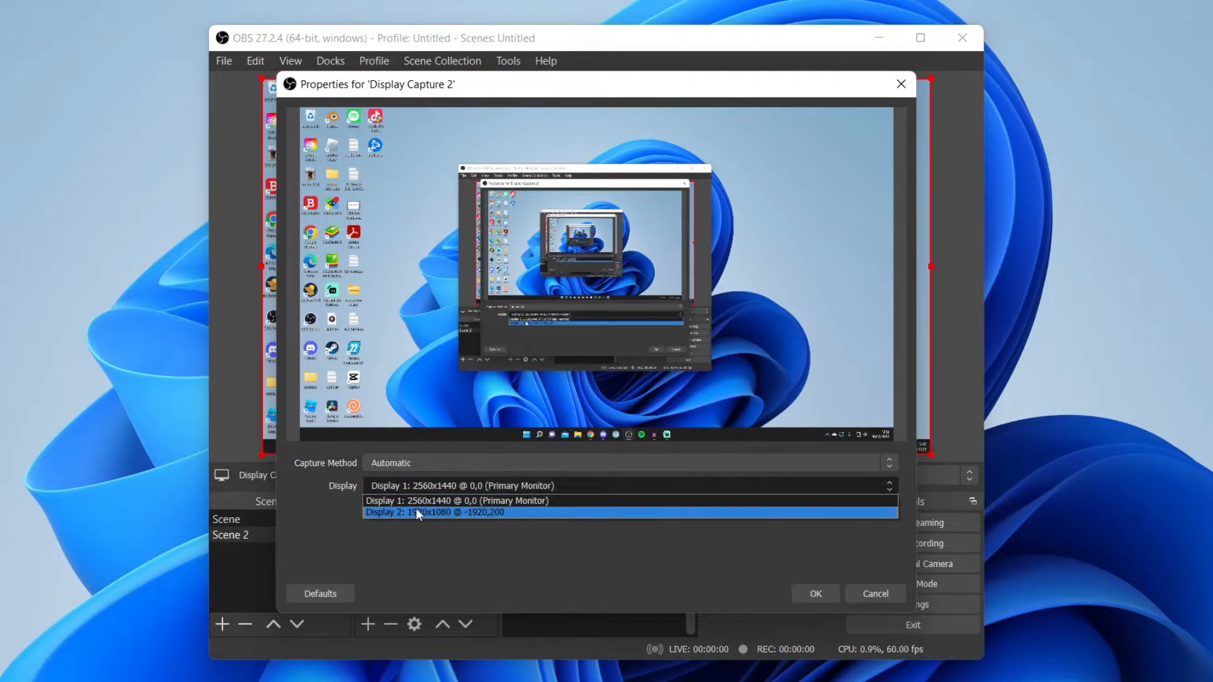
{"action": "left_click", "coordinate": [456, 501]}
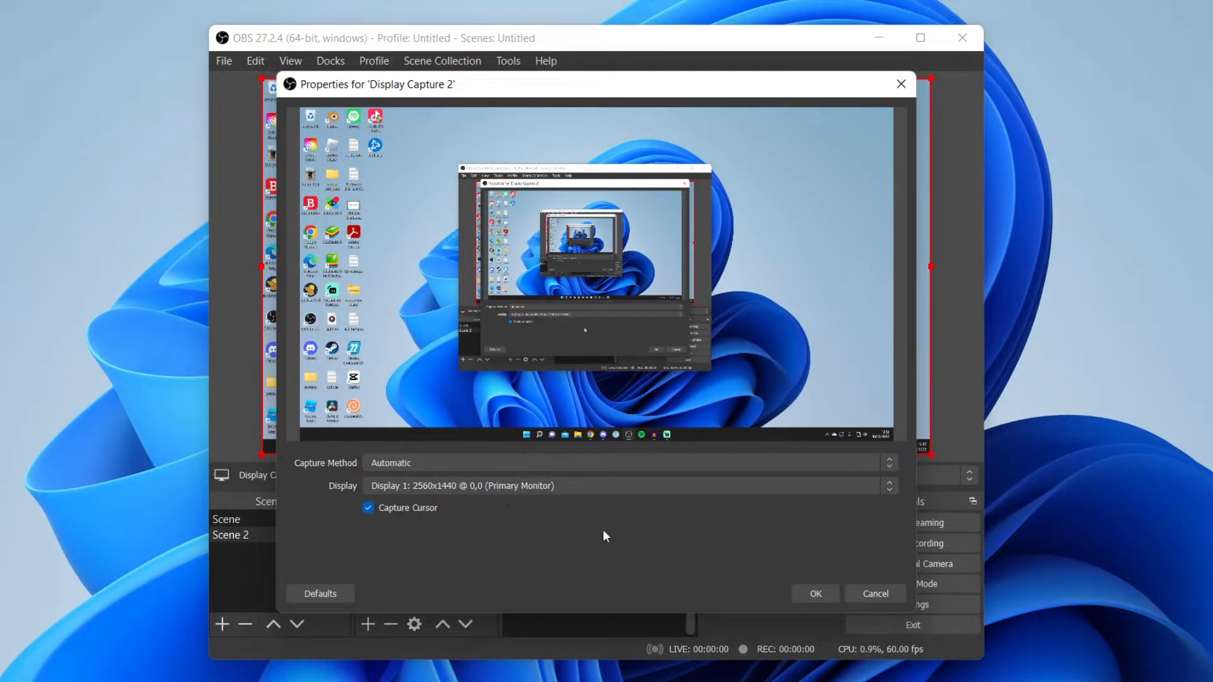
{"action": "left_click", "coordinate": [814, 594]}
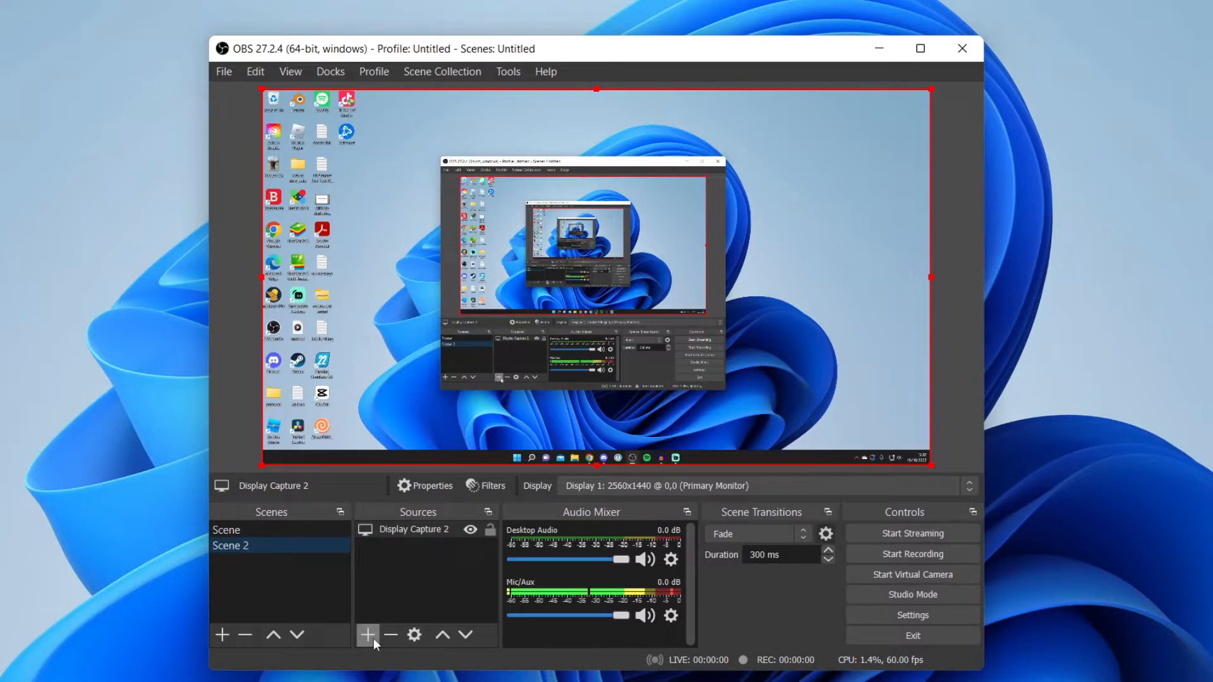
Step: Add a Video Capture Device webcam source to Scene 2 with default properties
{"action": "left_click", "coordinate": [368, 635]}
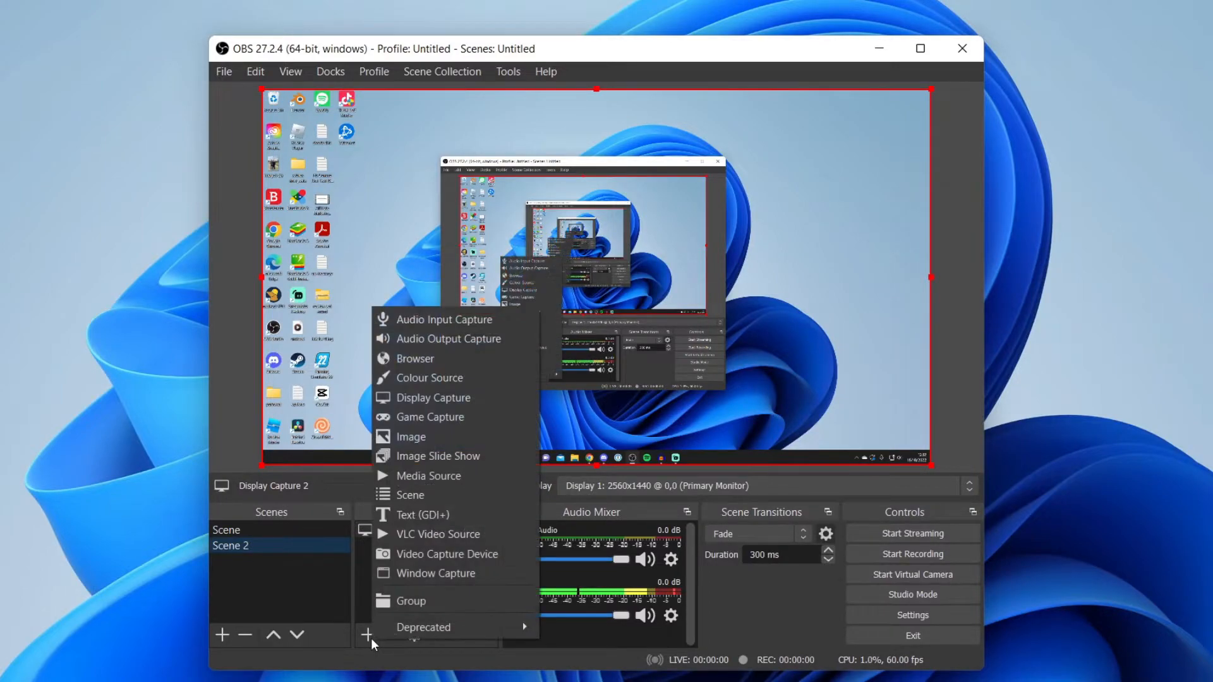
{"action": "mouse_move", "coordinate": [418, 553]}
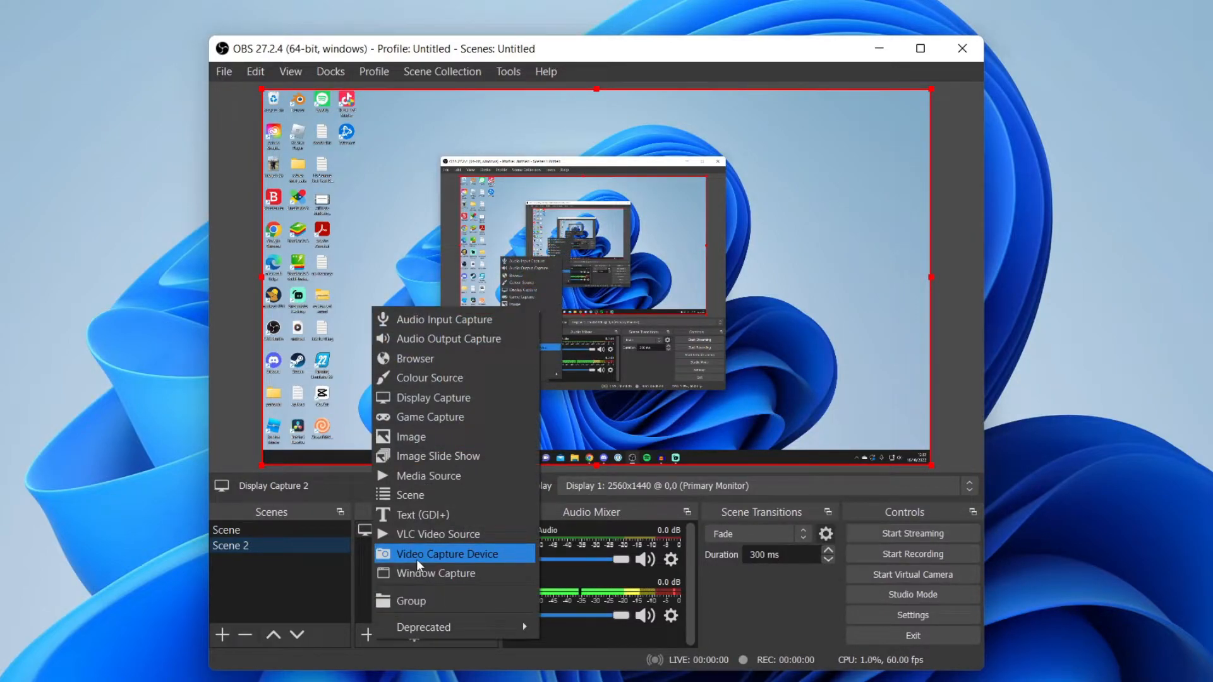
{"action": "mouse_move", "coordinate": [460, 496]}
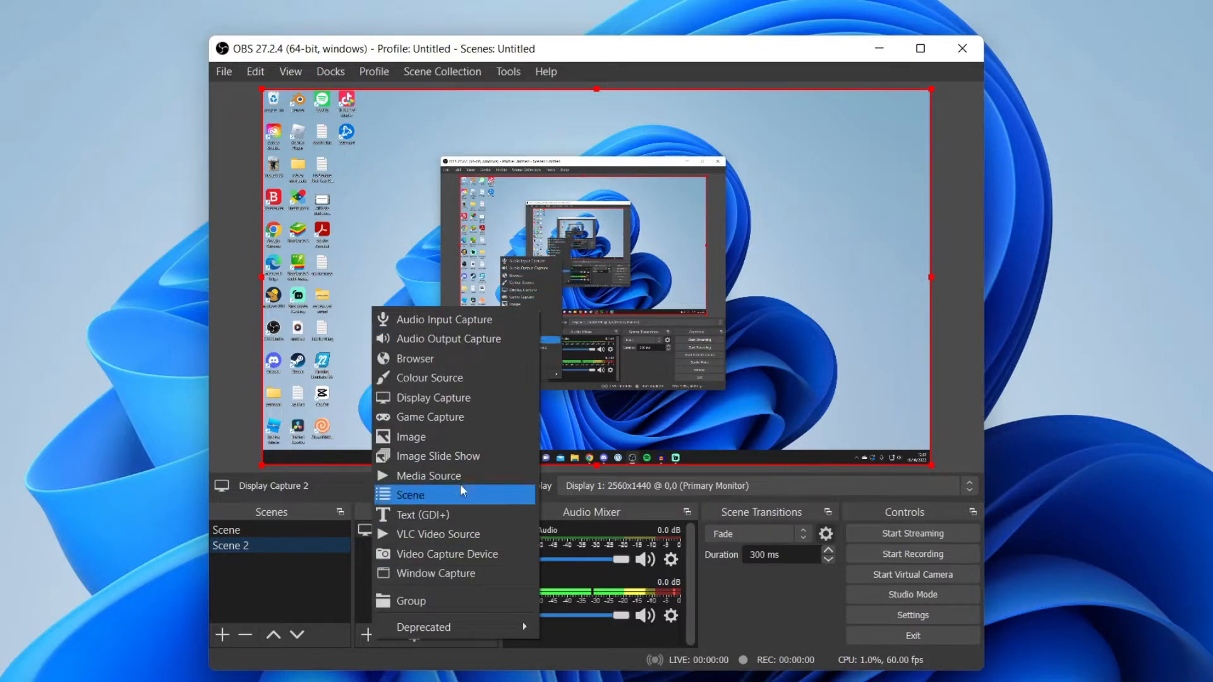
{"action": "mouse_move", "coordinate": [457, 554]}
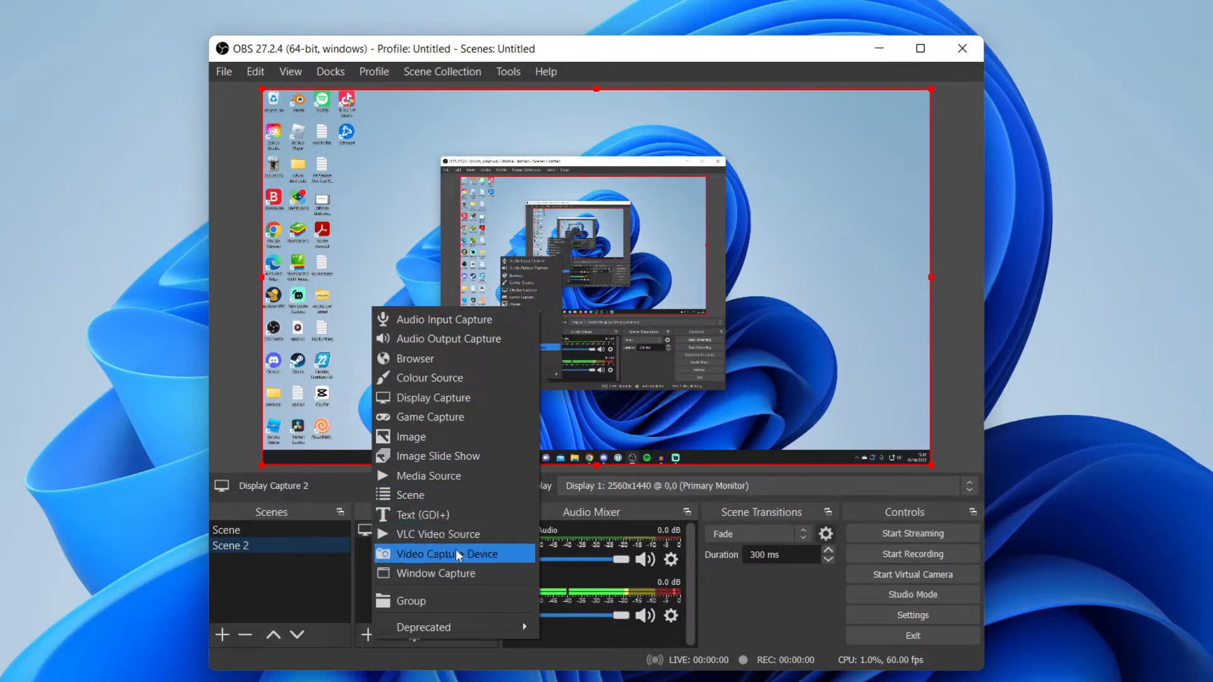
{"action": "left_click", "coordinate": [435, 554]}
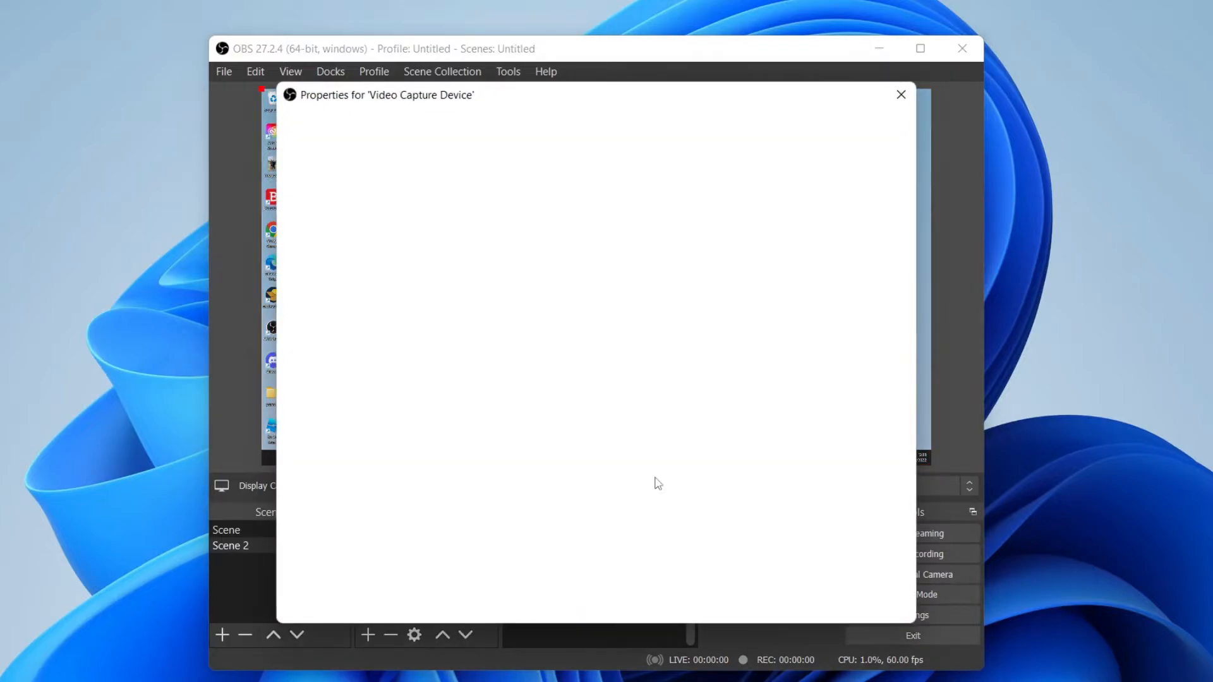
{"action": "left_click", "coordinate": [627, 474]}
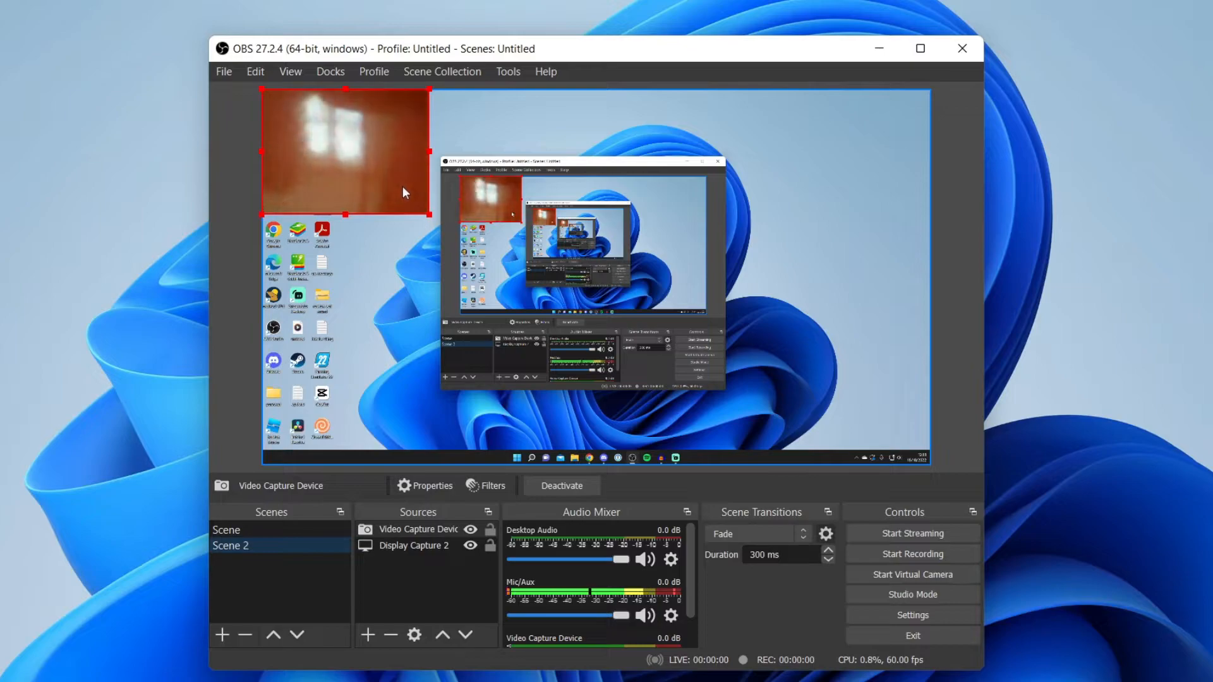
{"action": "left_click", "coordinate": [414, 546]}
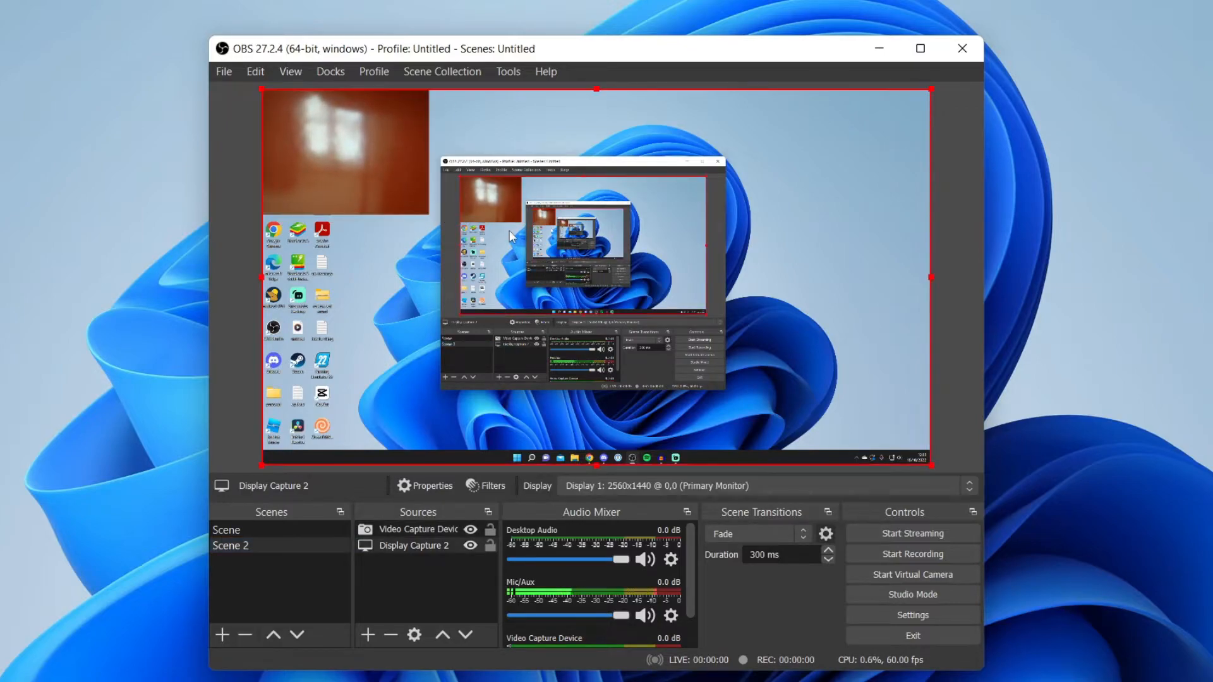
Step: Select the webcam source and bring up OBS Settings on the General page
{"action": "left_click", "coordinate": [416, 530]}
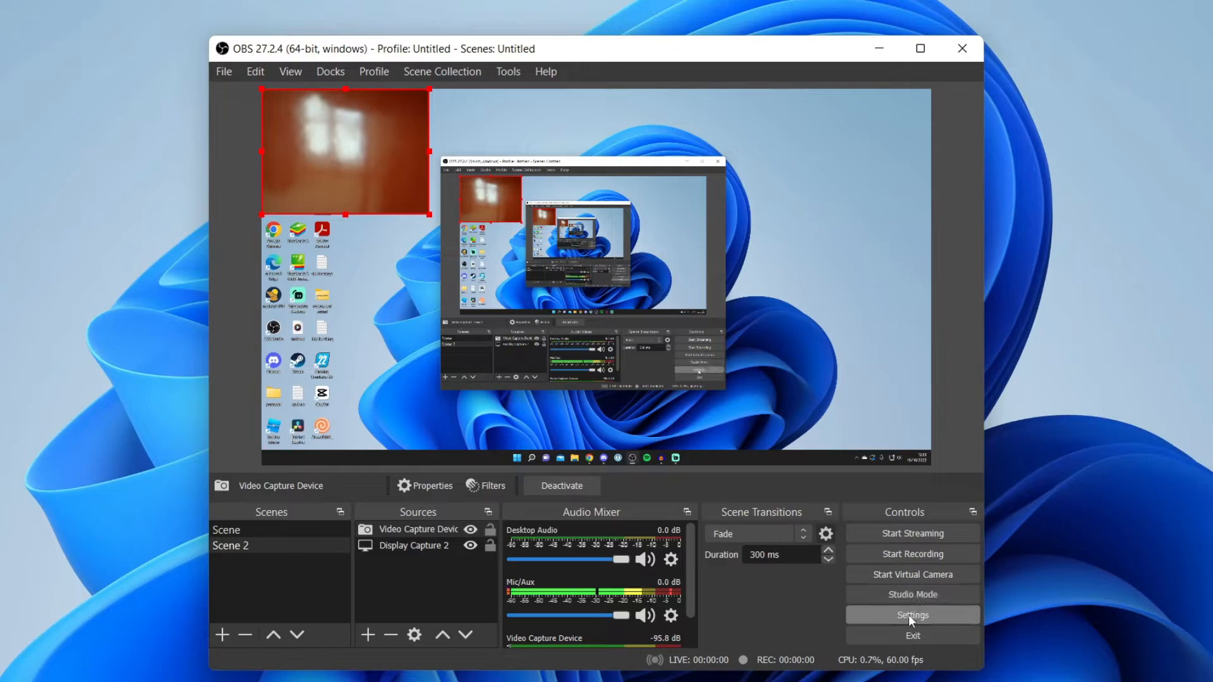
{"action": "left_click", "coordinate": [911, 616]}
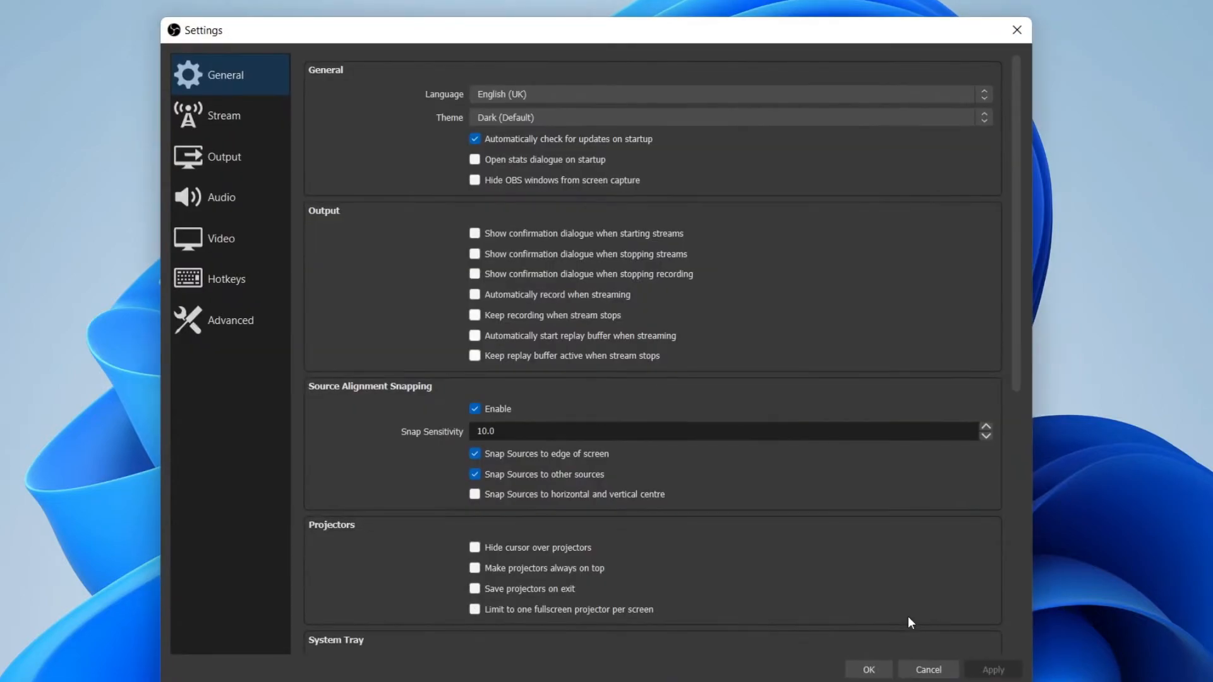
{"action": "mouse_move", "coordinate": [394, 118]}
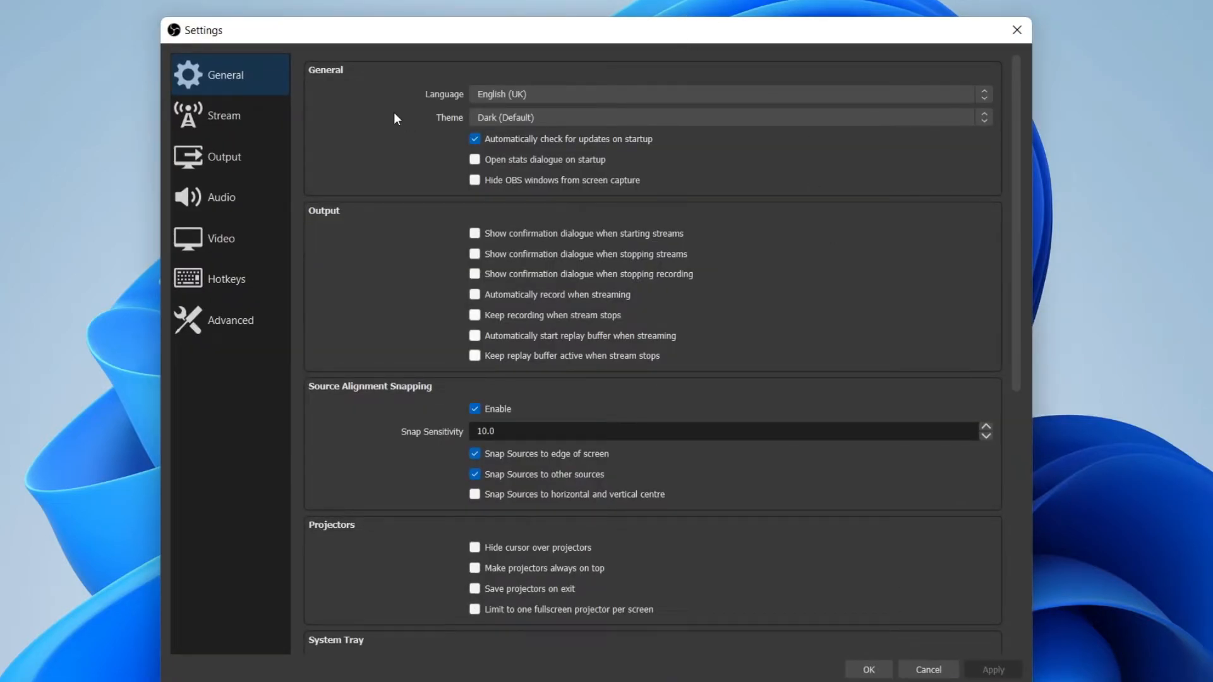
{"action": "mouse_move", "coordinate": [368, 181]}
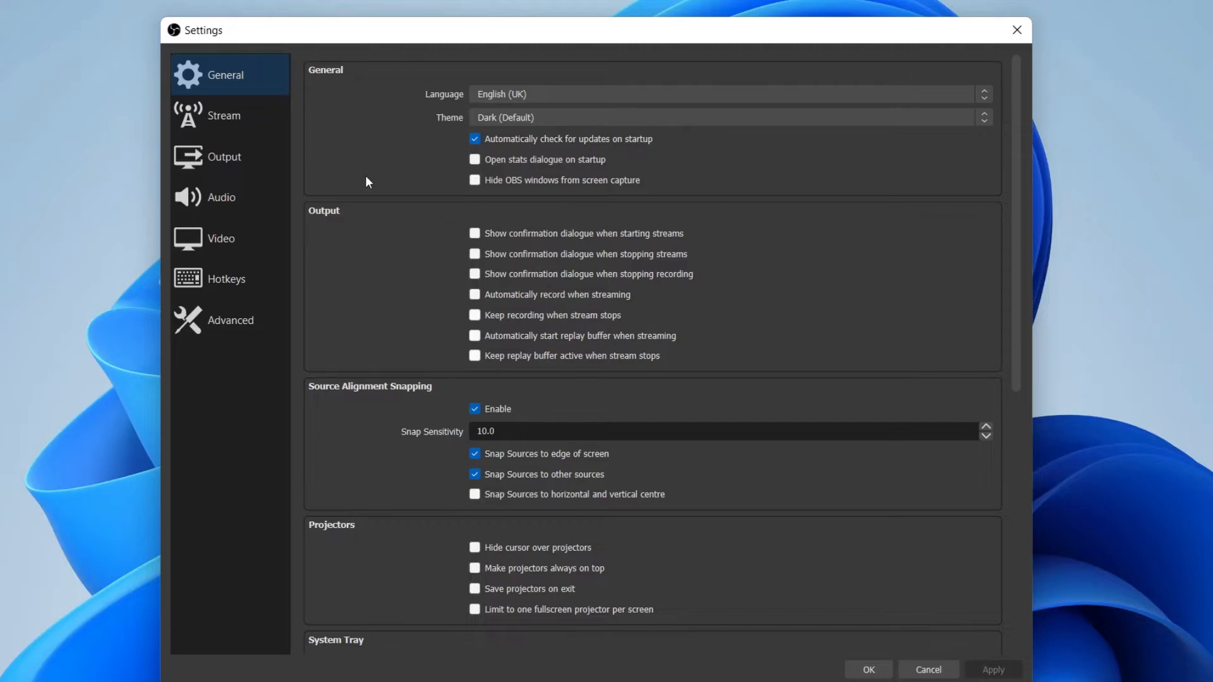
Step: Set the Stream service to Twitch, then move to the Output page
{"action": "left_click", "coordinate": [224, 115]}
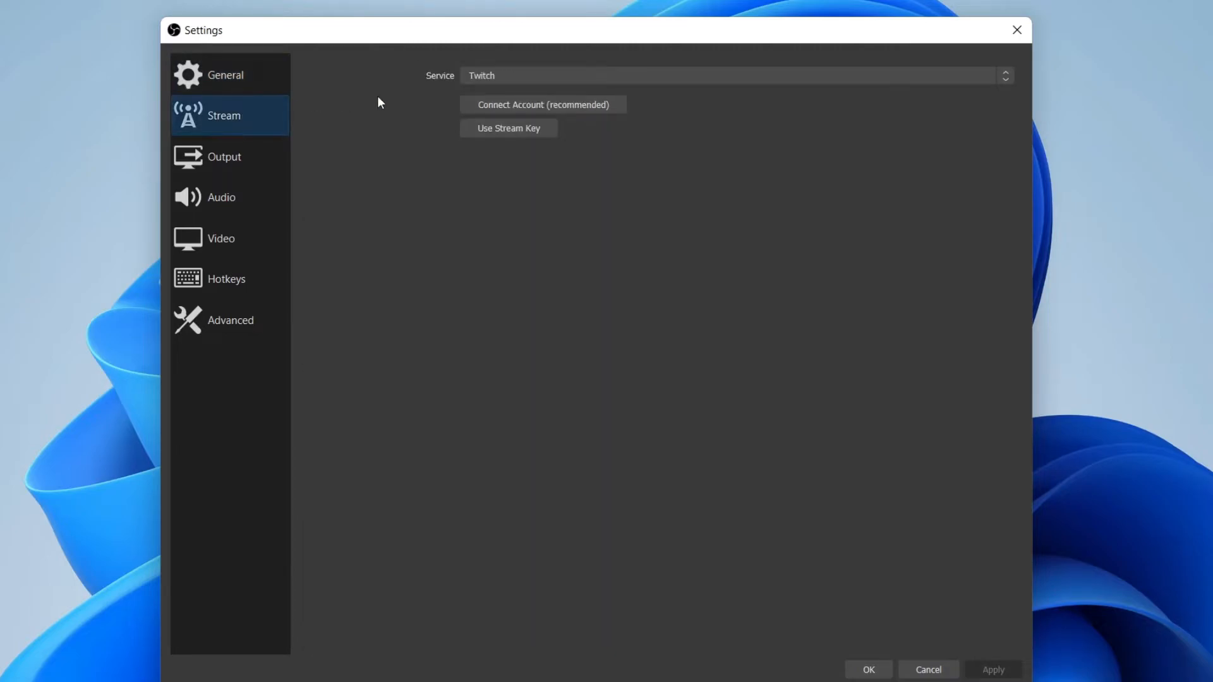
{"action": "mouse_move", "coordinate": [390, 103]}
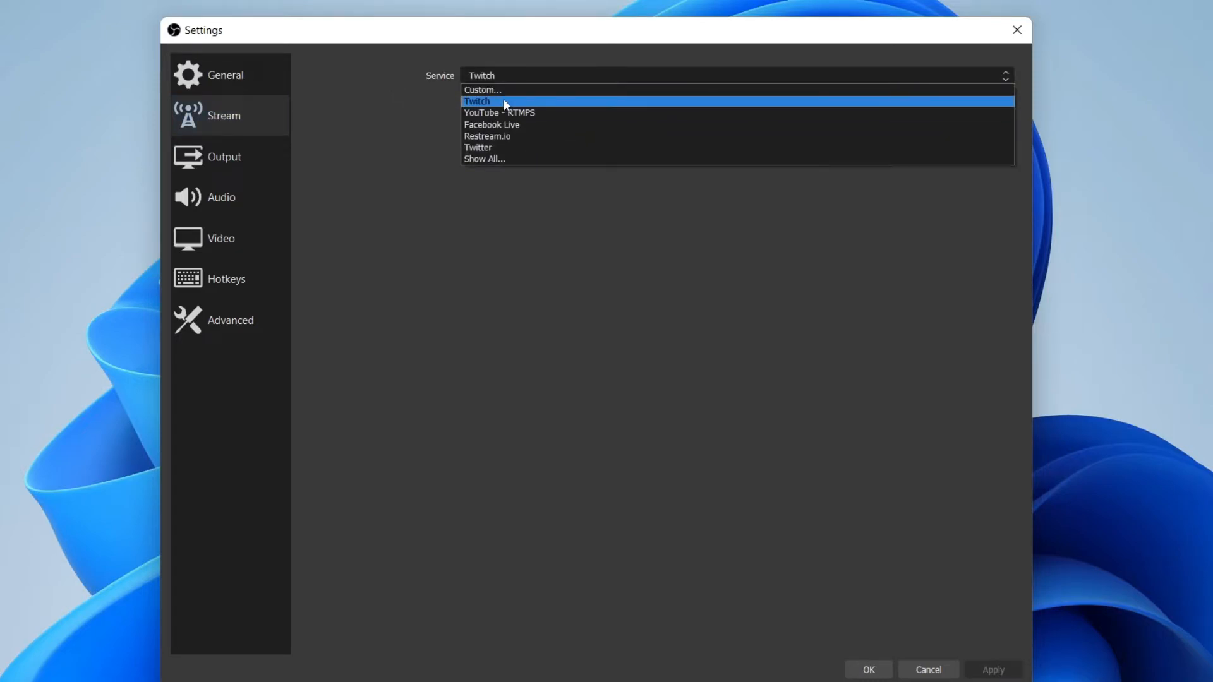
{"action": "left_click", "coordinate": [478, 101]}
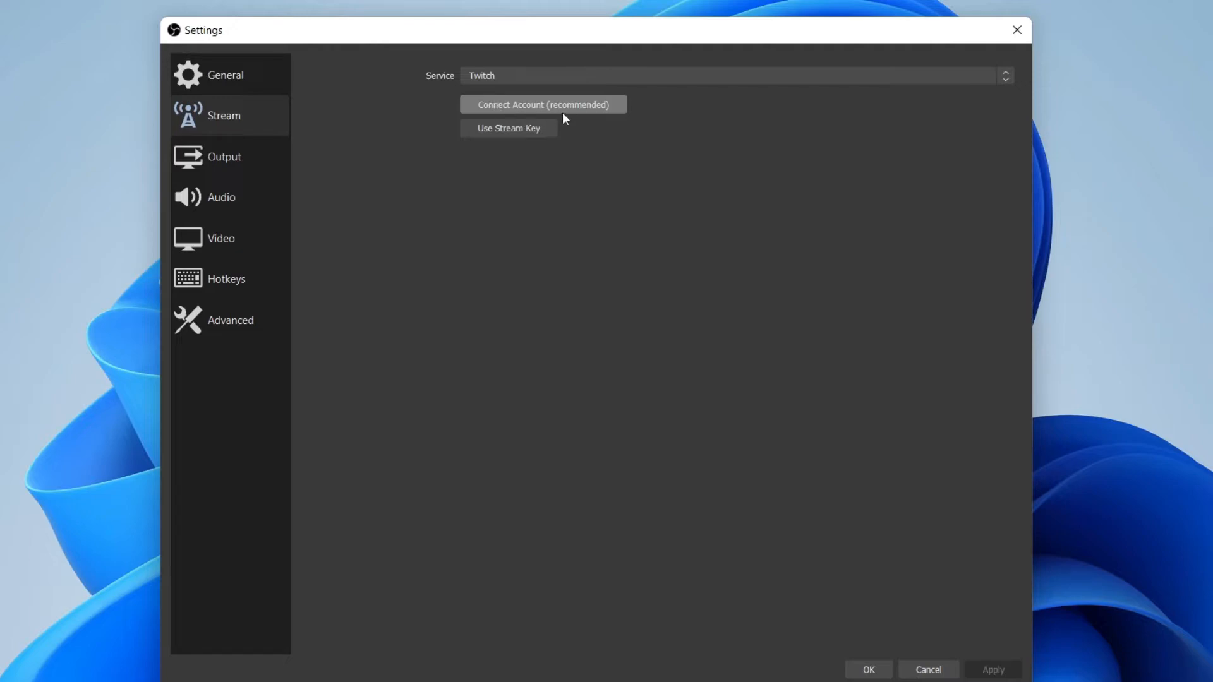
{"action": "mouse_move", "coordinate": [557, 121]}
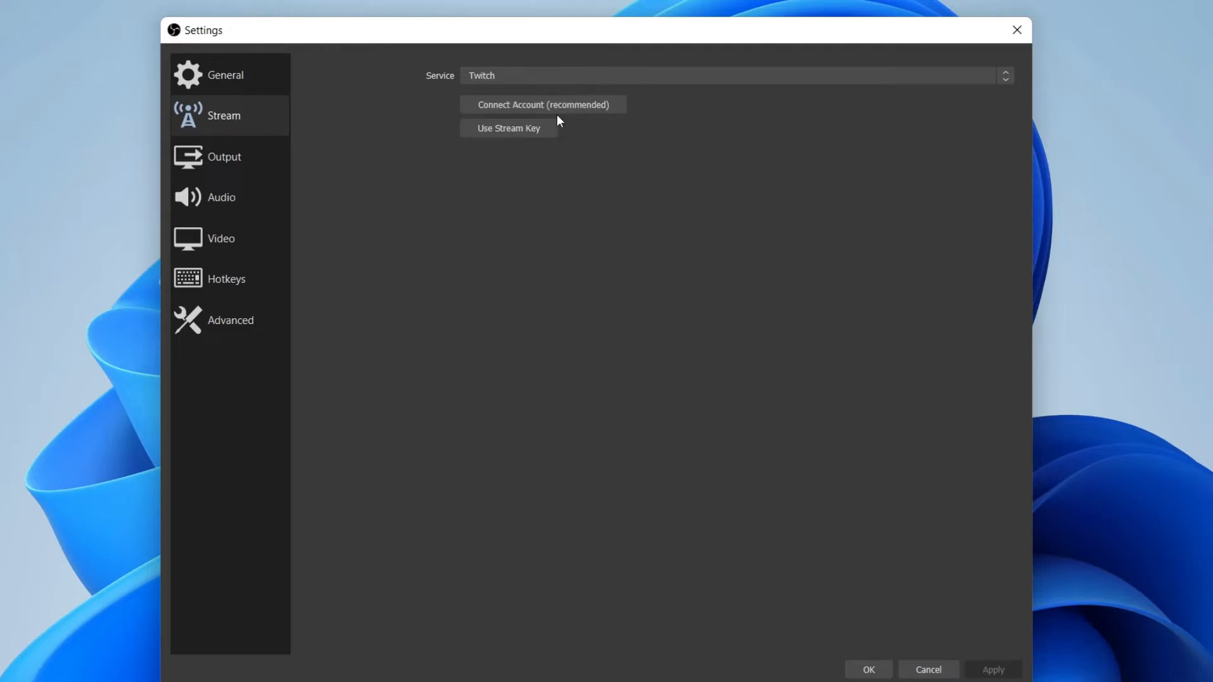
{"action": "left_click", "coordinate": [224, 157]}
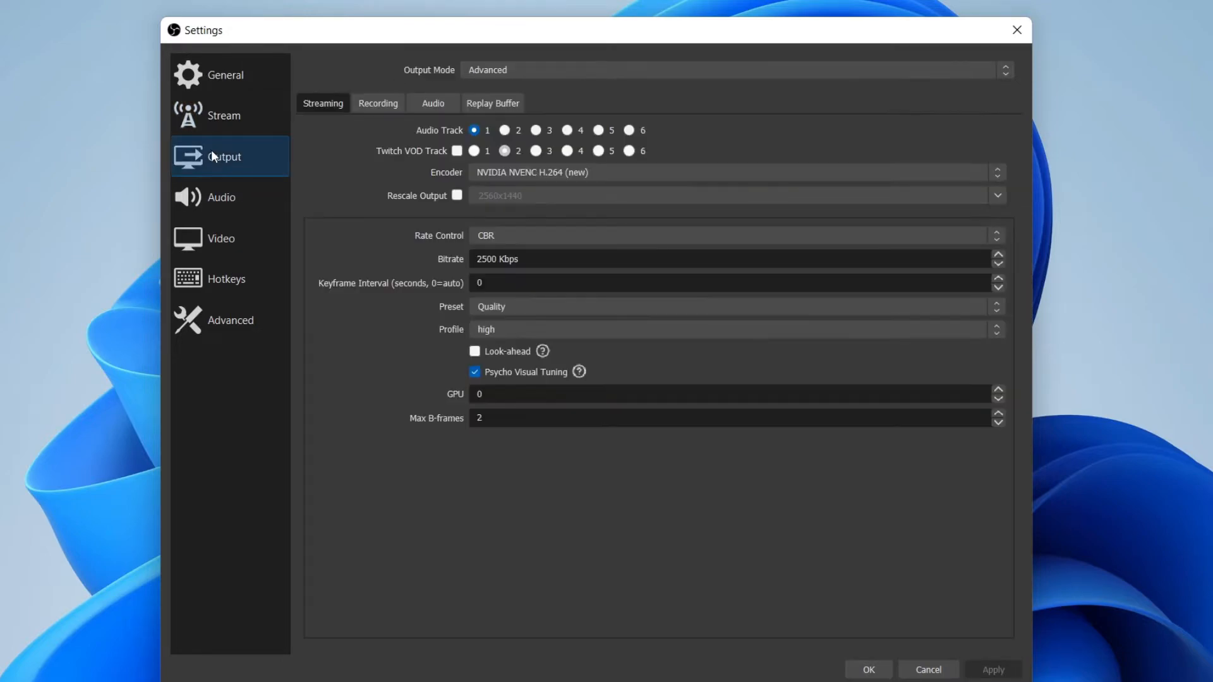
{"action": "mouse_move", "coordinate": [328, 318]}
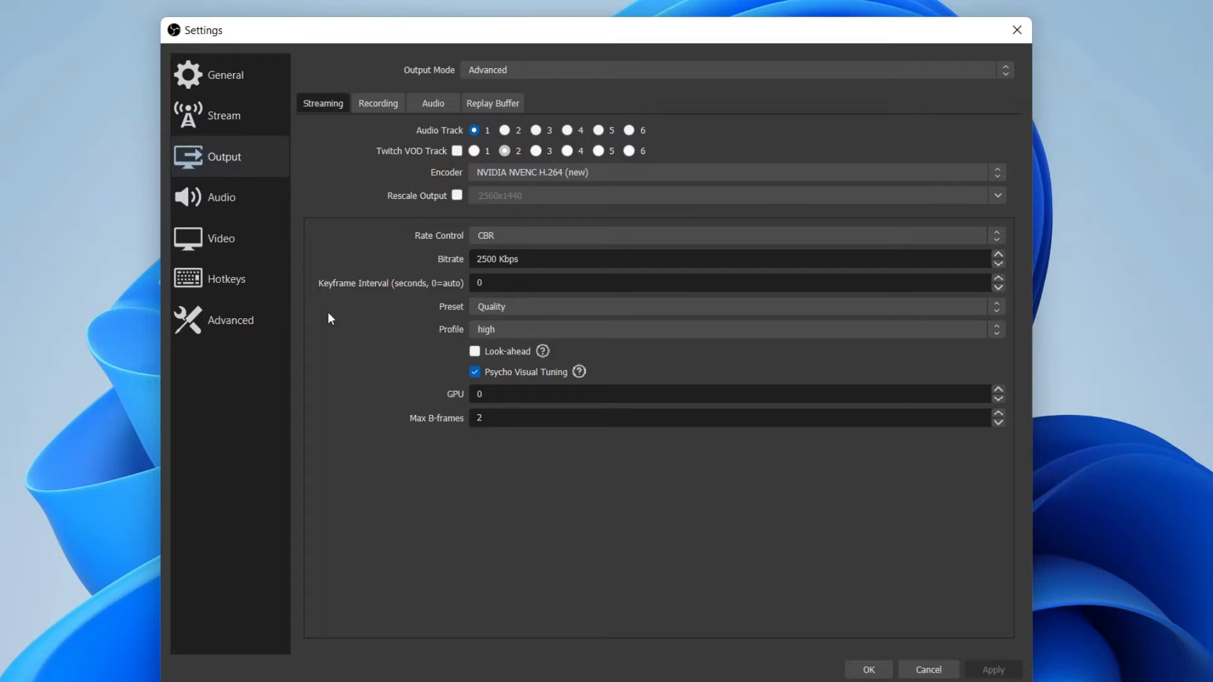
{"action": "mouse_move", "coordinate": [322, 109]}
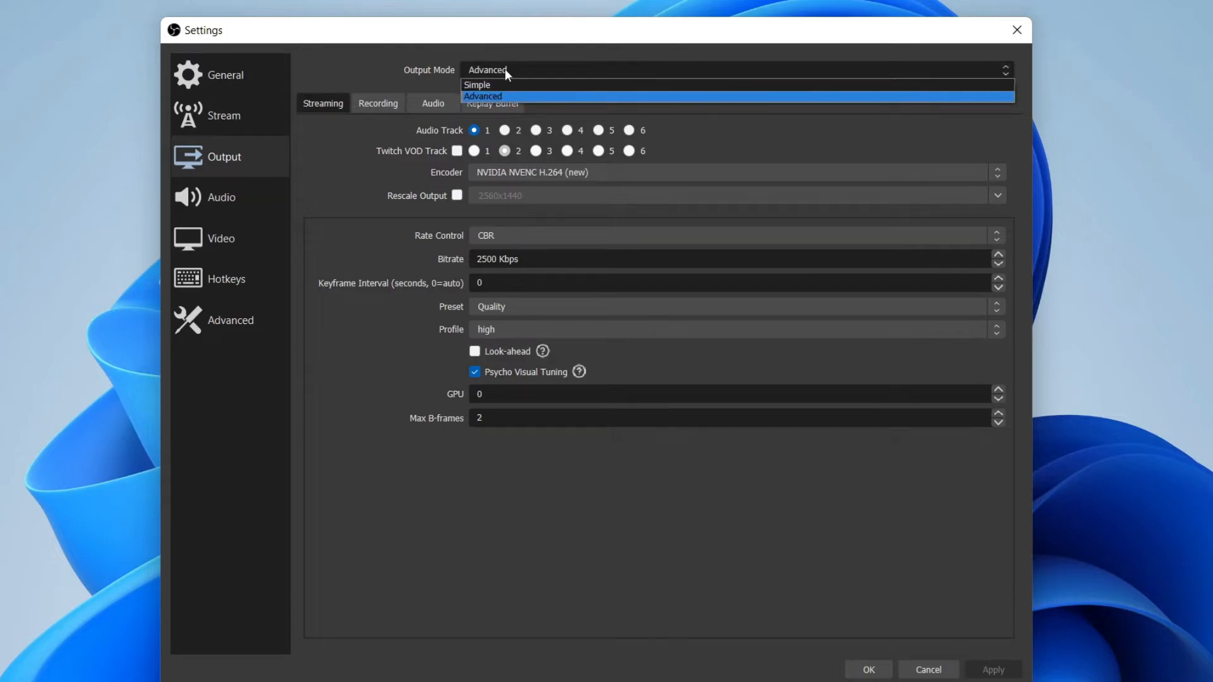
Step: Change Output Mode from Advanced to Simple
{"action": "left_click", "coordinate": [478, 85]}
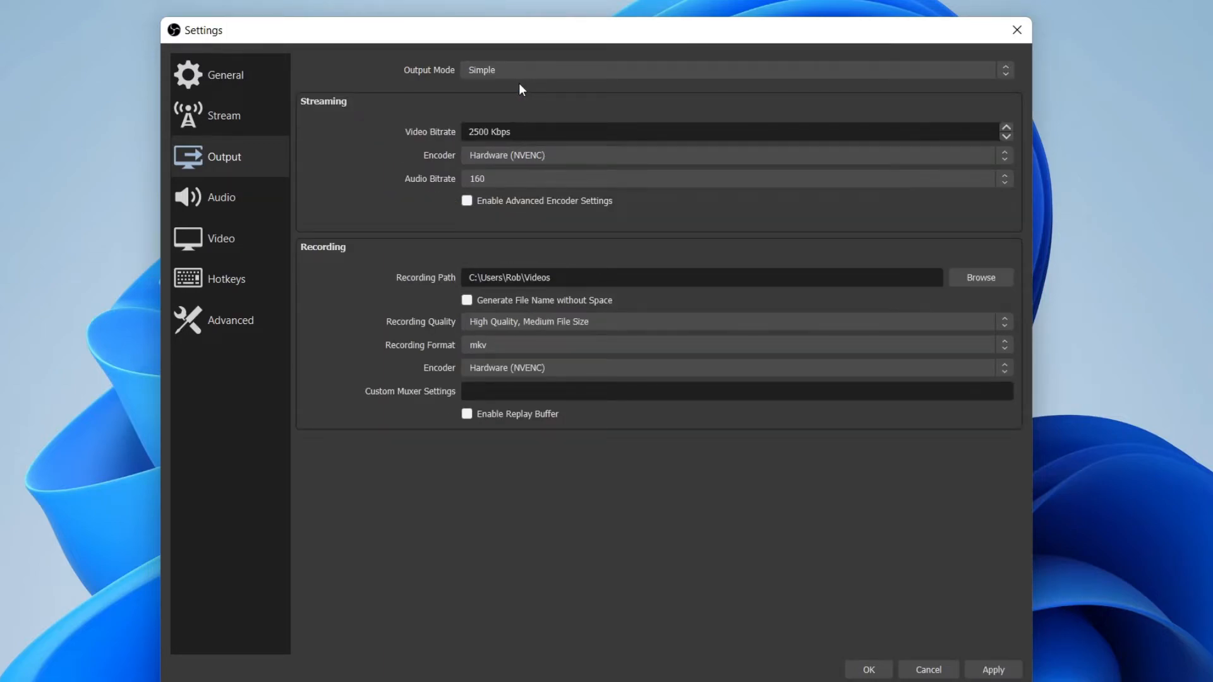
{"action": "mouse_move", "coordinate": [563, 191]}
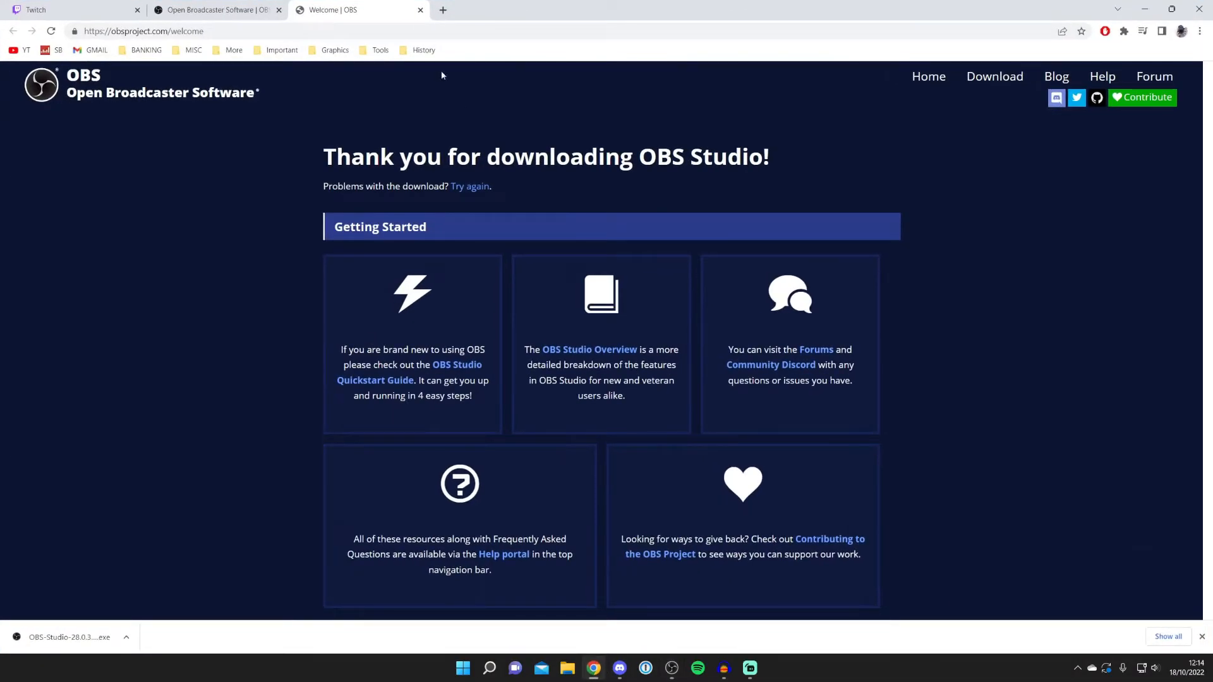
{"action": "mouse_move", "coordinate": [442, 9]}
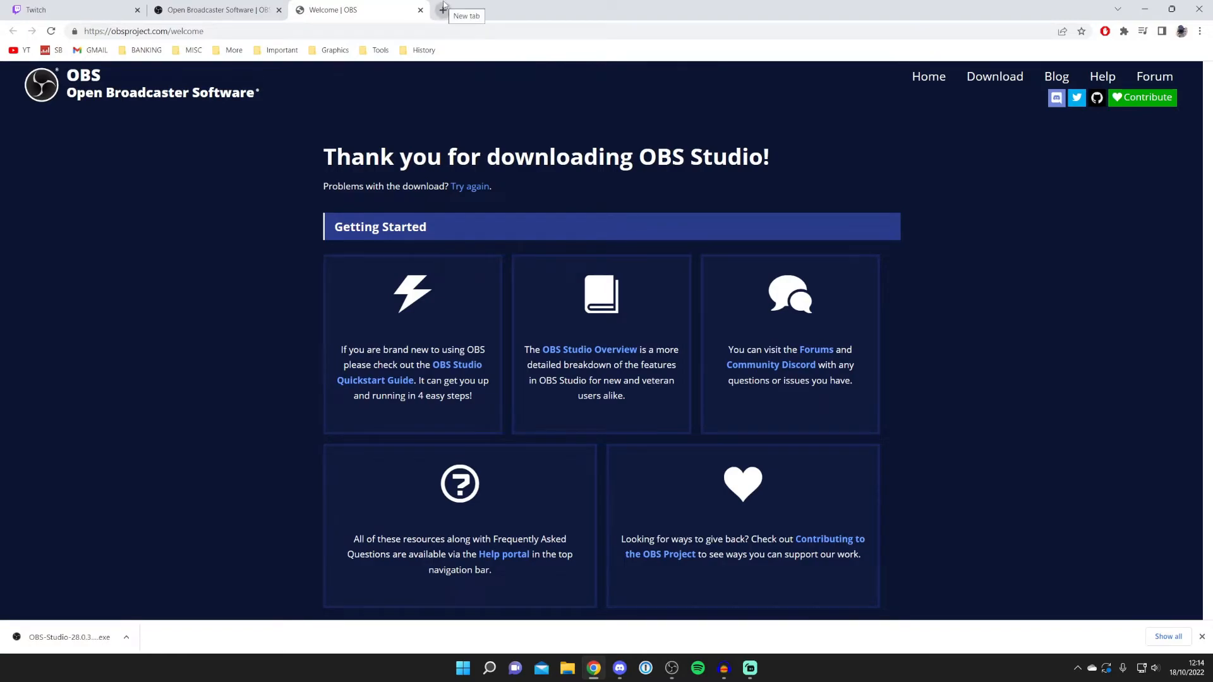
Step: Visit speedtest.net in a new Chrome tab, then return to OBS
{"action": "left_click", "coordinate": [443, 10]}
{"action": "type", "text": "https://www.speedtest.net"}
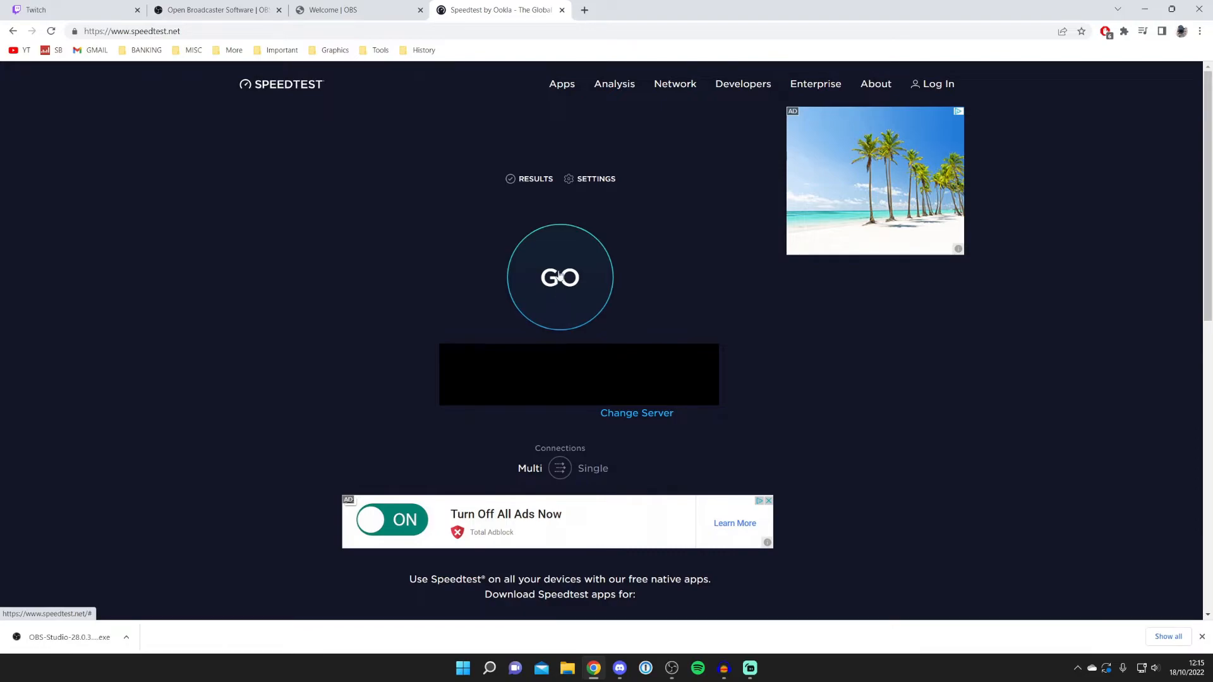
{"action": "mouse_move", "coordinate": [359, 8]}
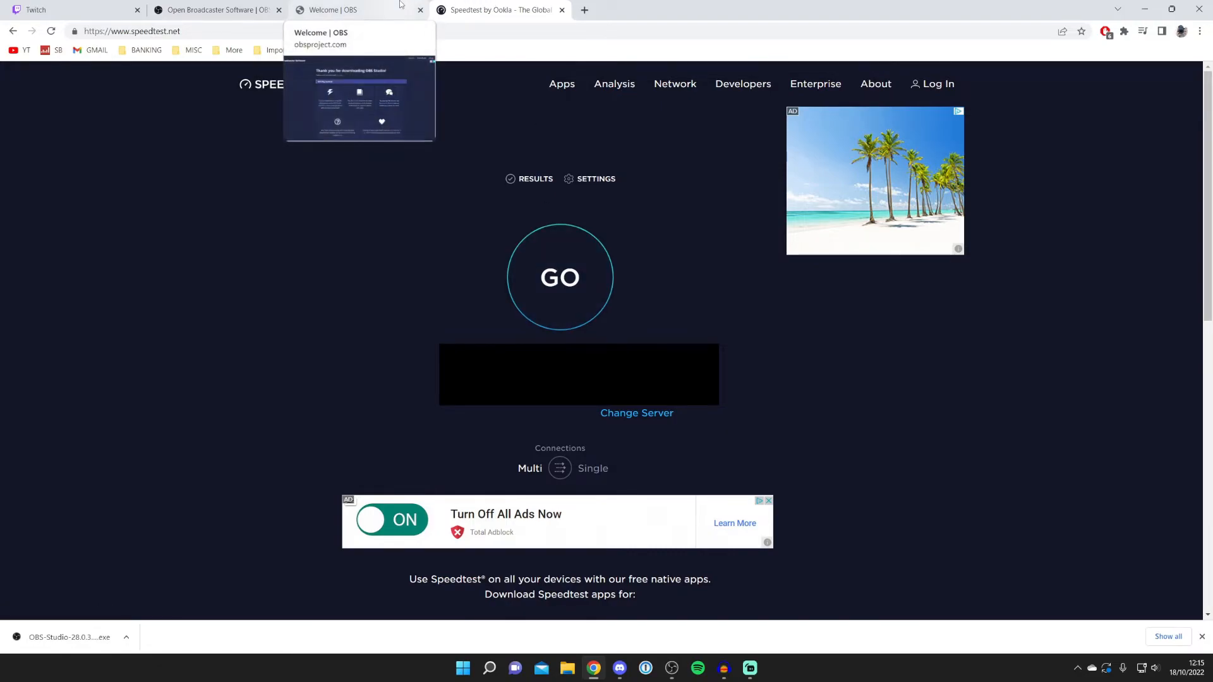
{"action": "left_click", "coordinate": [358, 9]}
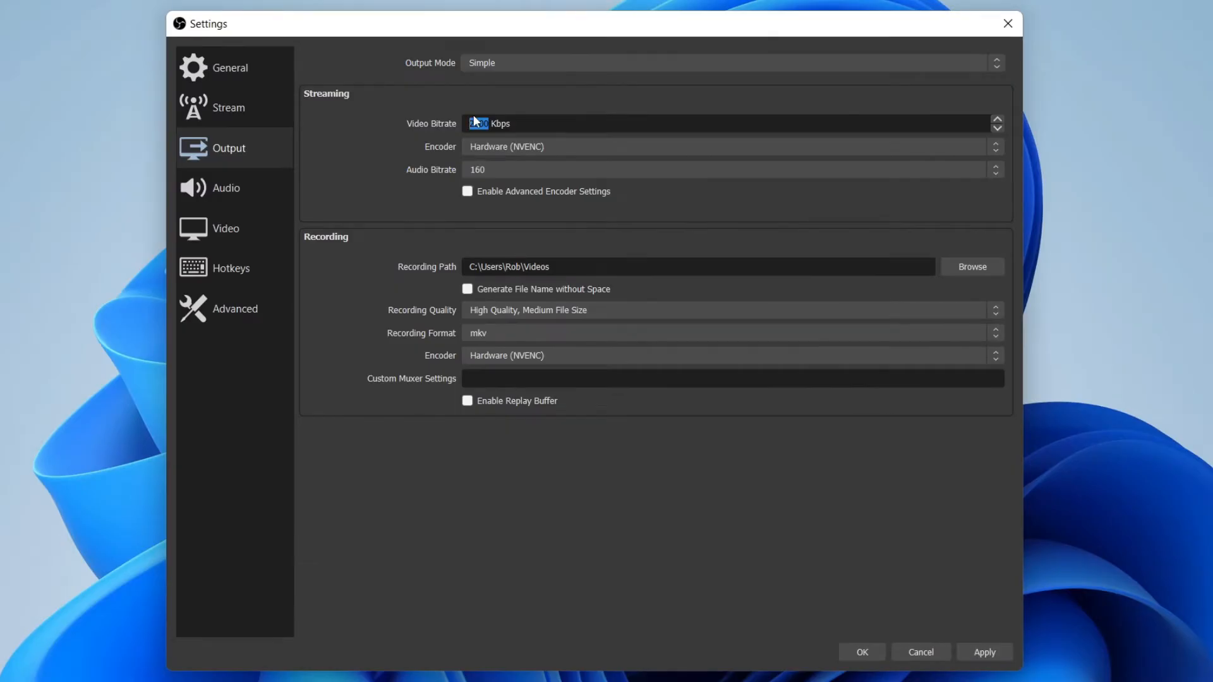
Step: Set Video Bitrate to 10000 Kbps and keep the Hardware (NVENC) encoder
{"action": "triple_click", "coordinate": [495, 123]}
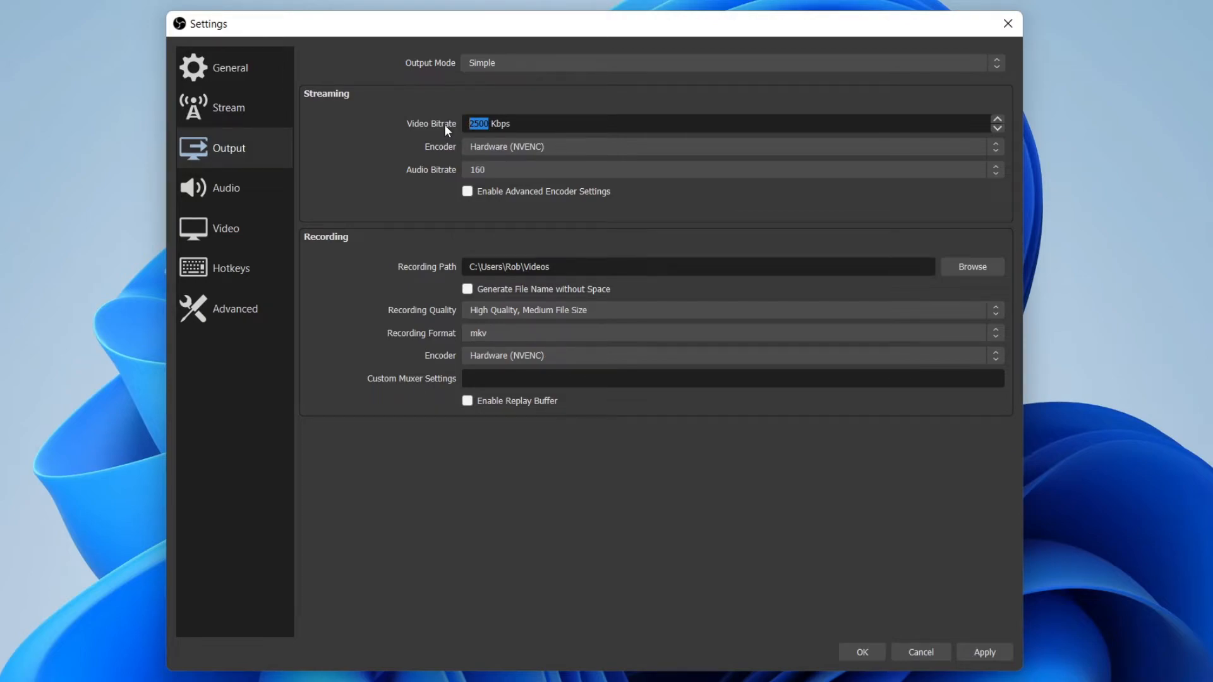
{"action": "type", "text": "1"}
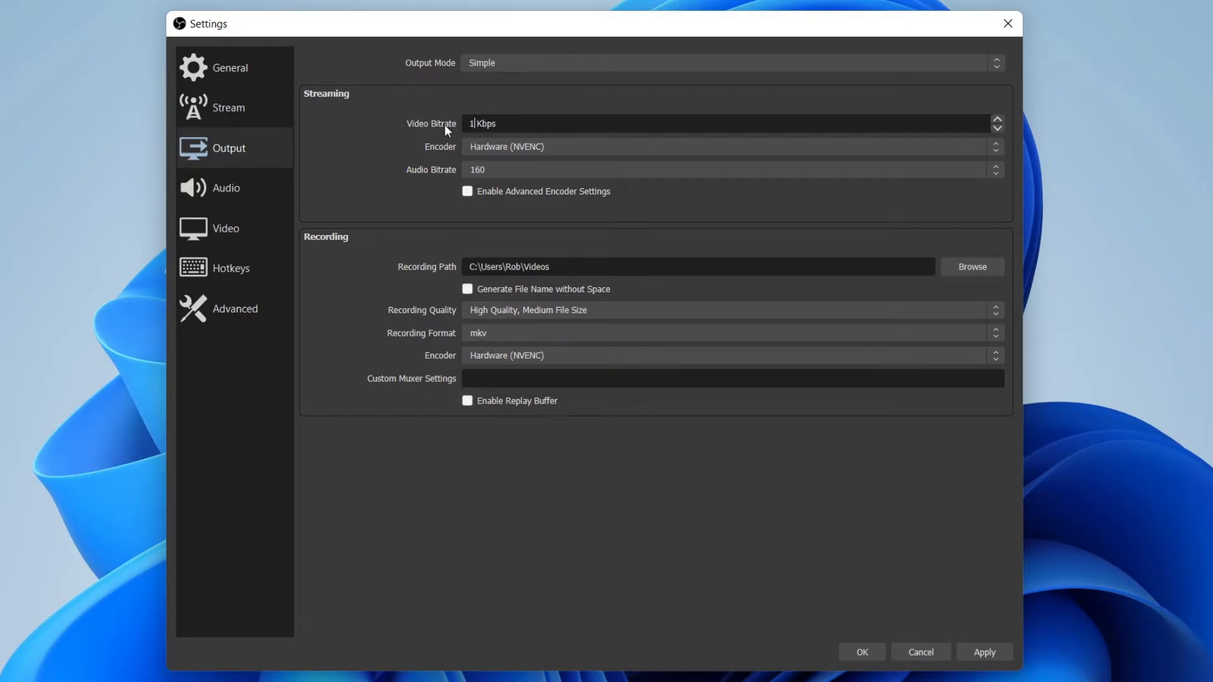
{"action": "type", "text": "0000"}
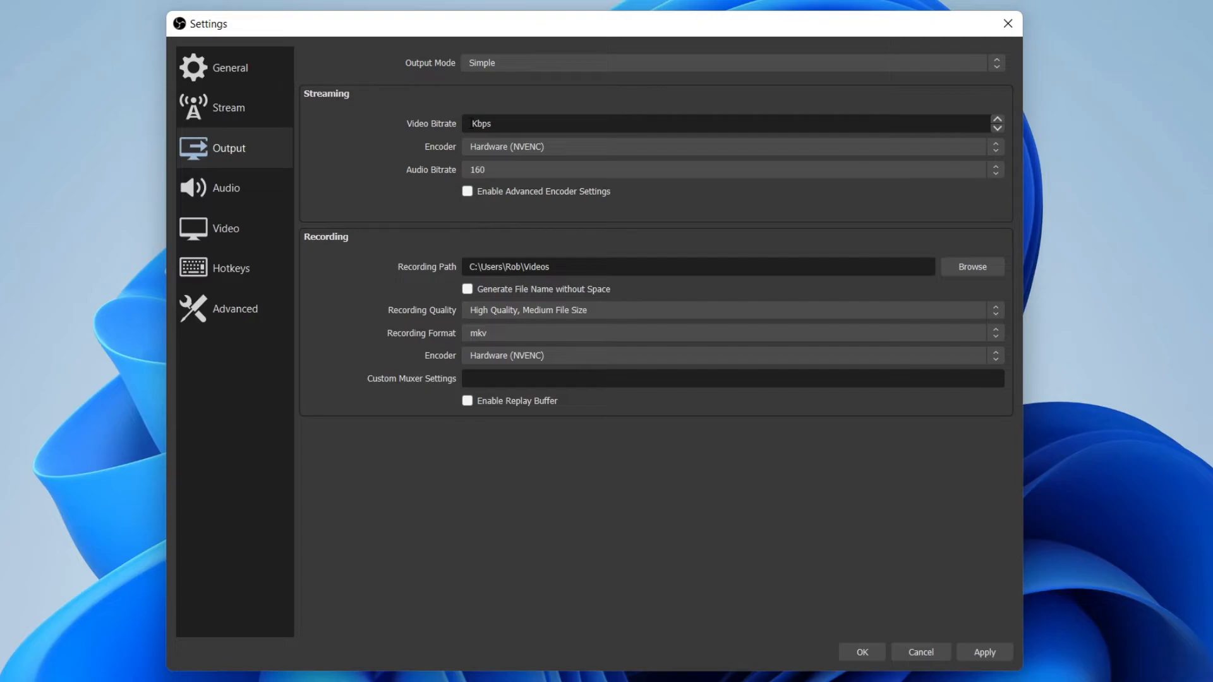
{"action": "left_click", "coordinate": [696, 122]}
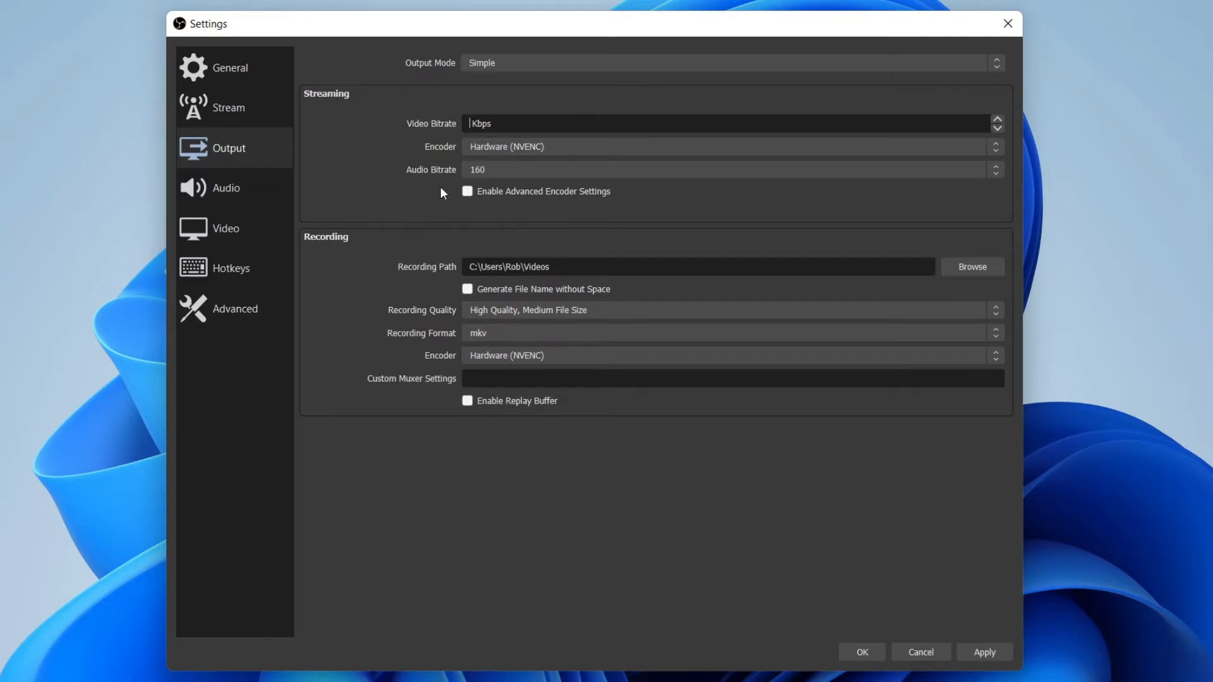
{"action": "type", "text": "10000"}
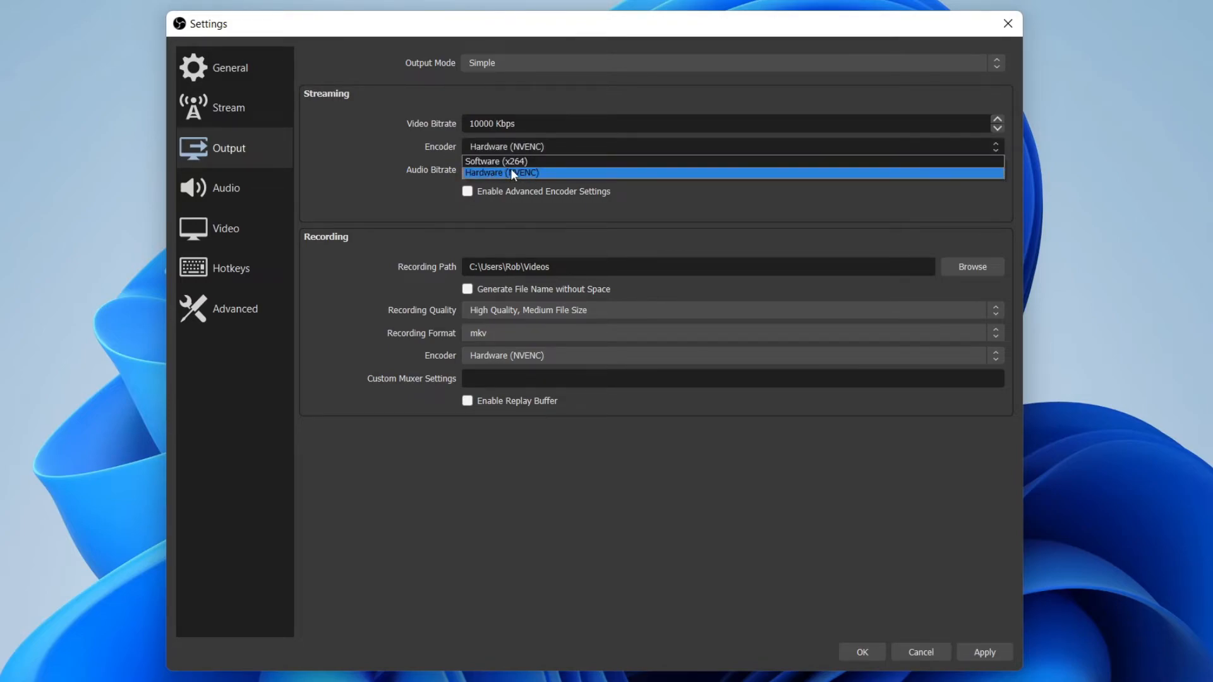
{"action": "mouse_move", "coordinate": [496, 160]}
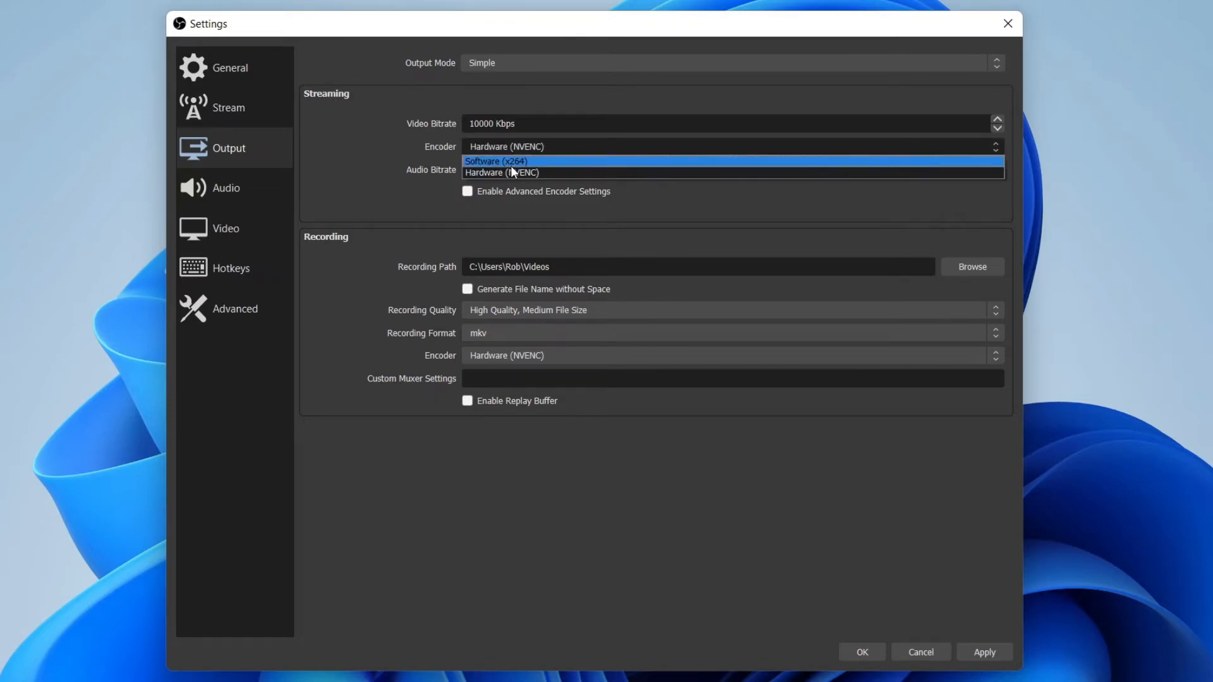
{"action": "mouse_move", "coordinate": [505, 171]}
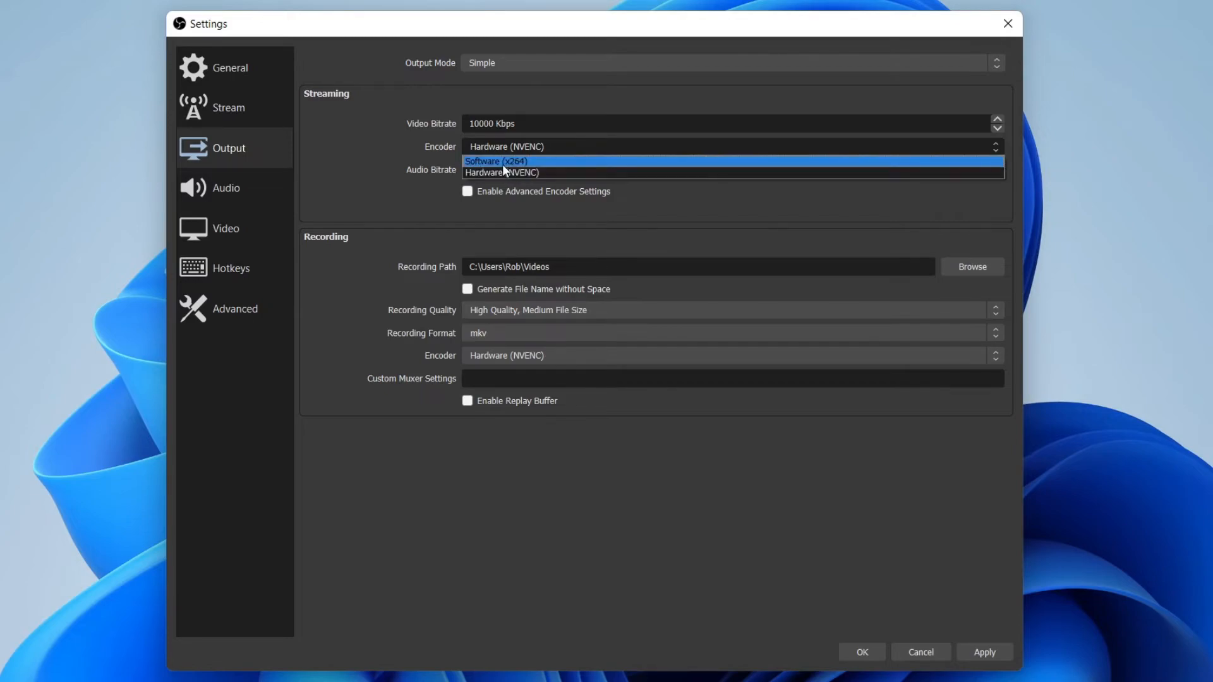
{"action": "left_click", "coordinate": [495, 161]}
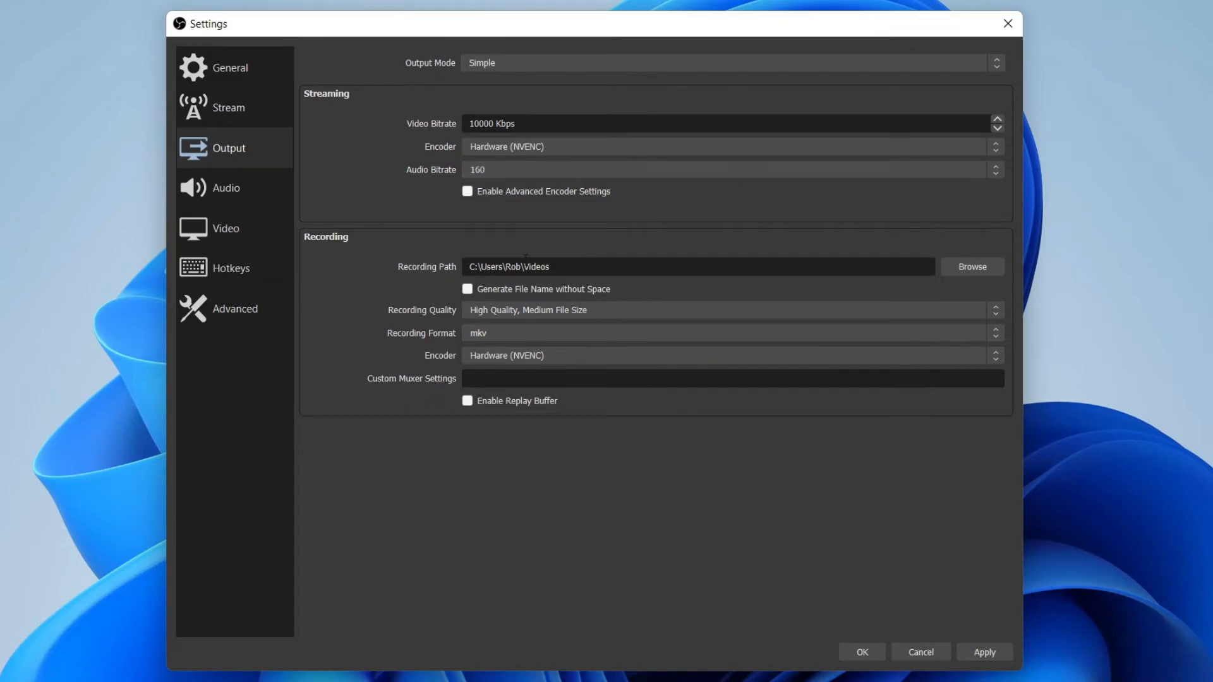
{"action": "mouse_move", "coordinate": [308, 260]}
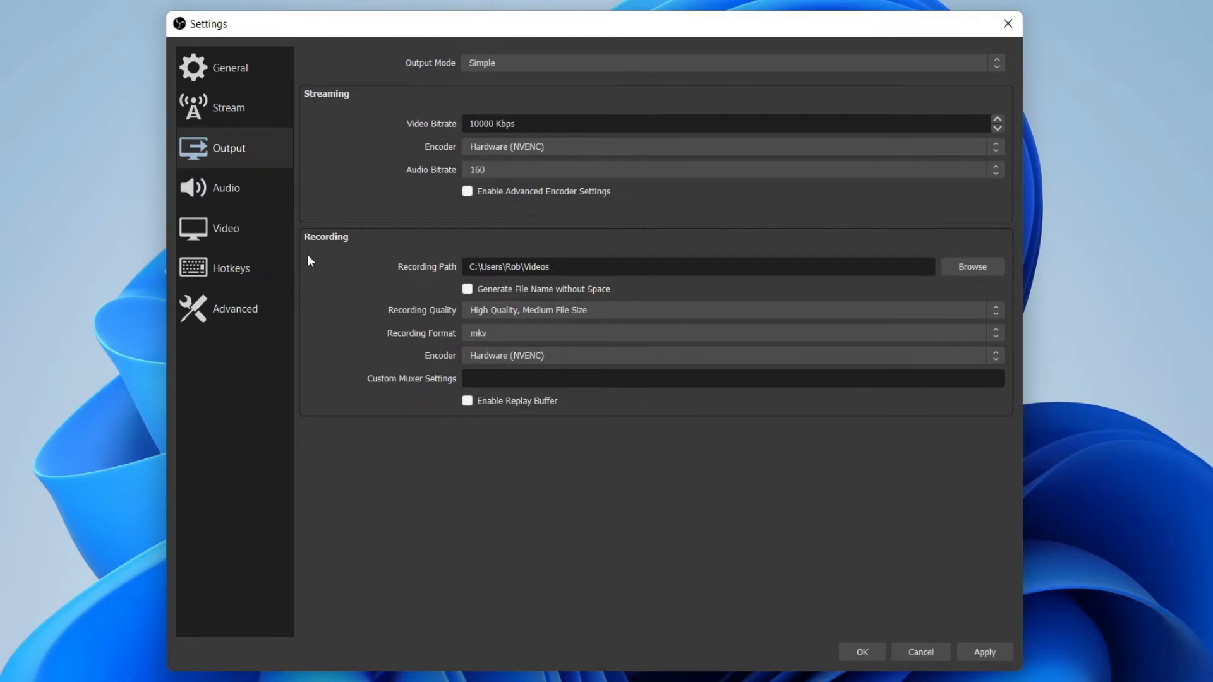
Step: Set Mic/Auxiliary Audio to Microphone (USB PnP Sound Device) in the Audio settings
{"action": "left_click", "coordinate": [225, 187]}
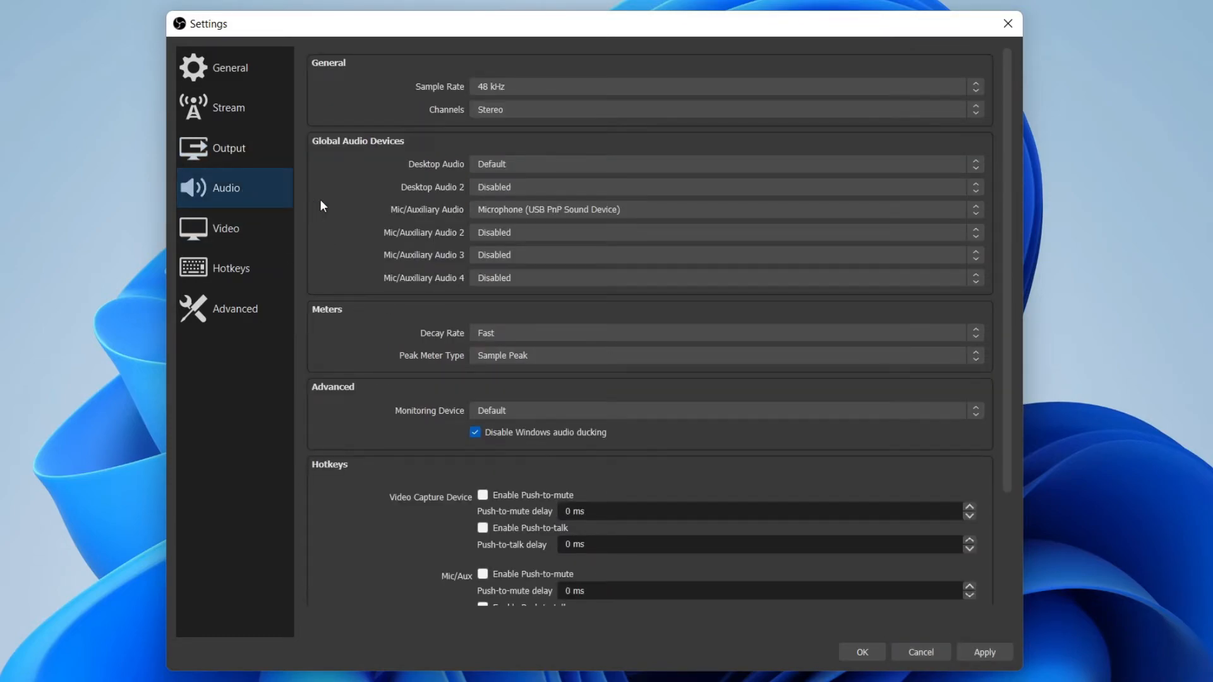
{"action": "mouse_move", "coordinate": [446, 216]}
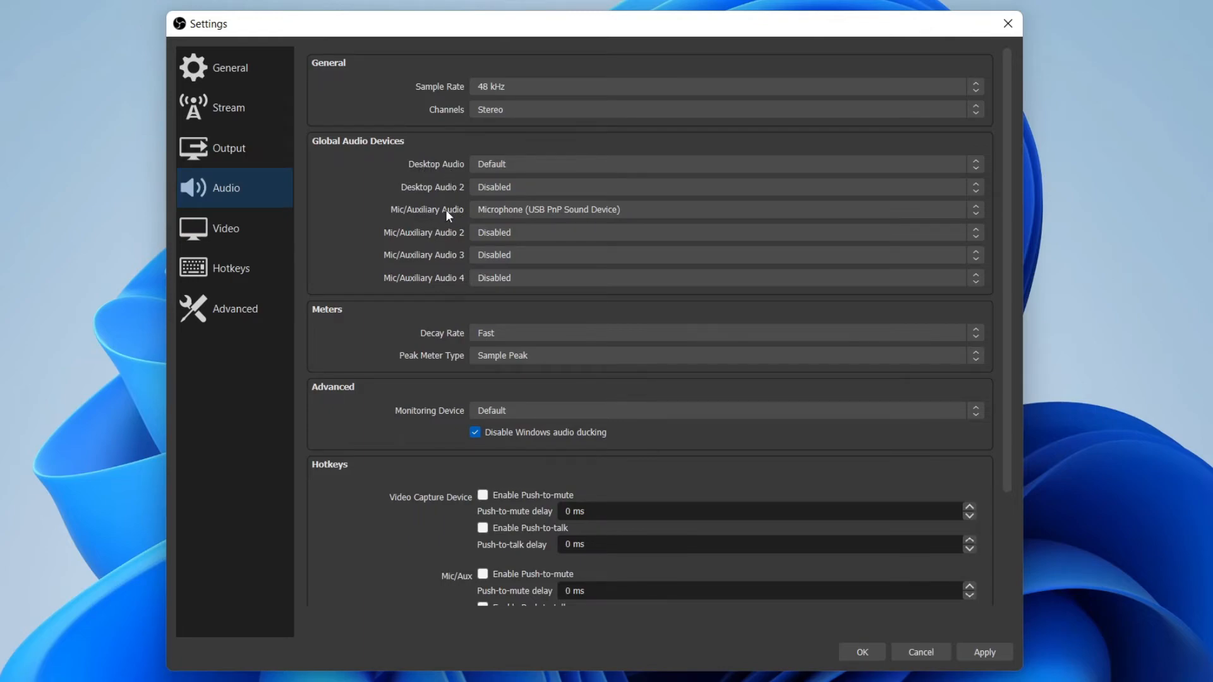
{"action": "mouse_move", "coordinate": [447, 175]}
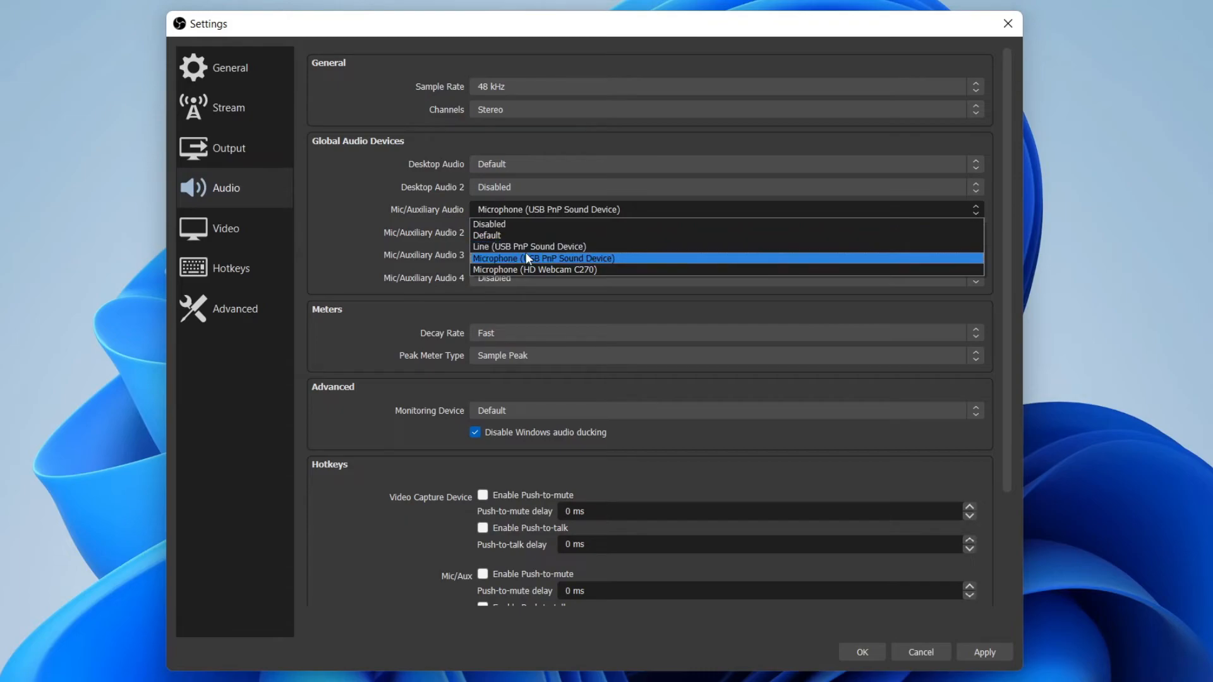
{"action": "left_click", "coordinate": [544, 258]}
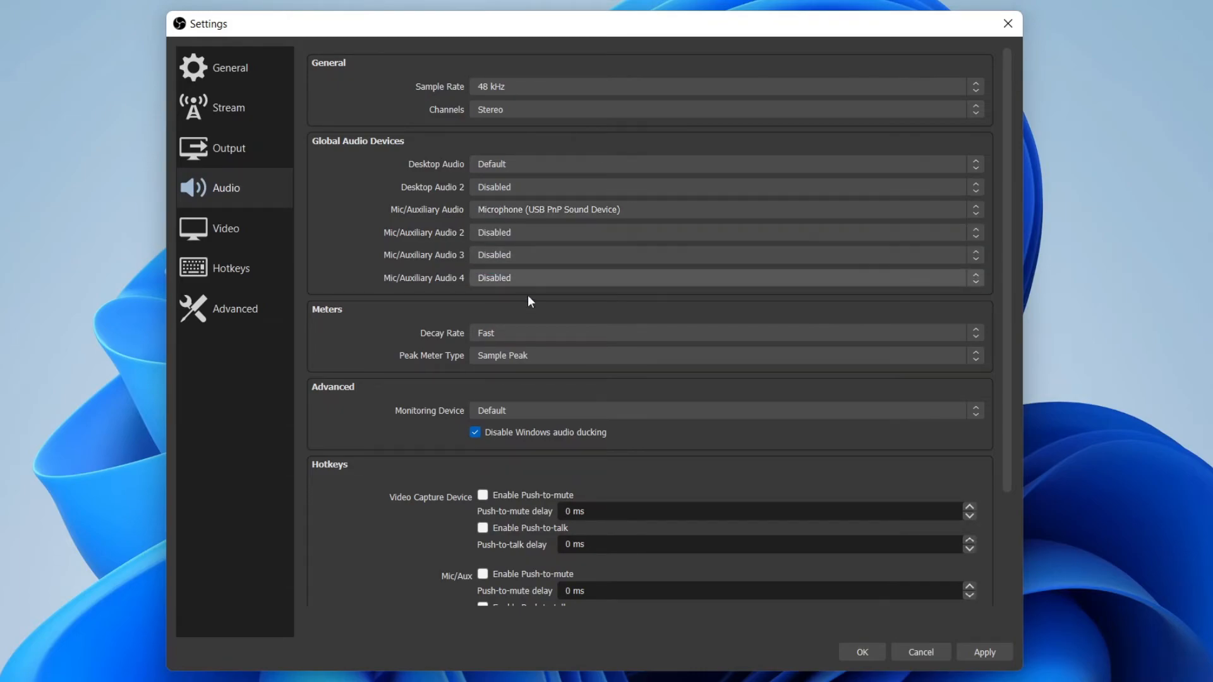
{"action": "mouse_move", "coordinate": [225, 228]}
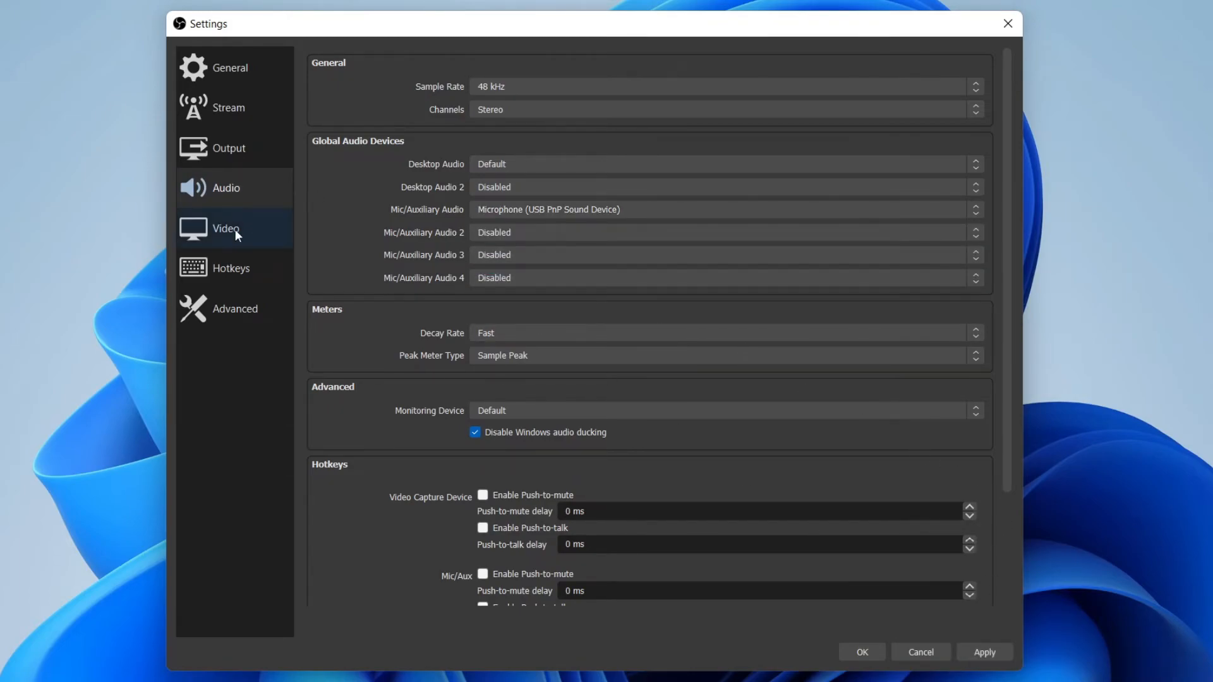
Step: Set Output (Scaled) Resolution to 1280x720 on the 2560x1440 canvas, Lanczos filter at 60 FPS
{"action": "left_click", "coordinate": [225, 229]}
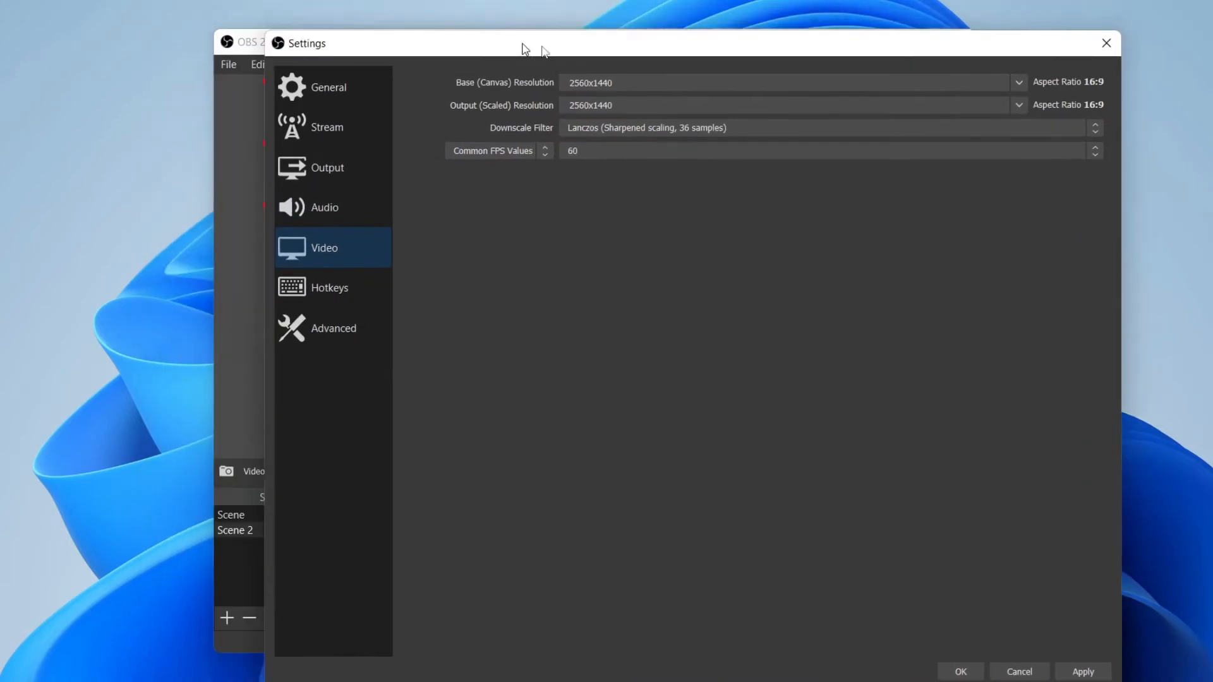
{"action": "left_click_drag", "start_coordinate": [522, 43], "coordinate": [418, 50]}
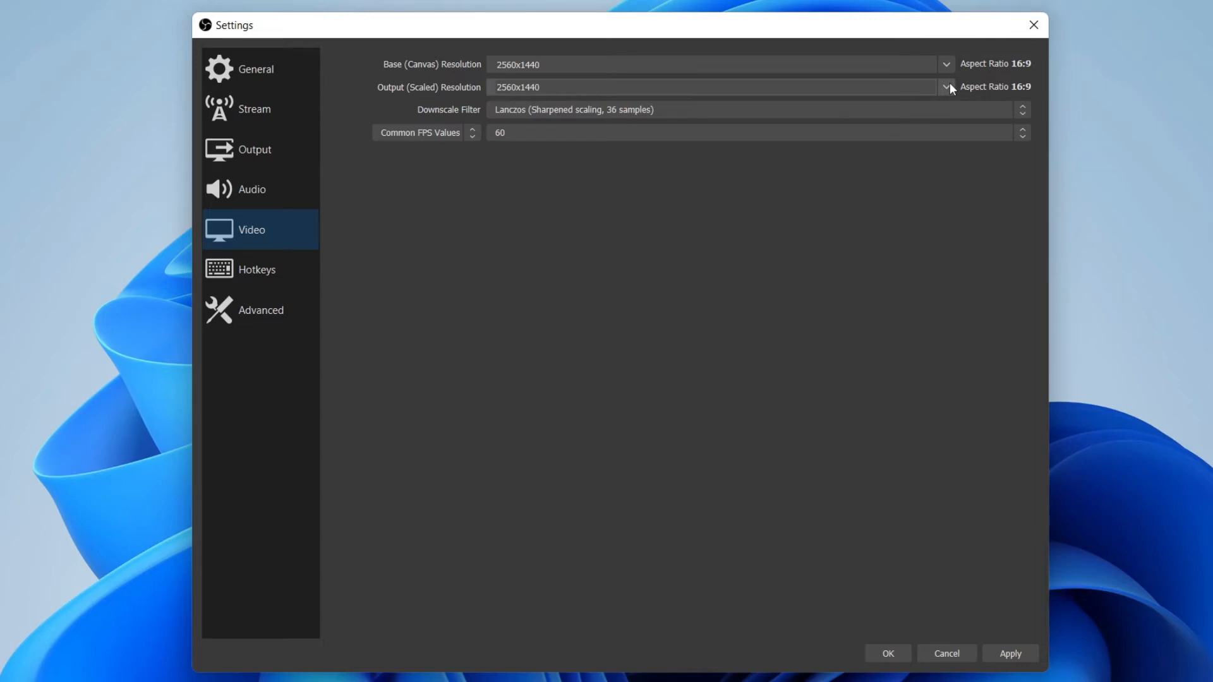
{"action": "left_click", "coordinate": [945, 87]}
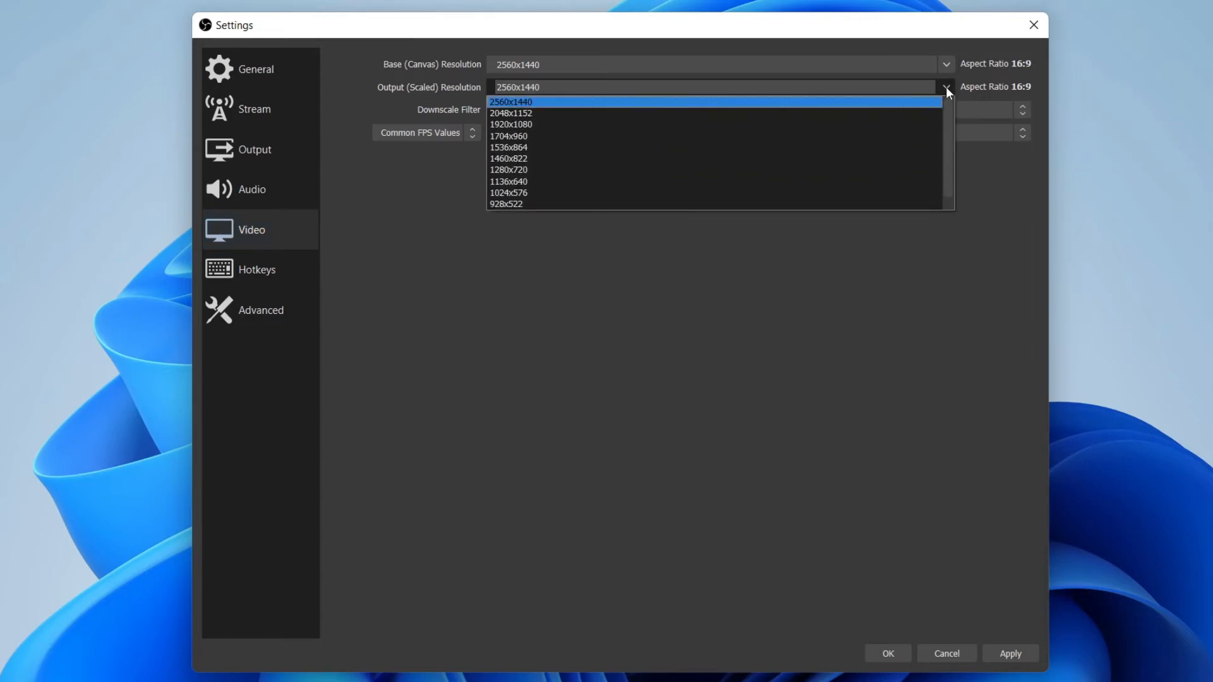
{"action": "left_click", "coordinate": [510, 169]}
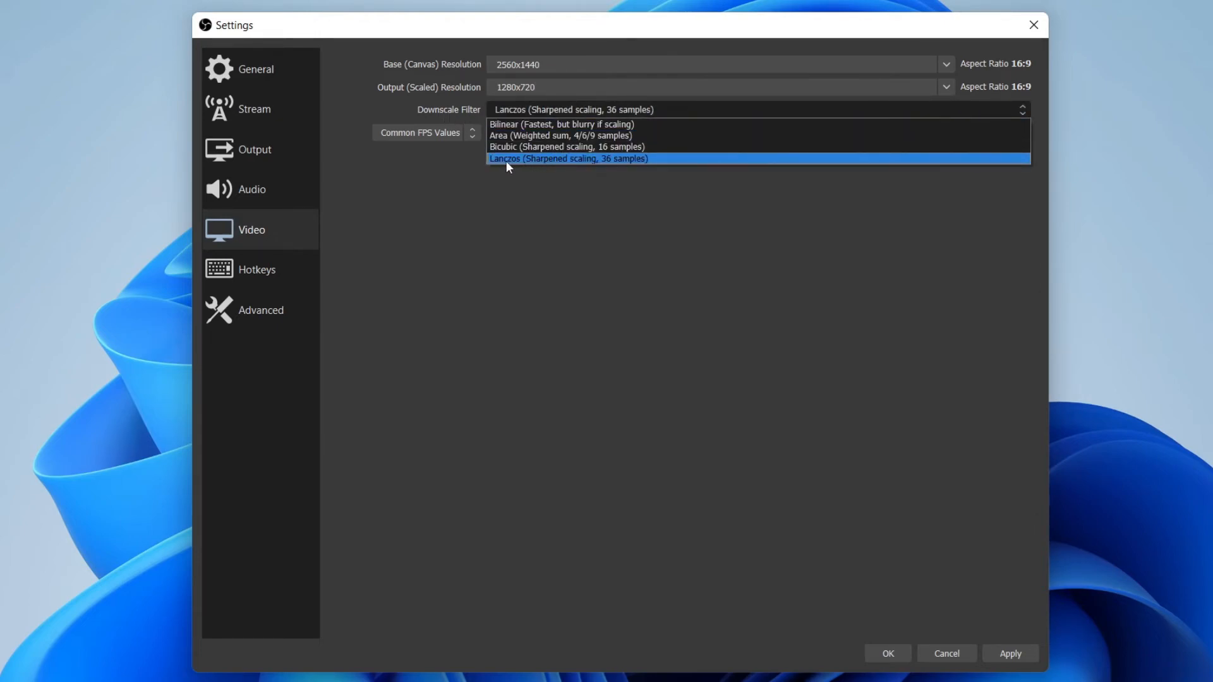
{"action": "mouse_move", "coordinate": [458, 191]}
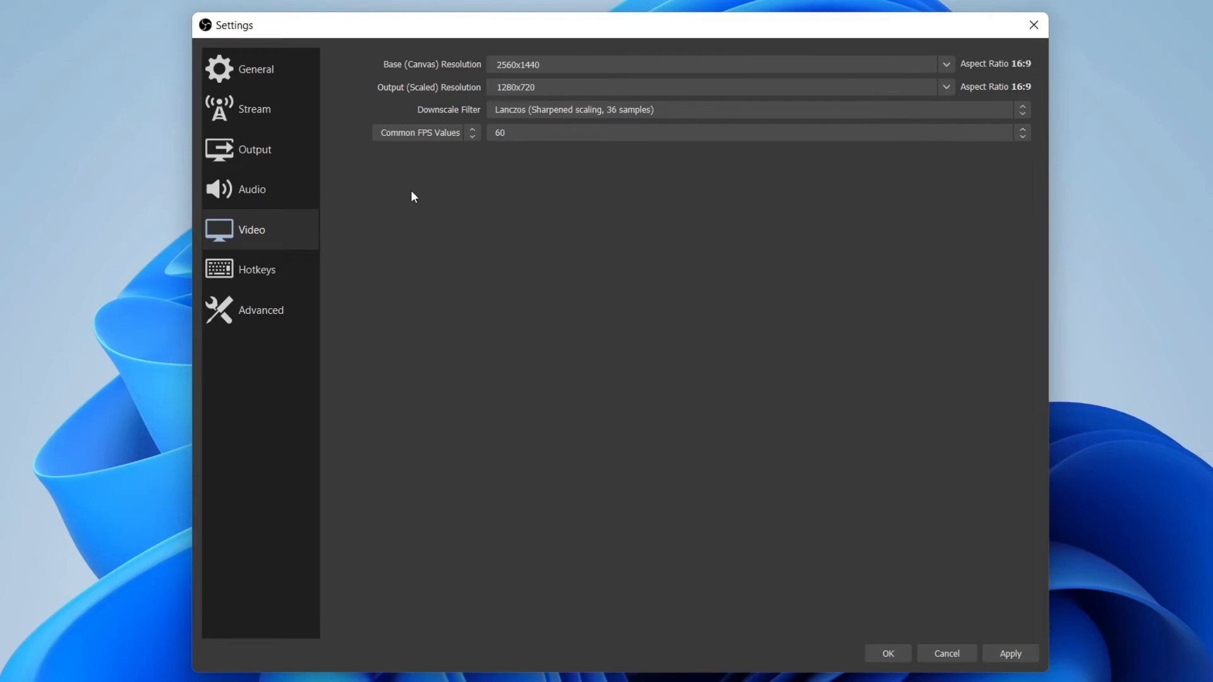
{"action": "left_click", "coordinate": [257, 269]}
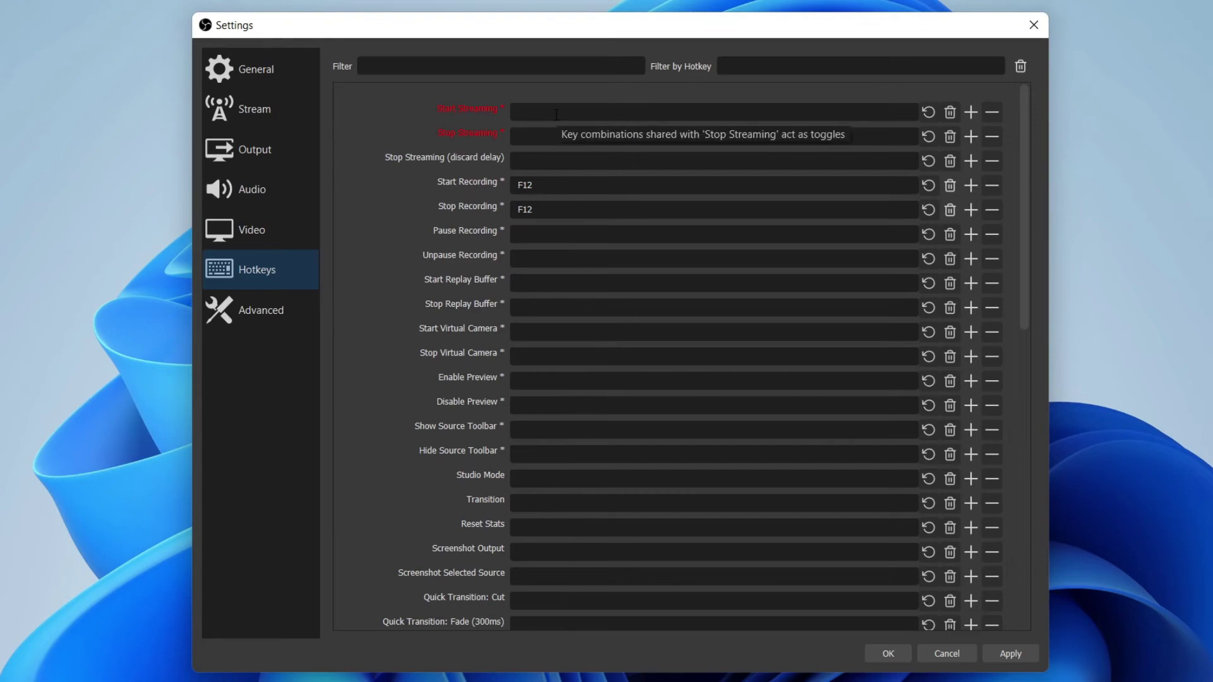
{"action": "mouse_move", "coordinate": [847, 36]}
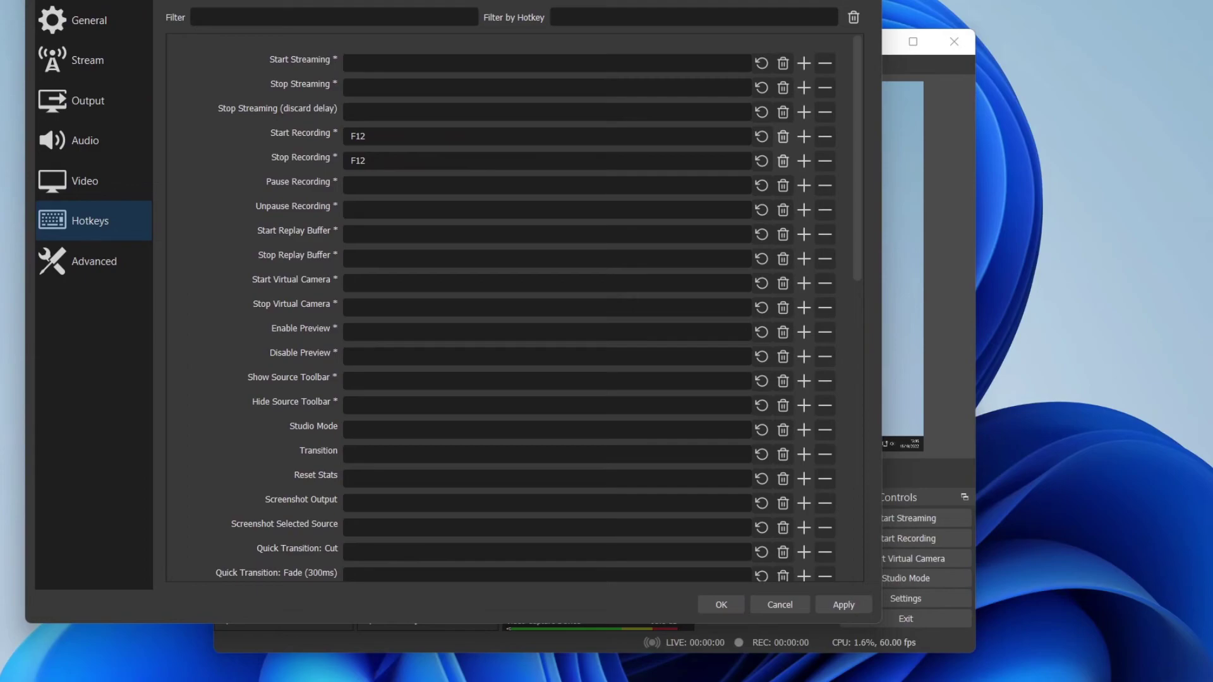
Step: Review the Advanced settings page, then cancel out to the main window with Scene 2's preview
{"action": "left_click", "coordinate": [92, 262]}
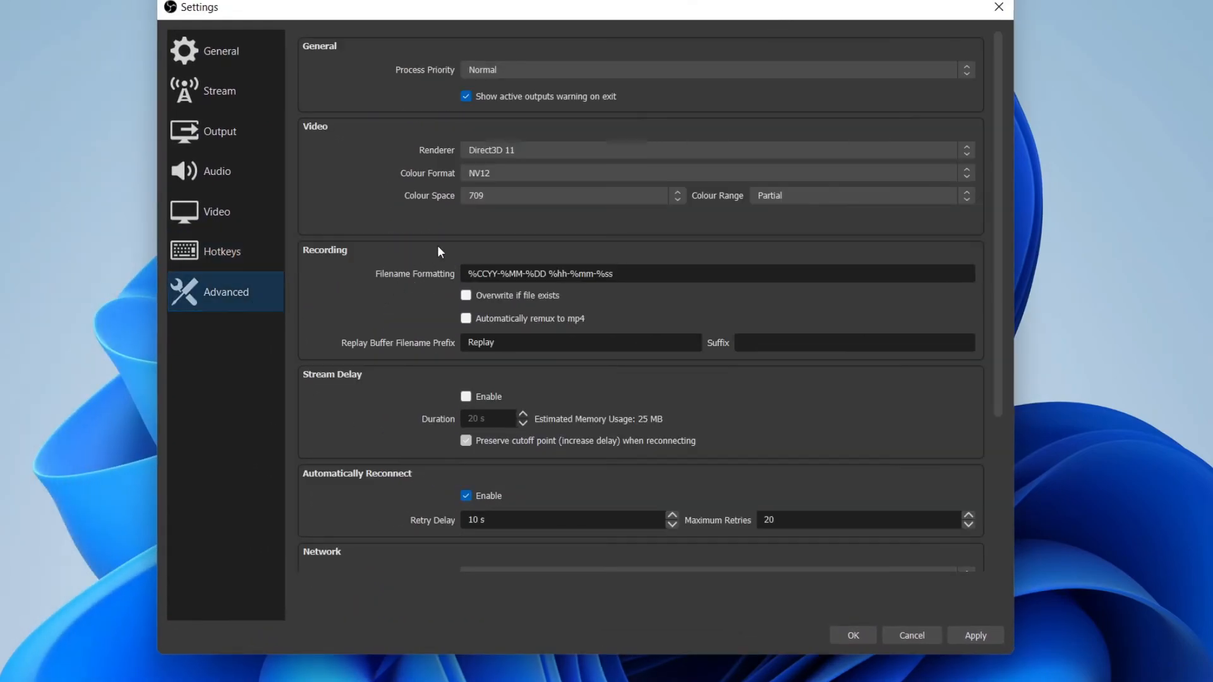
{"action": "mouse_move", "coordinate": [436, 185]}
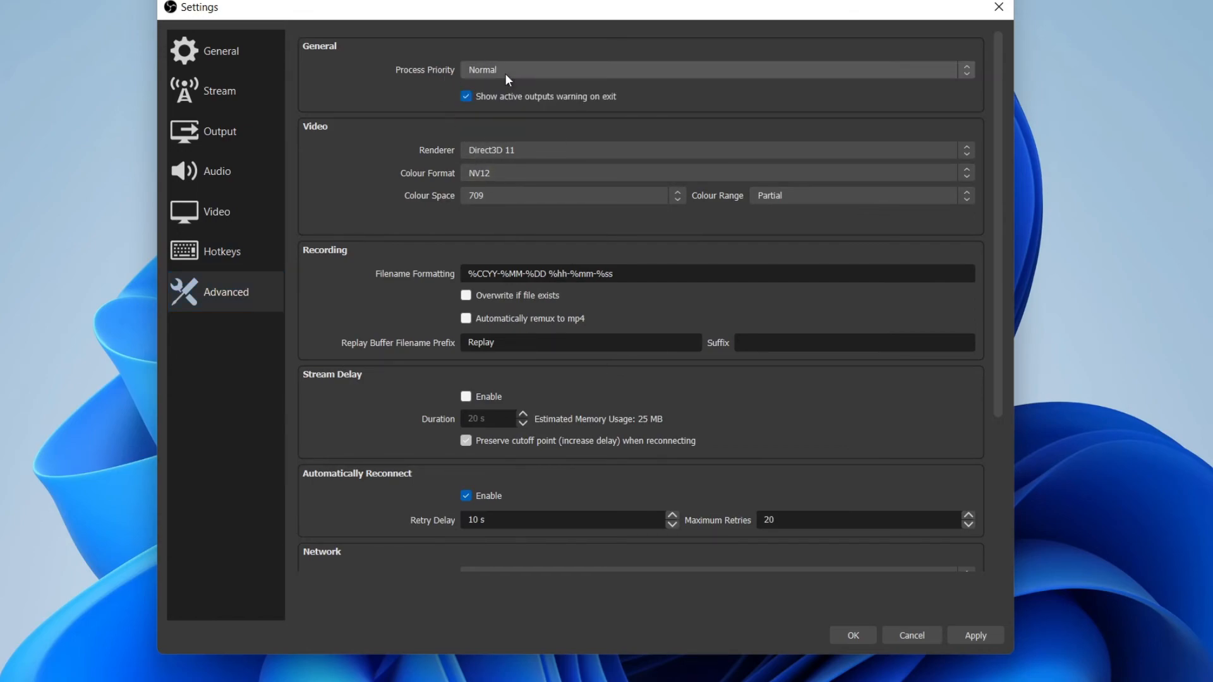
{"action": "mouse_move", "coordinate": [1029, 614]}
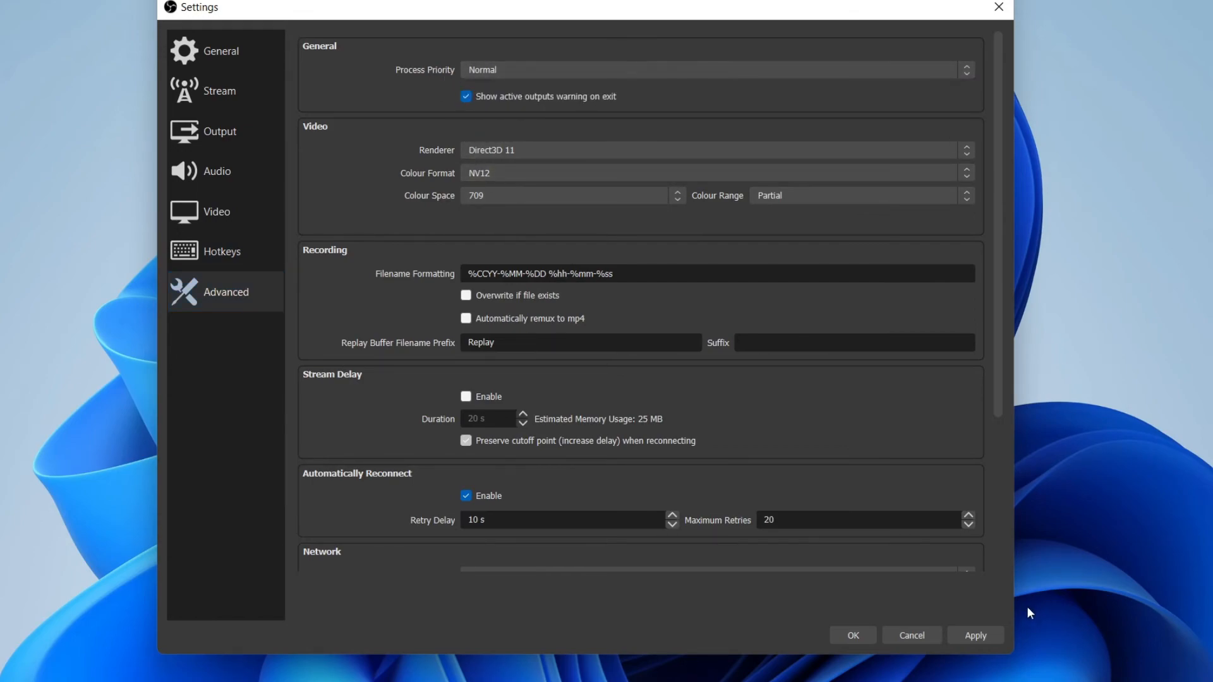
{"action": "mouse_move", "coordinate": [911, 636]}
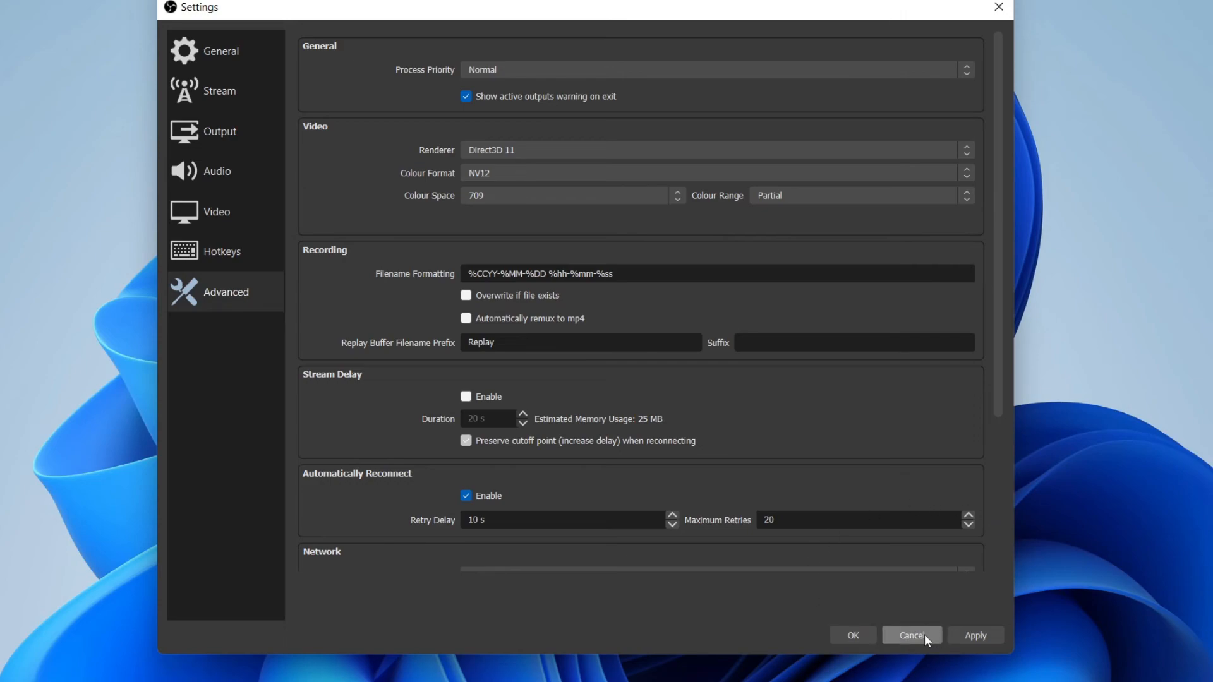
{"action": "left_click", "coordinate": [911, 636]}
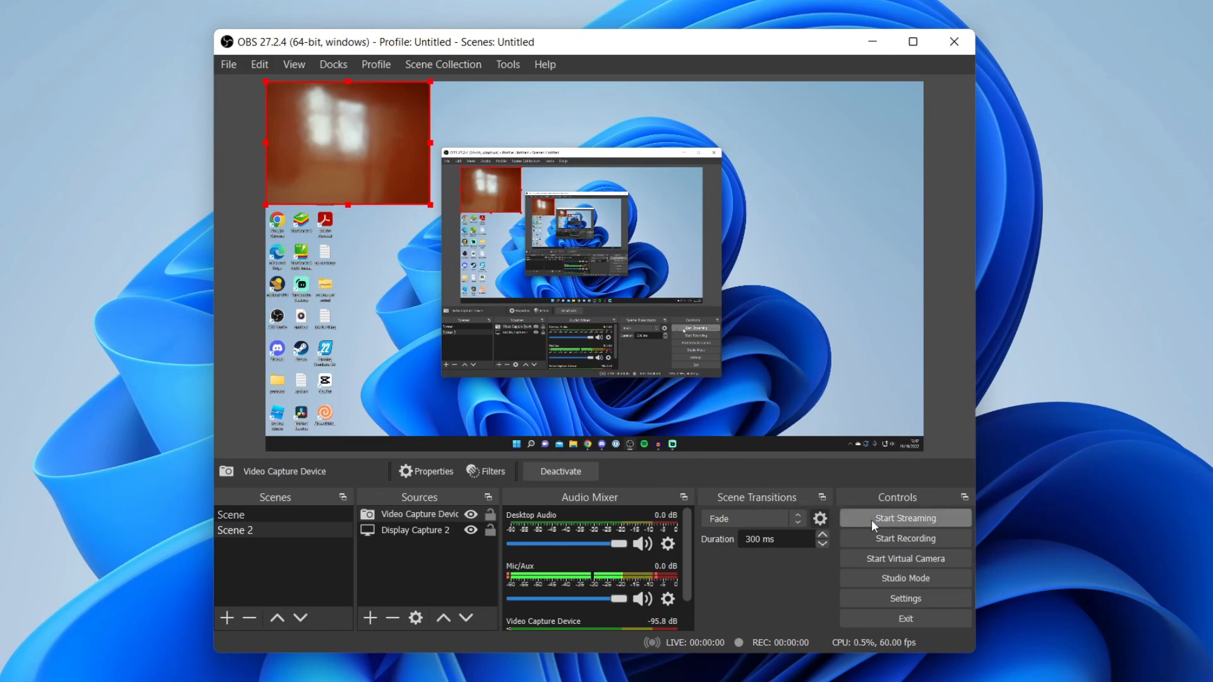
{"action": "mouse_move", "coordinate": [736, 282]}
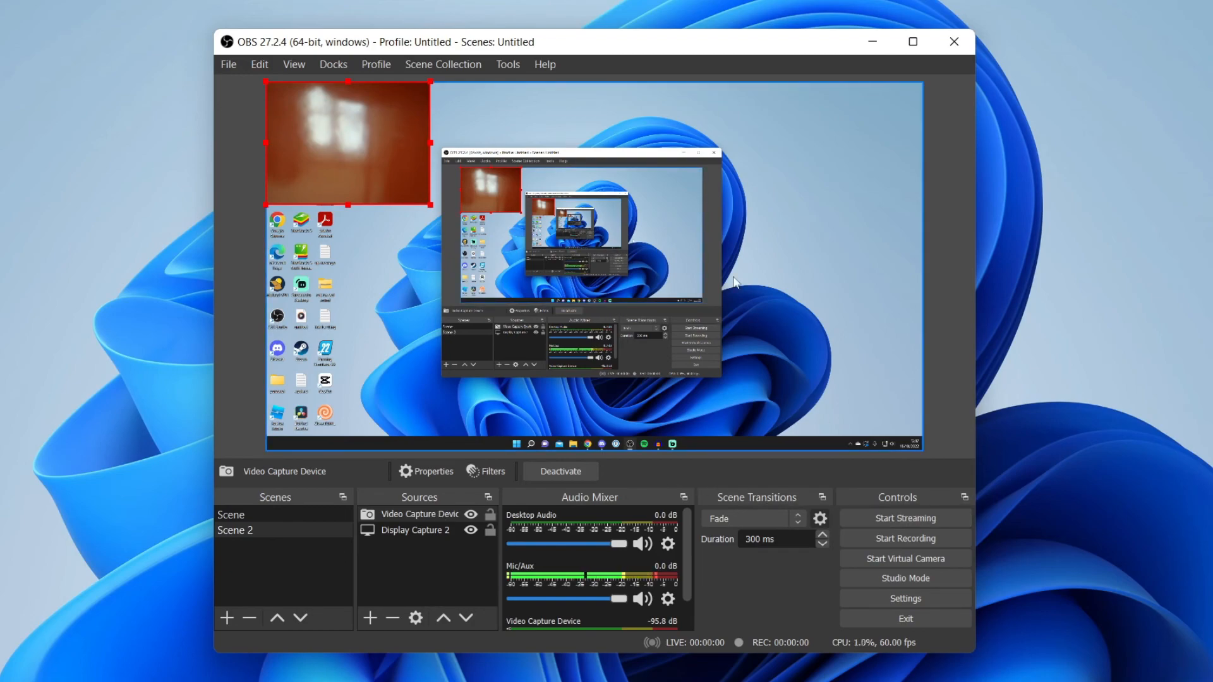
{"action": "mouse_move", "coordinate": [693, 376]}
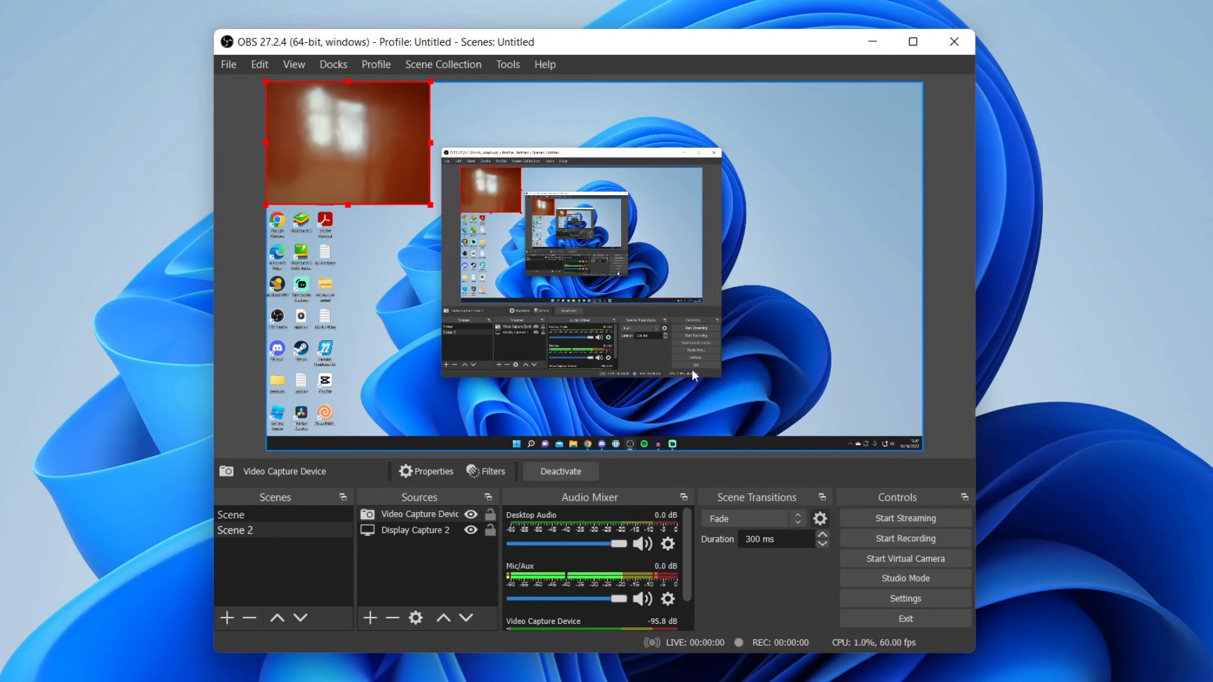
{"action": "mouse_move", "coordinate": [634, 409]}
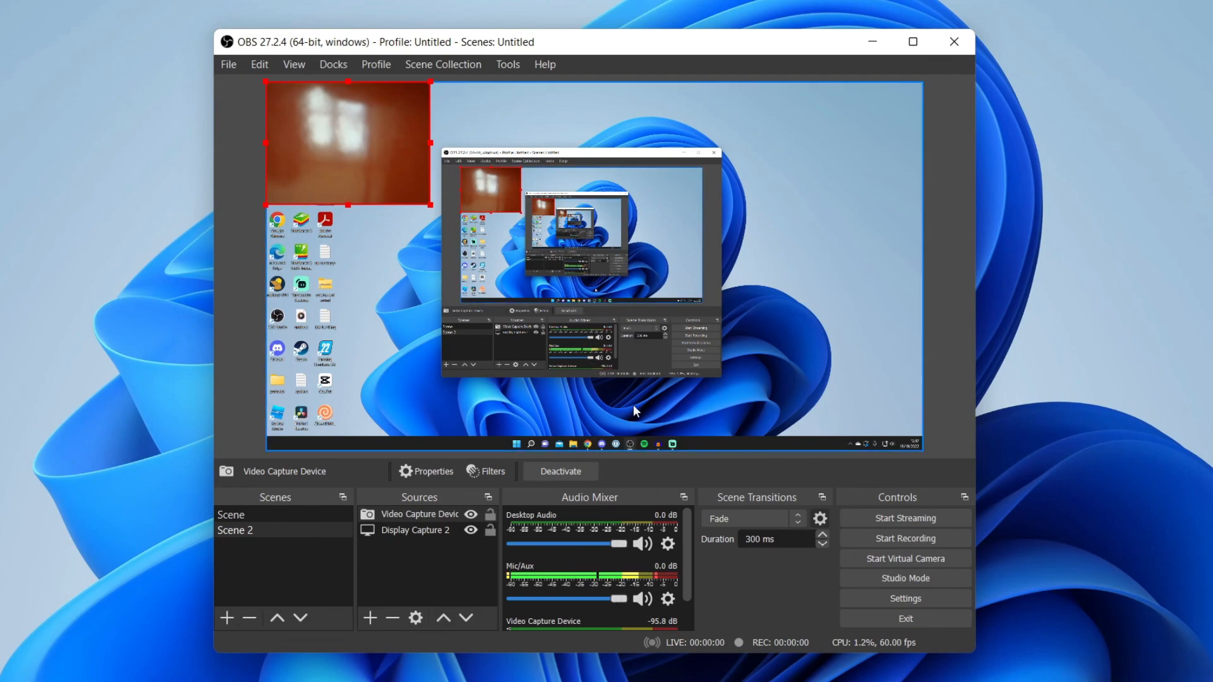